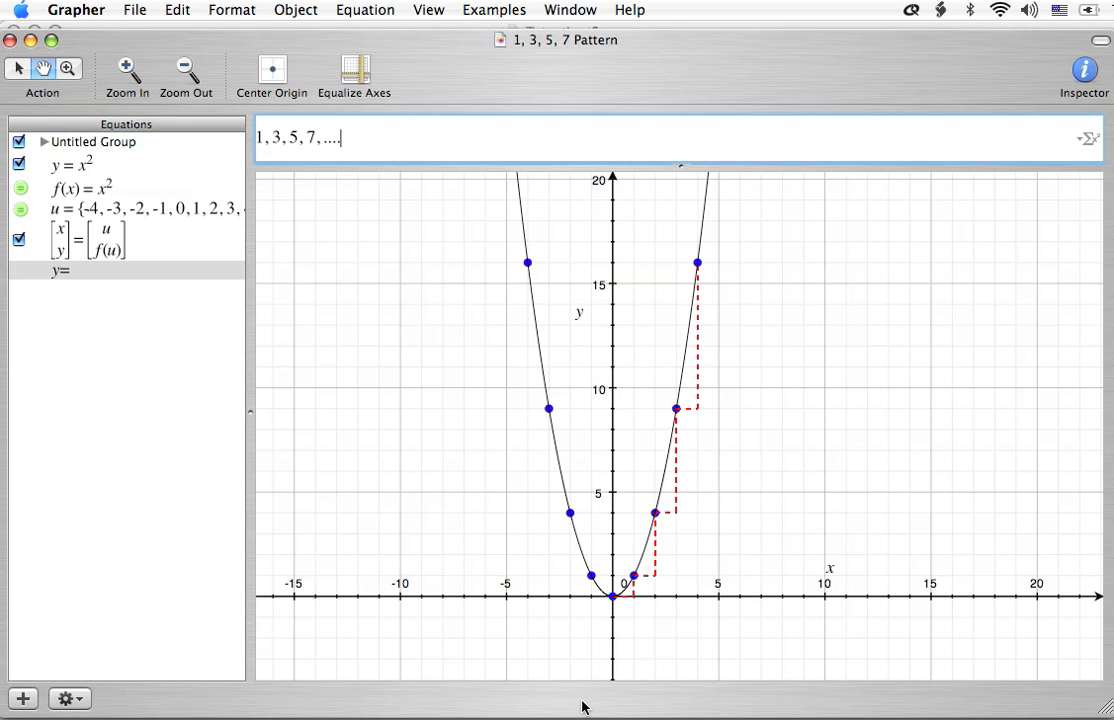
mouse_move(525, 640)
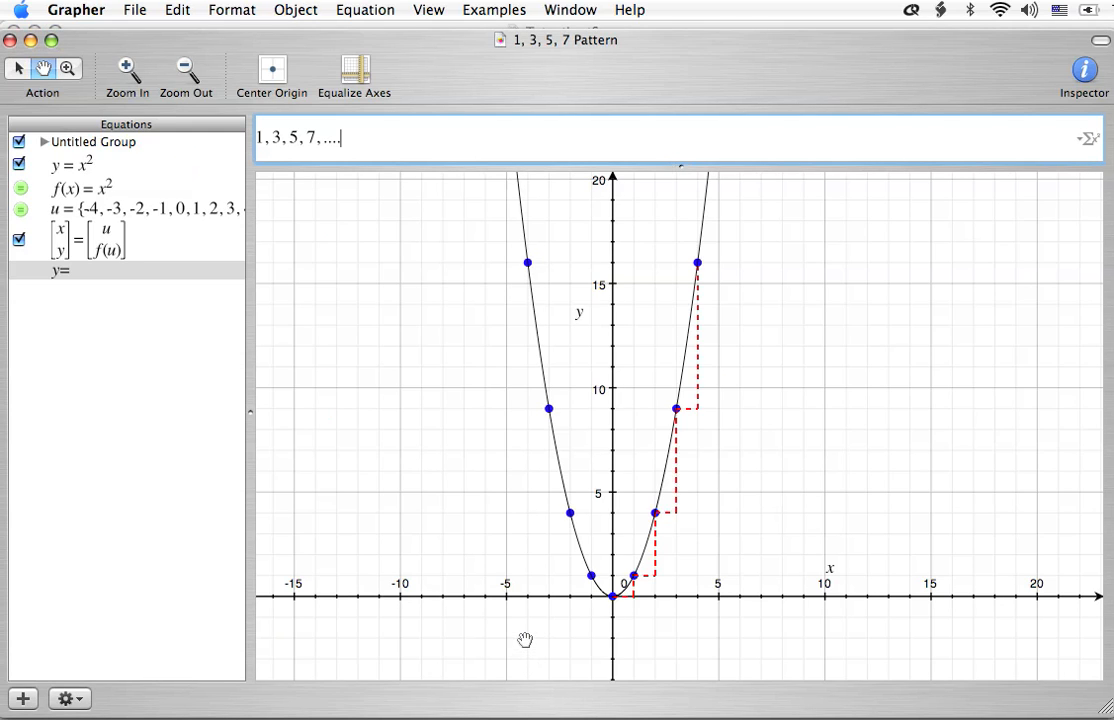
mouse_move(631, 622)
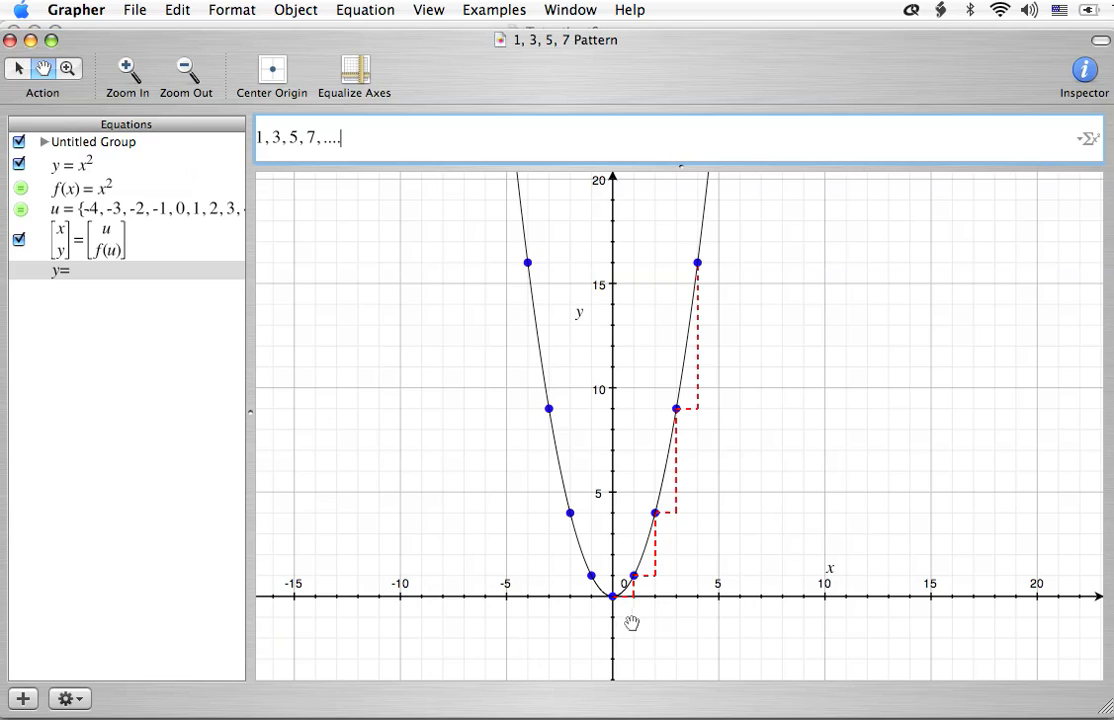
mouse_move(631, 605)
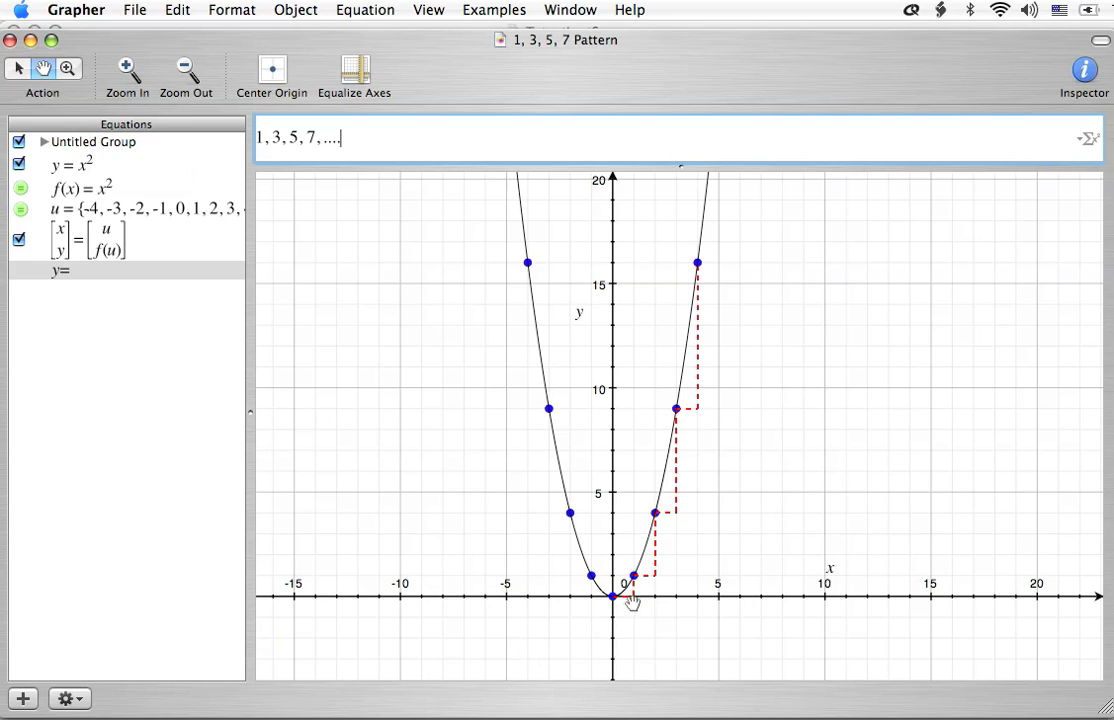
mouse_move(651, 575)
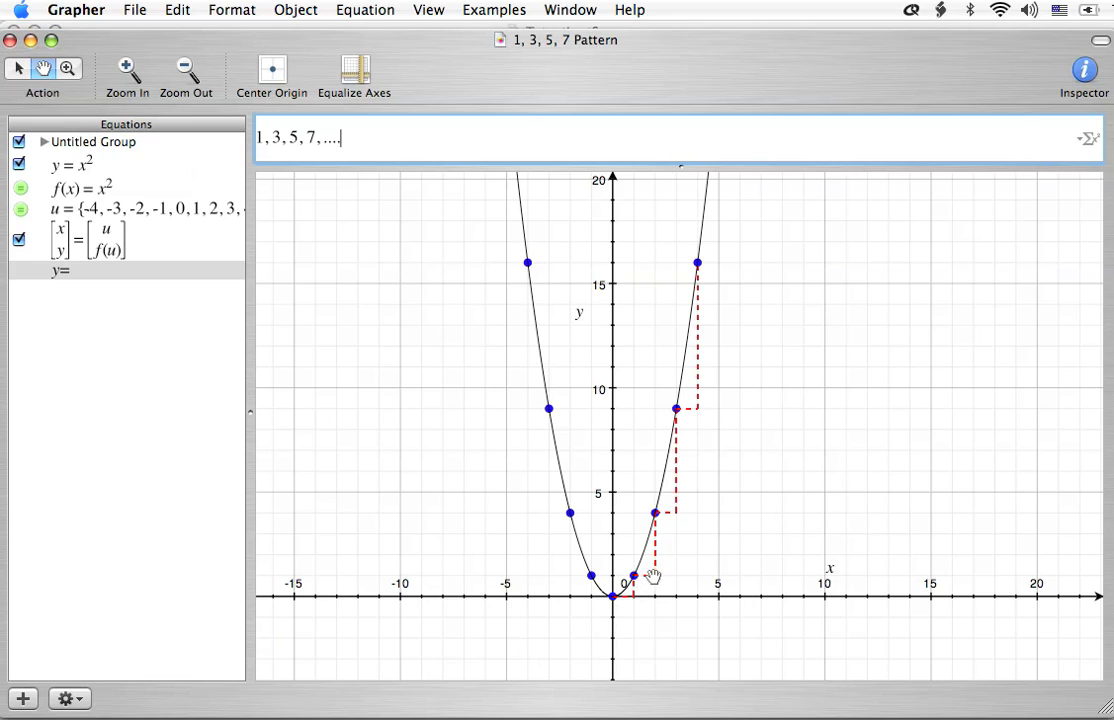
mouse_move(688, 492)
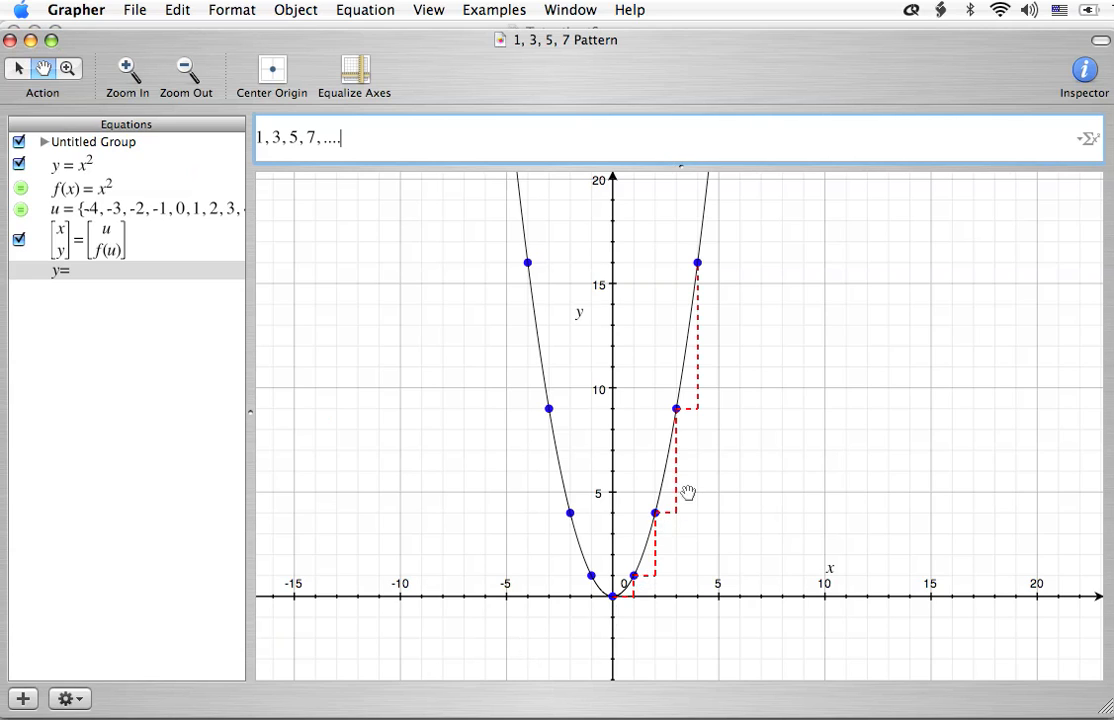
mouse_move(697, 363)
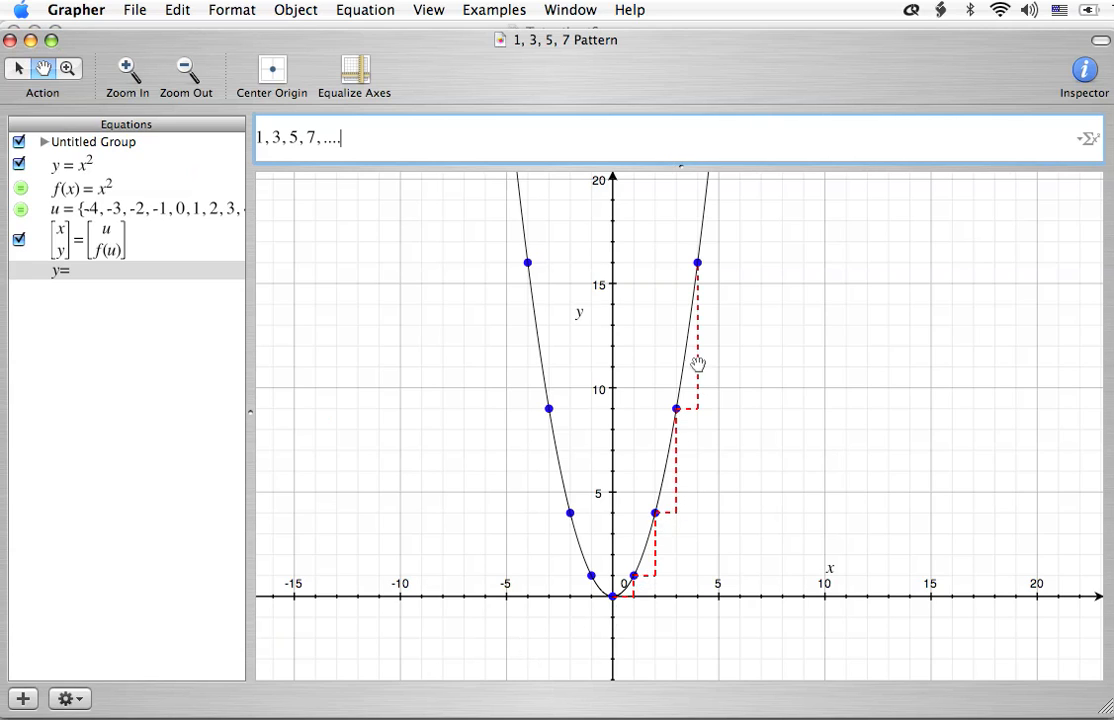
mouse_move(192, 280)
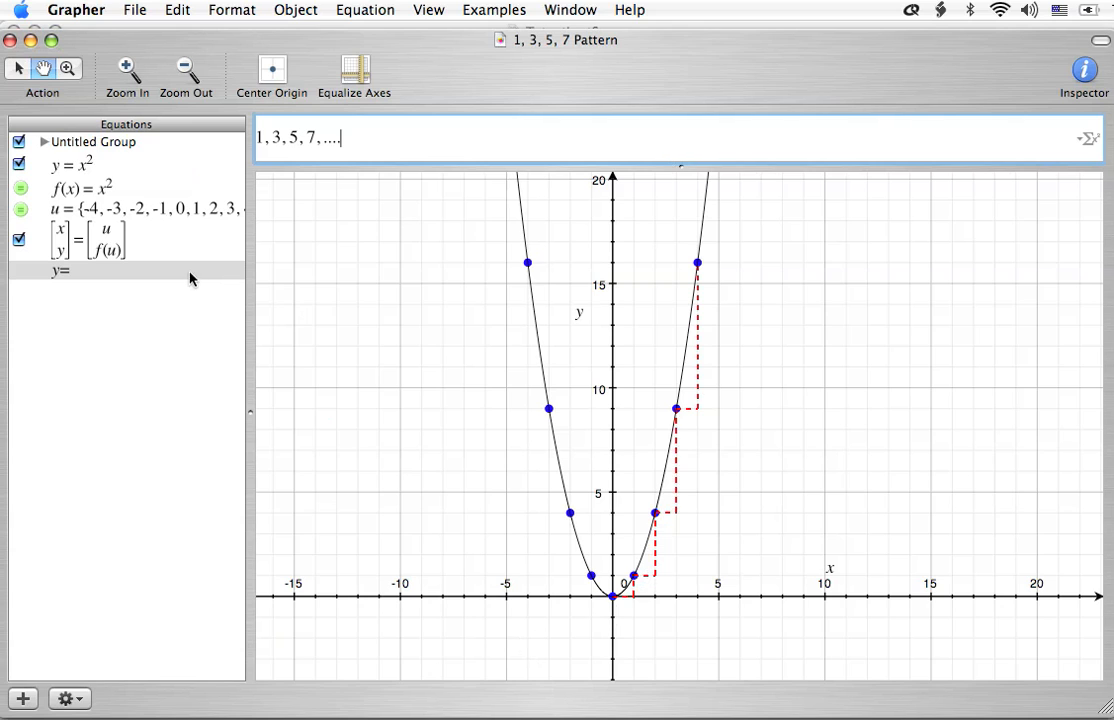
mouse_move(108, 213)
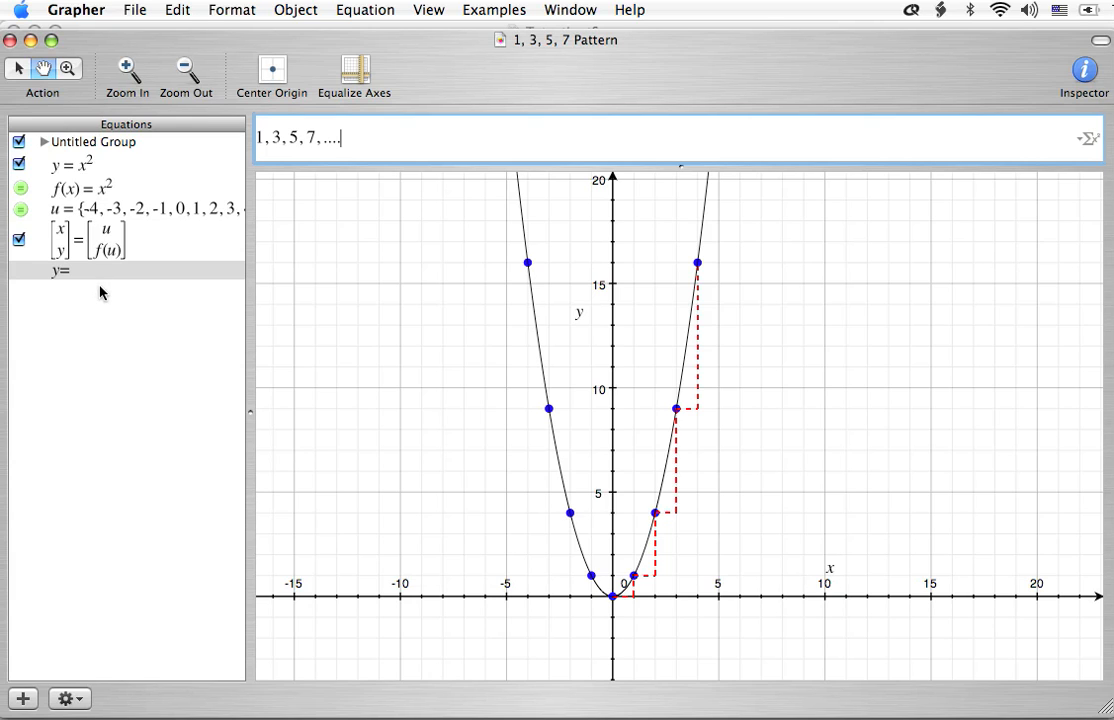
mouse_move(137, 9)
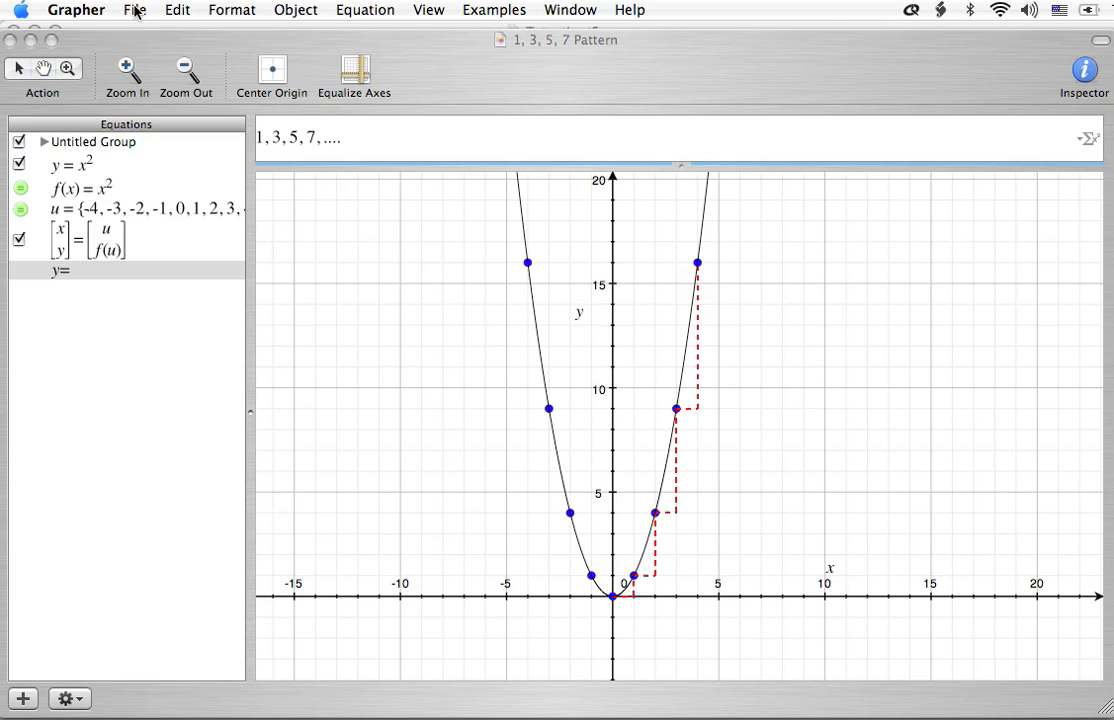
Step: Create a new untitled 2D graph from the Default template
left_click(135, 10)
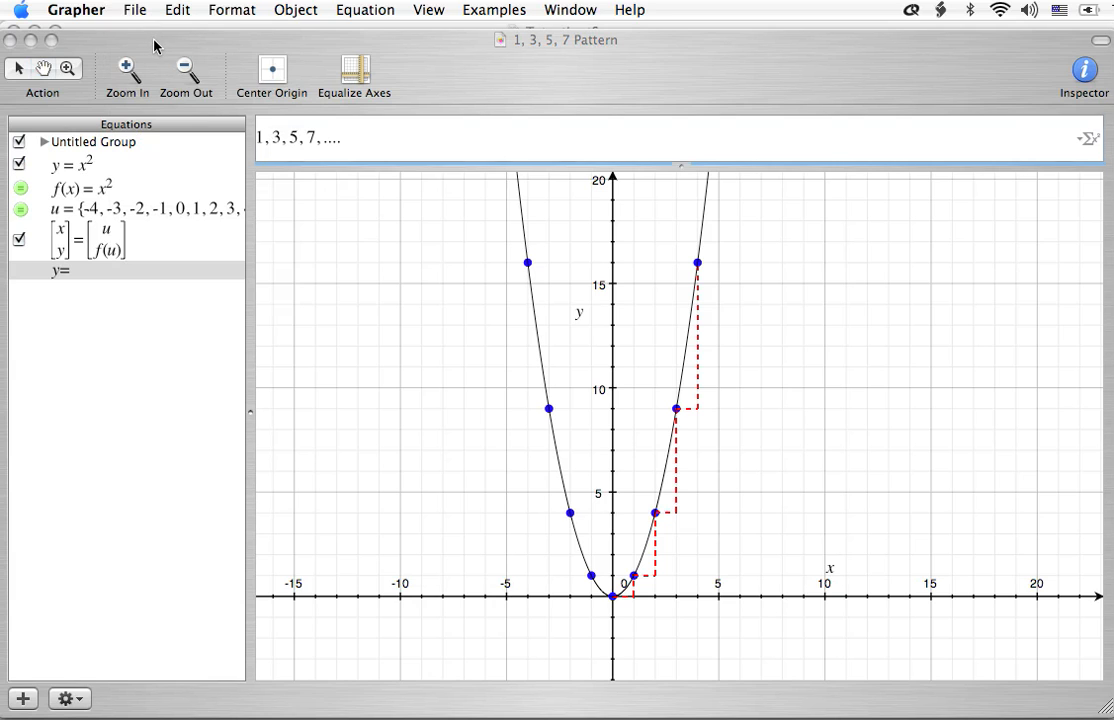
left_click(134, 10)
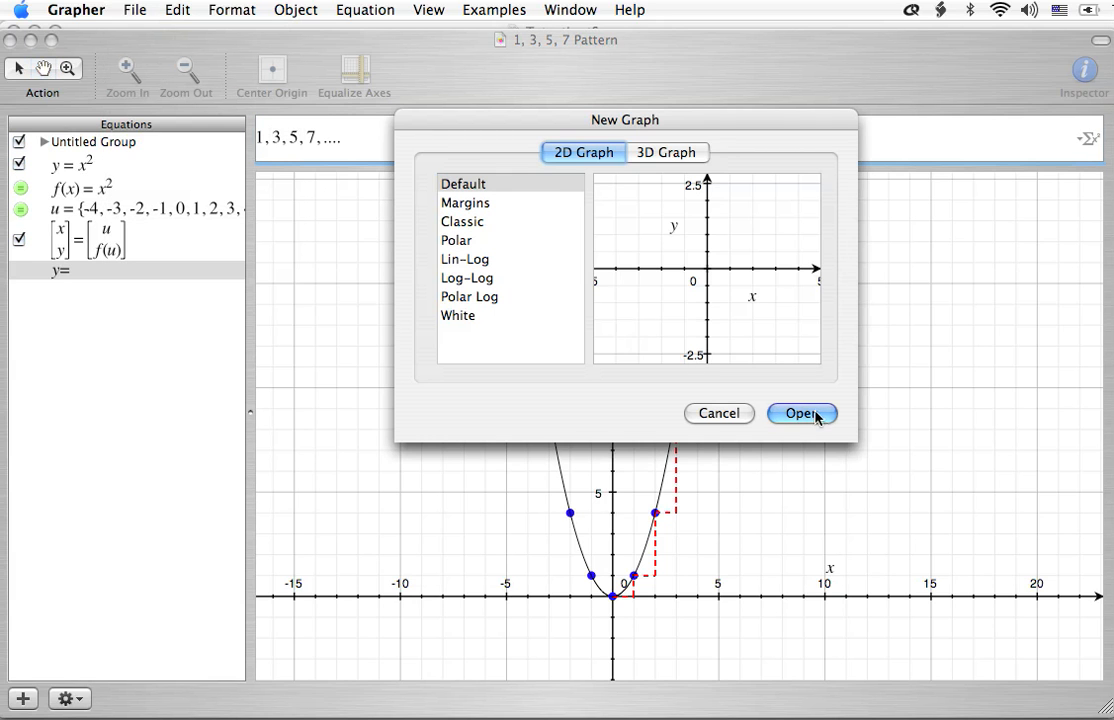
left_click(801, 413)
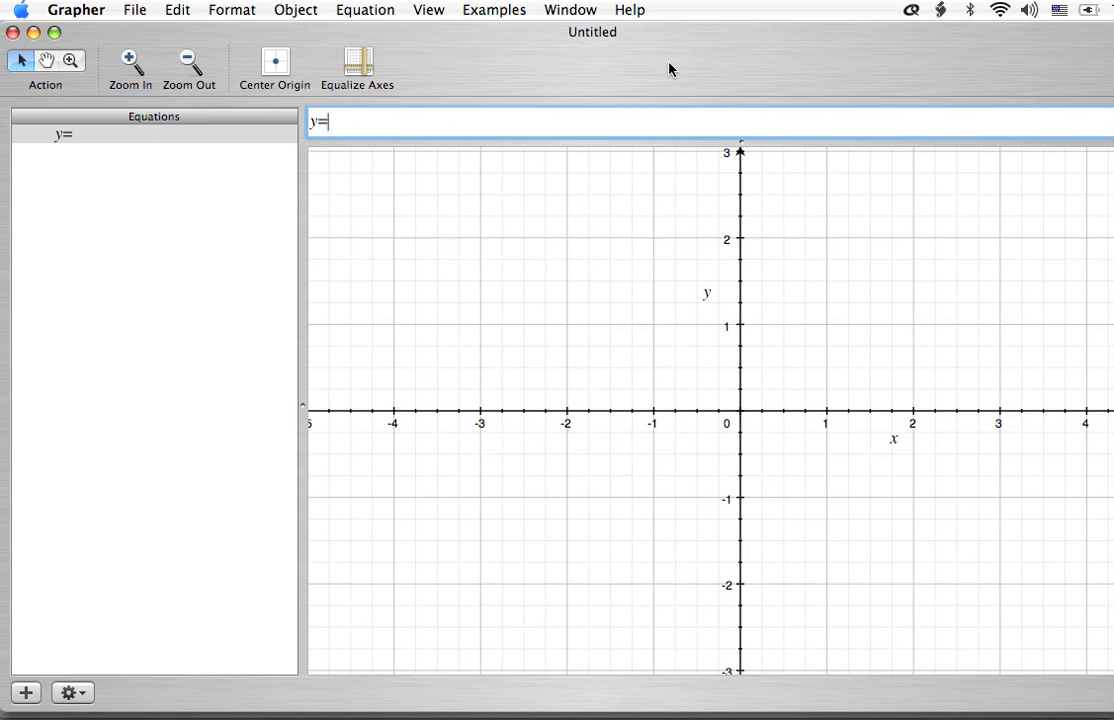
mouse_move(1070, 423)
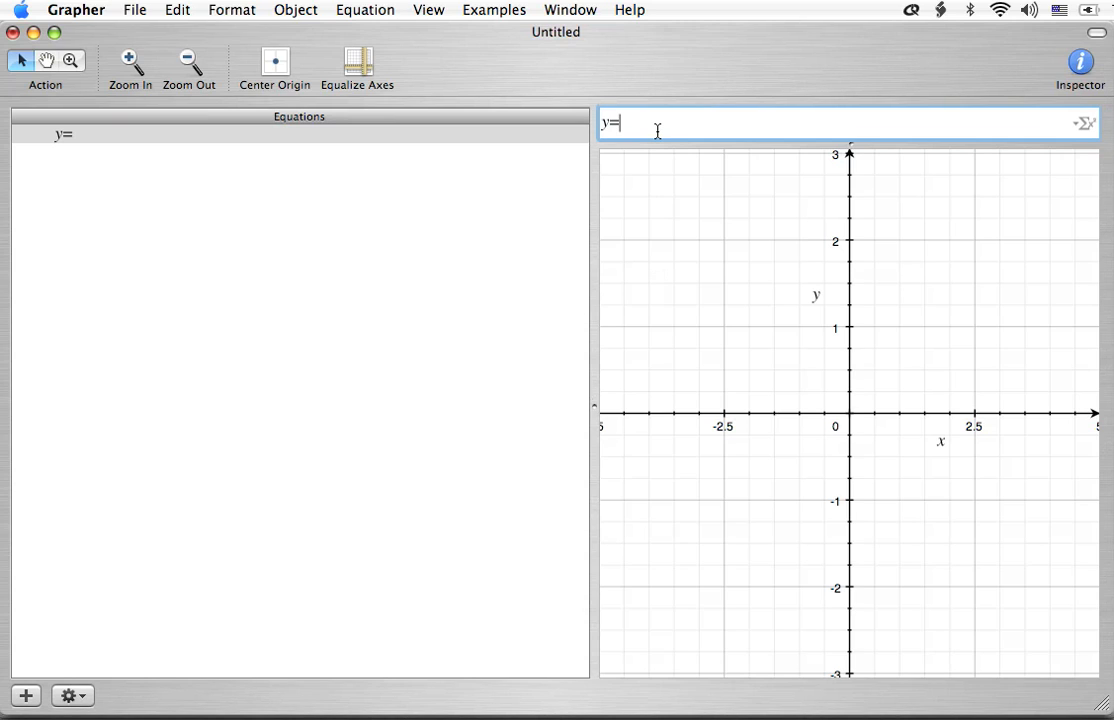
Step: Enter y = x² + 4x + 5 and plot it
key("Backspace")
type(" x²")
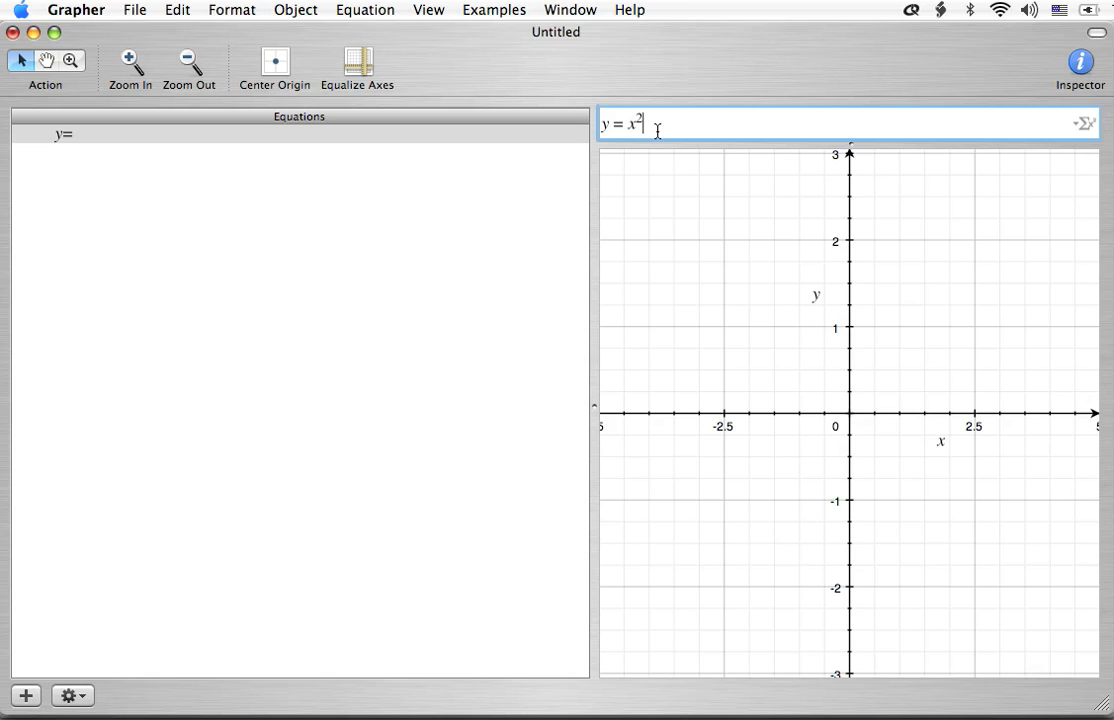
type("+1")
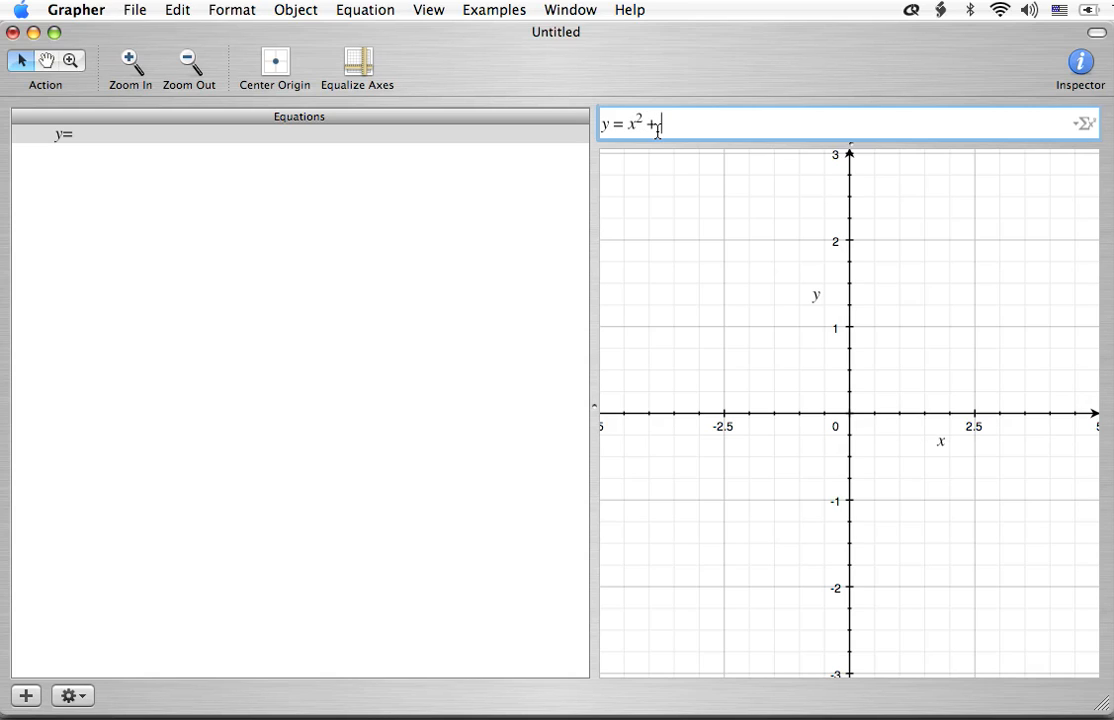
type("4x + 5")
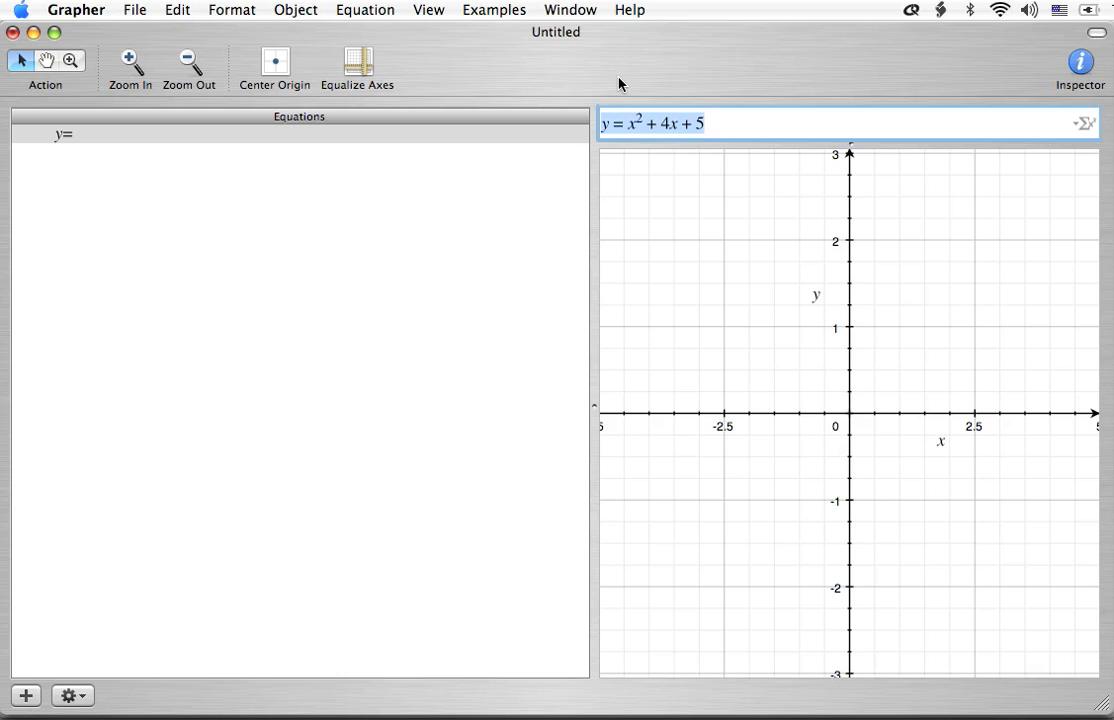
key("Return")
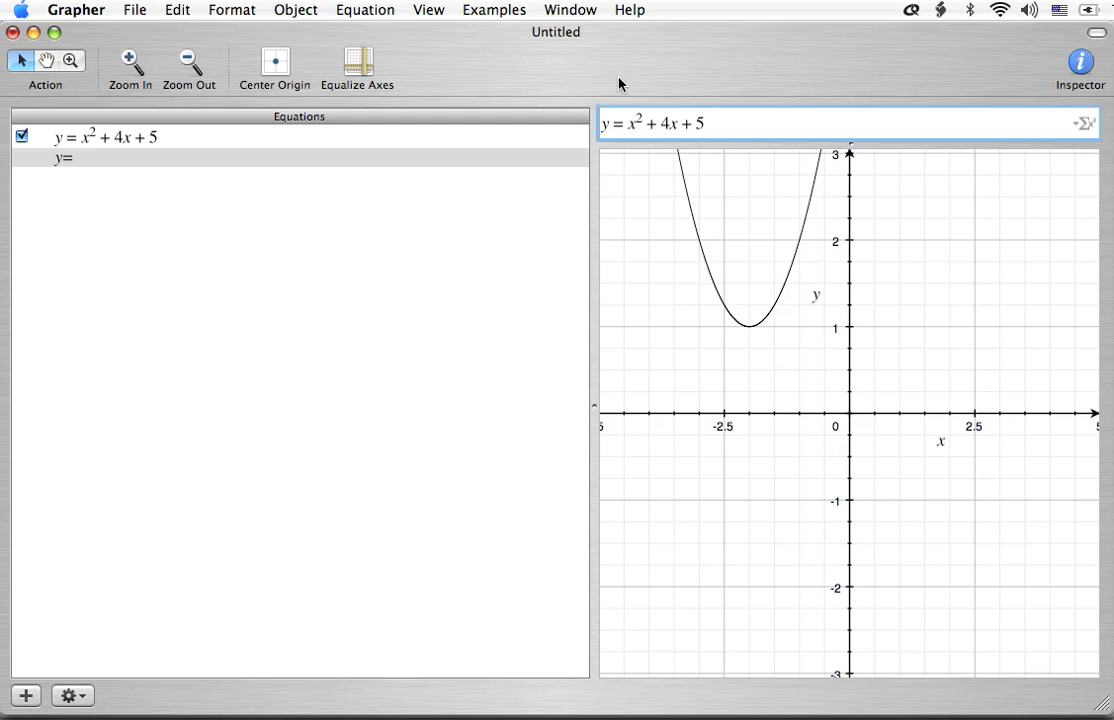
mouse_move(731, 144)
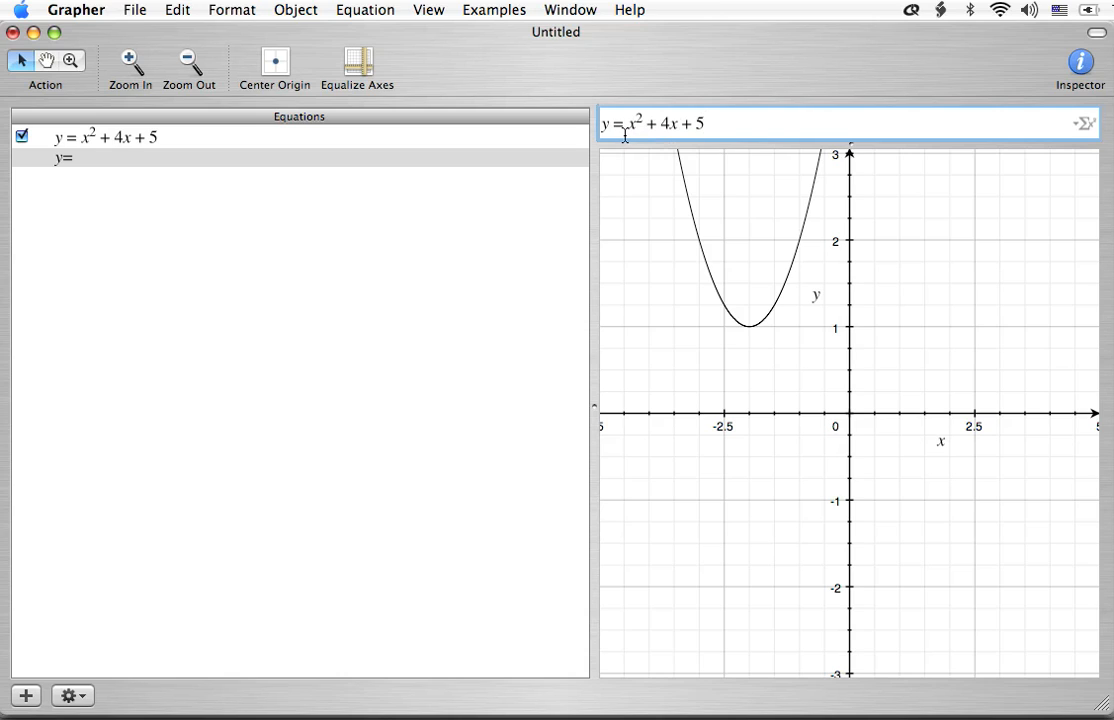
mouse_move(668, 140)
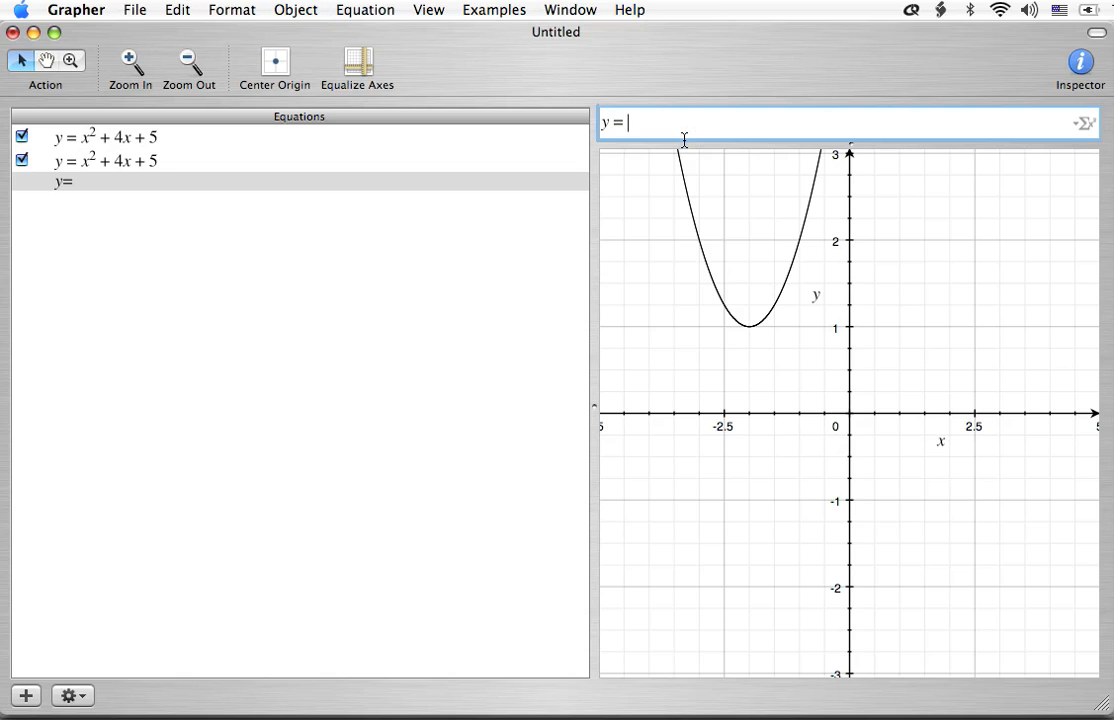
Step: Enter y = a(x − h)² + k, dismiss its warning, and move it to the top
type("a(")
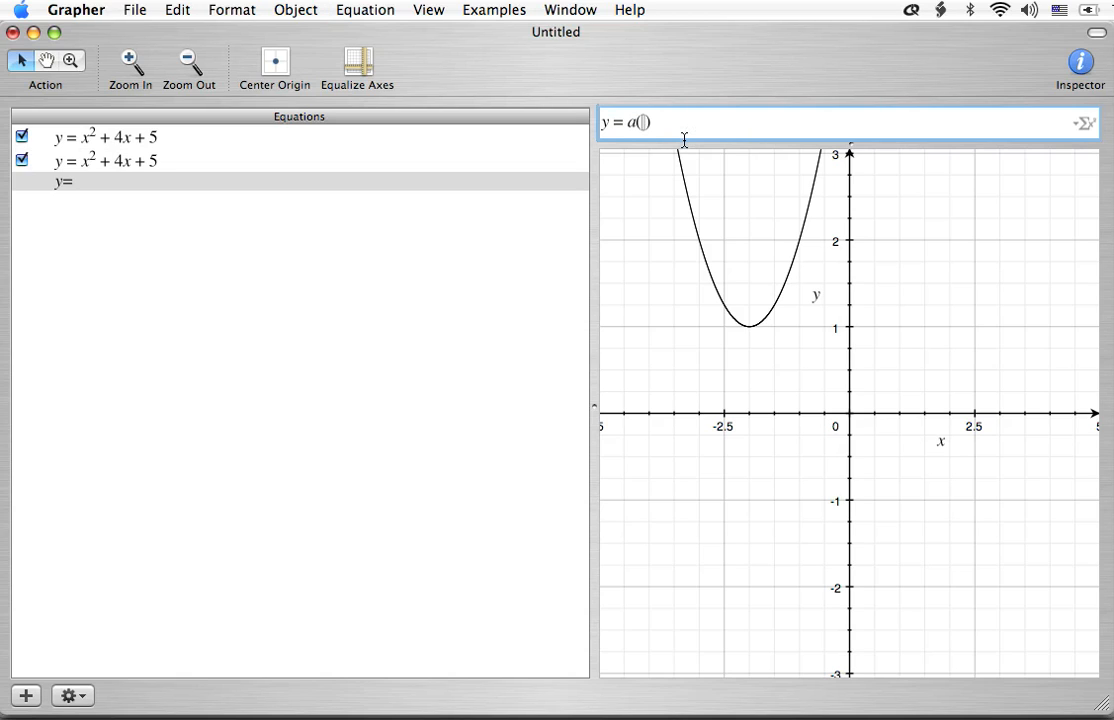
type("x - h")
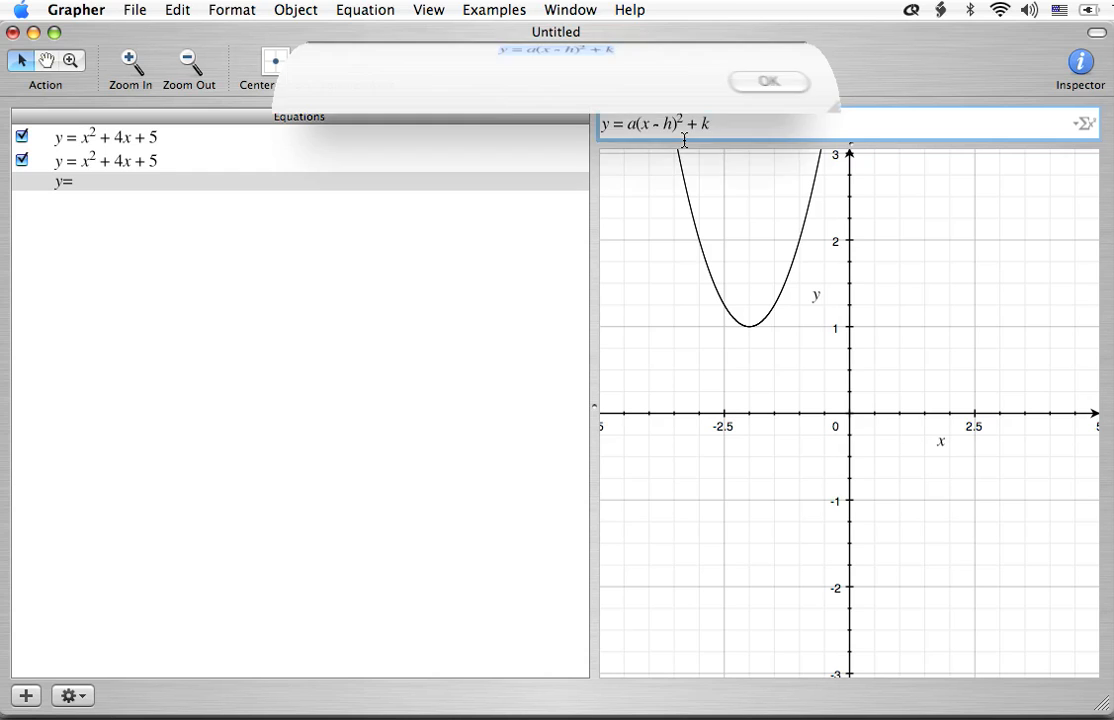
left_click(768, 81)
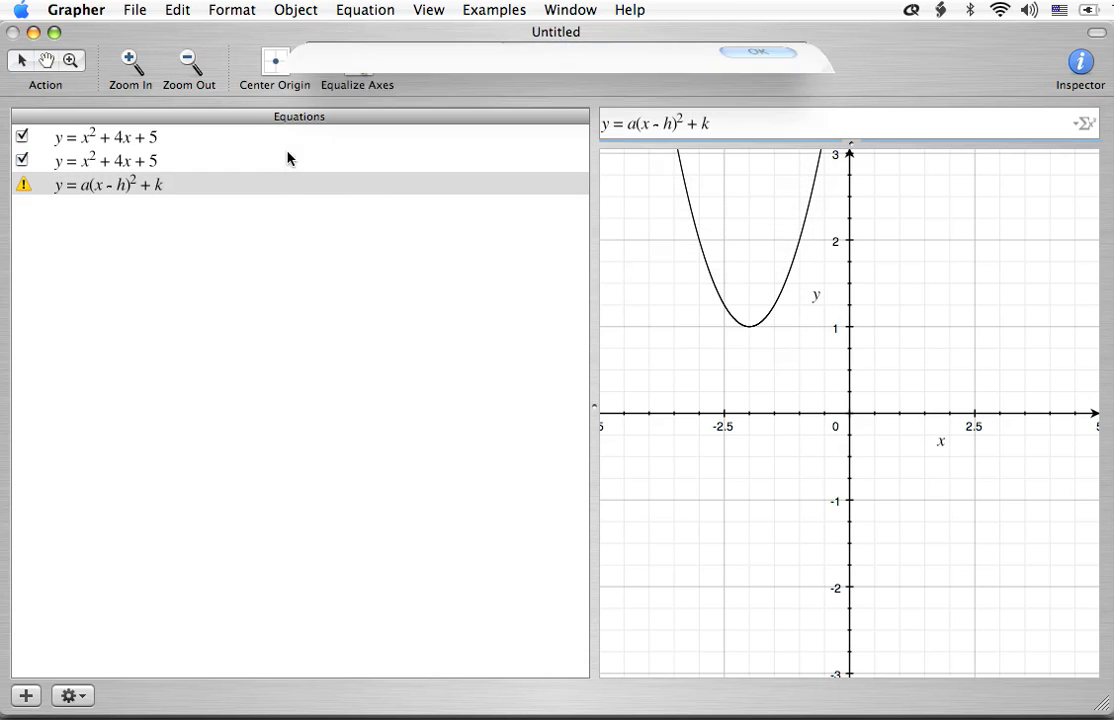
left_click(108, 185)
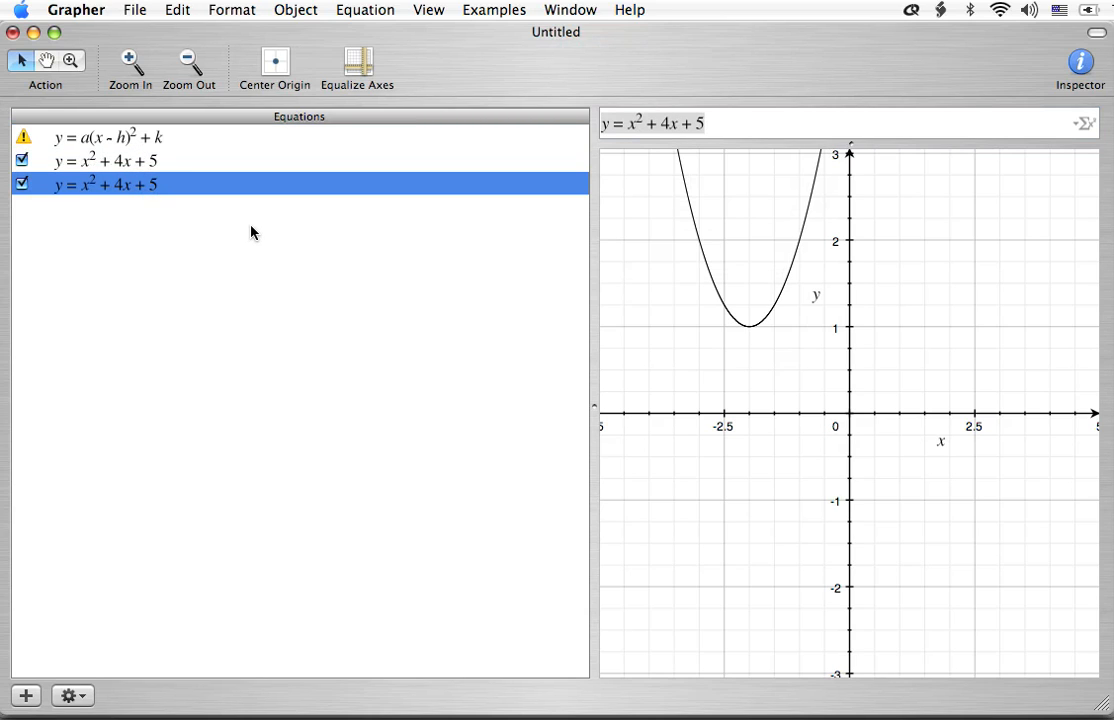
mouse_move(114, 200)
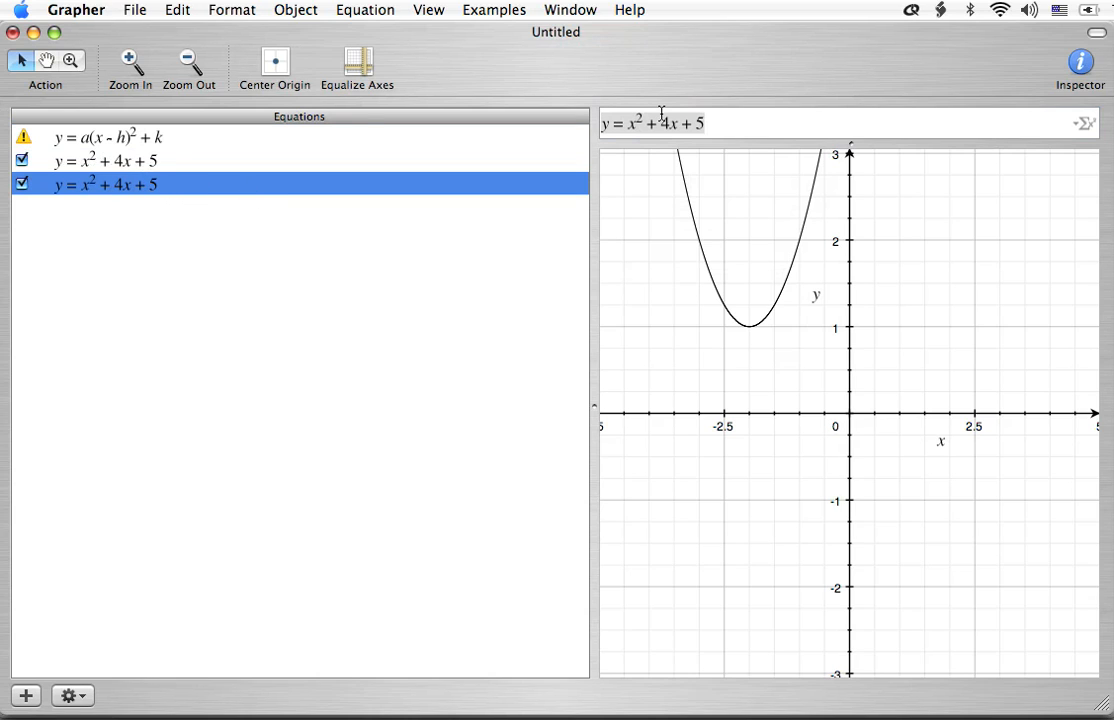
Step: Change the third equation to y = x² + 4x + 0 + 5 and add it as a new row
left_click(680, 123)
type("0 + ")
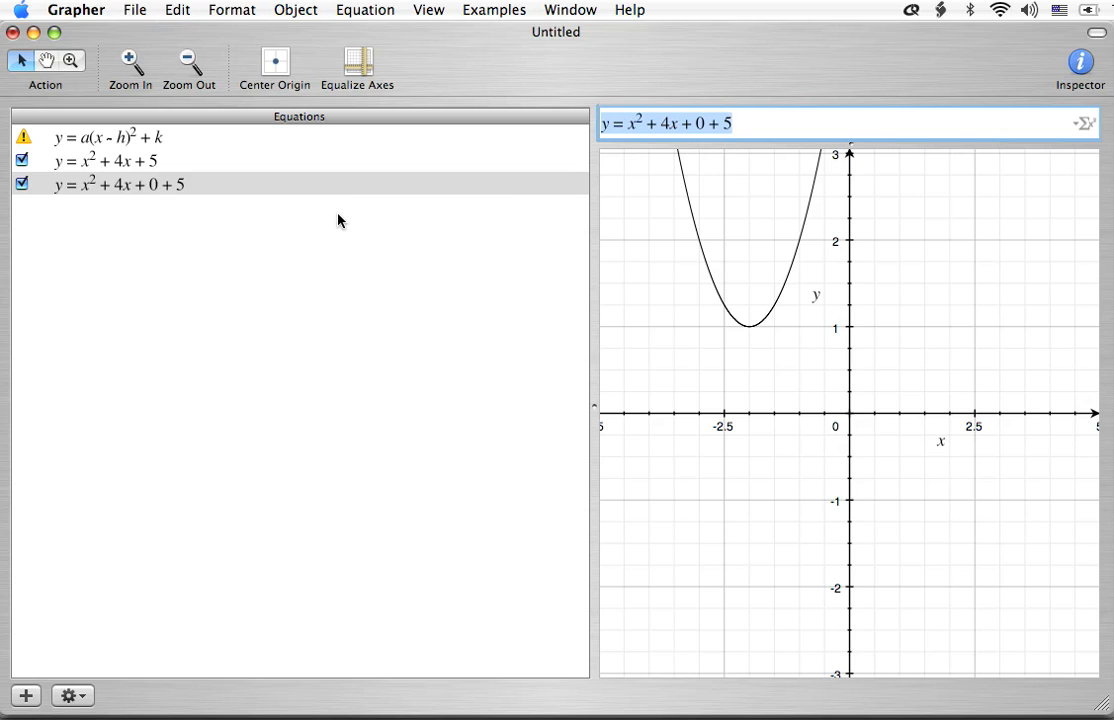
left_click(25, 695)
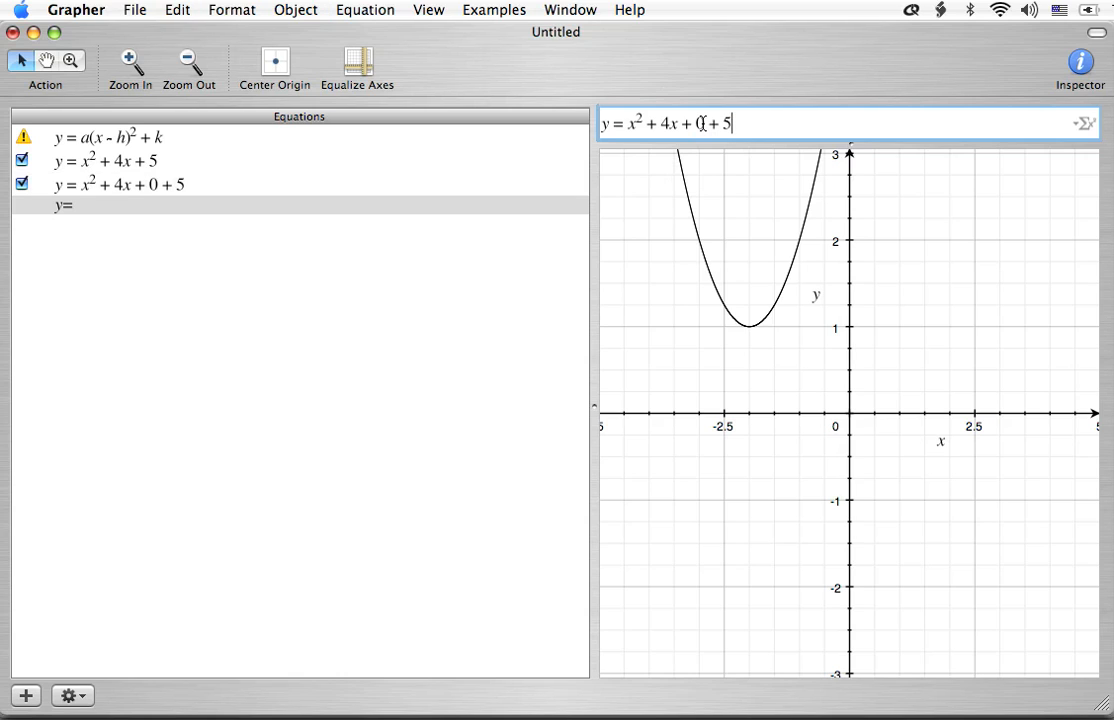
key("Return")
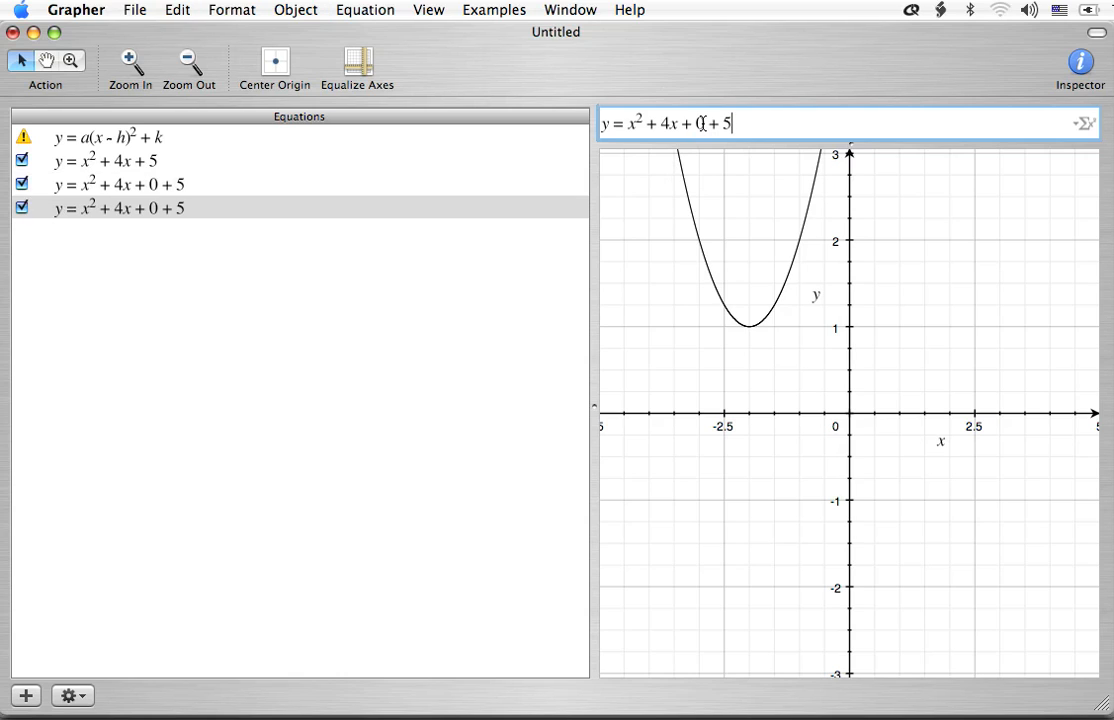
Step: Select the newest y = x² + 4x + 0 + 5 copy for editing
left_click(118, 207)
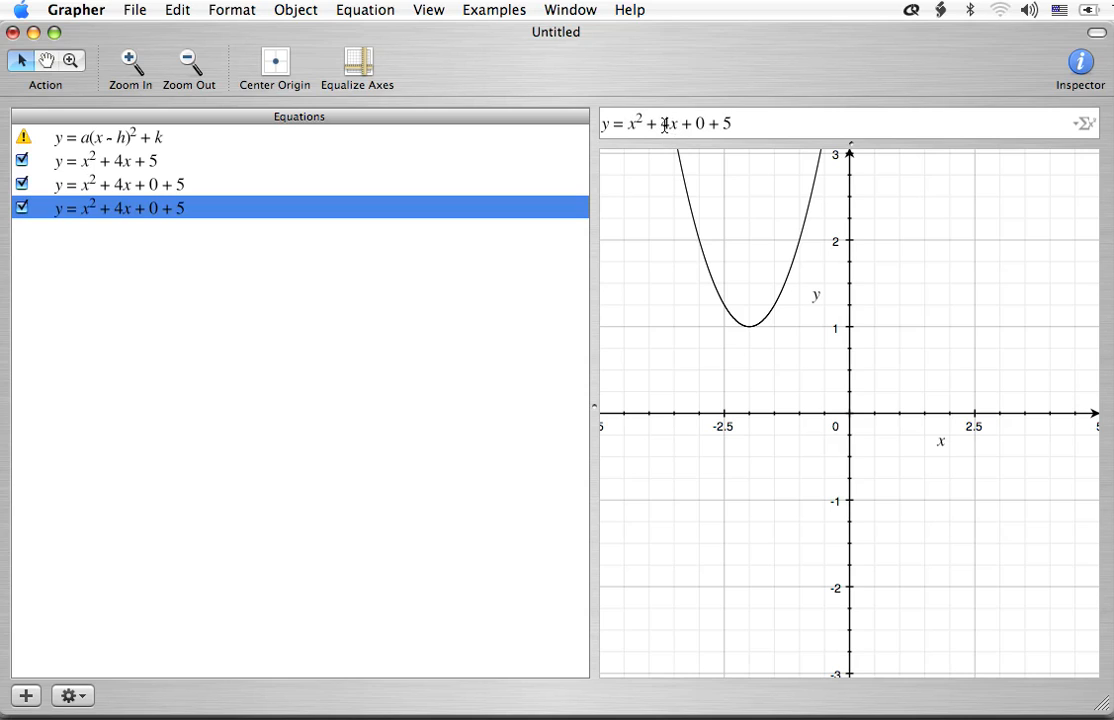
left_click(664, 123)
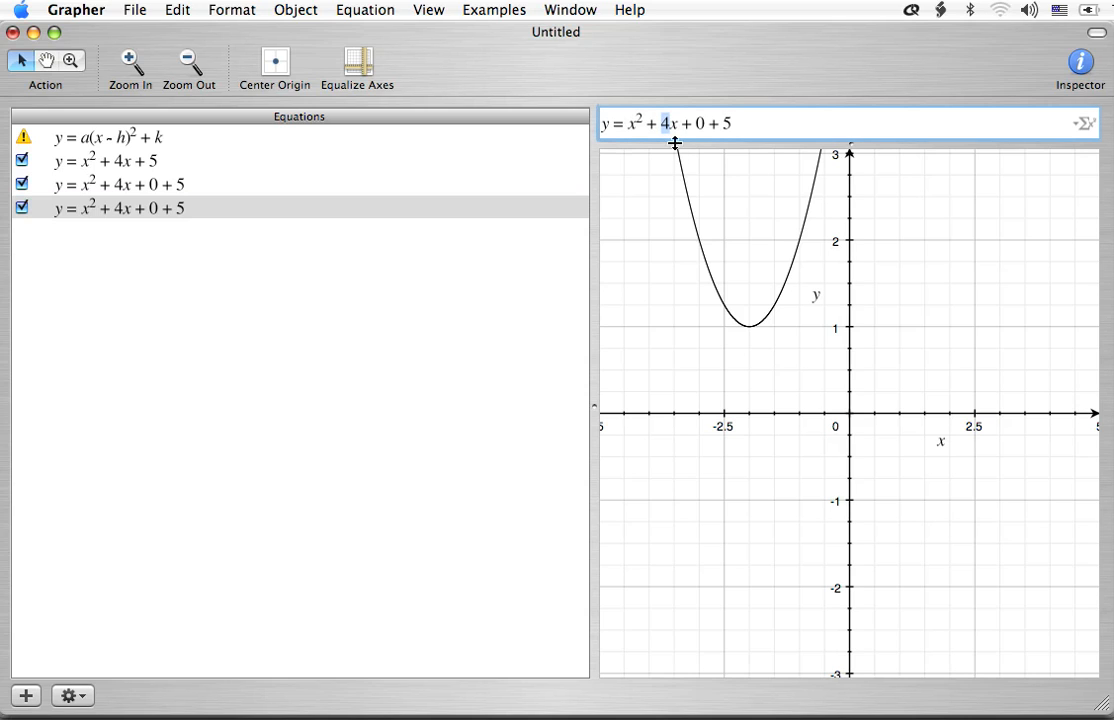
mouse_move(680, 166)
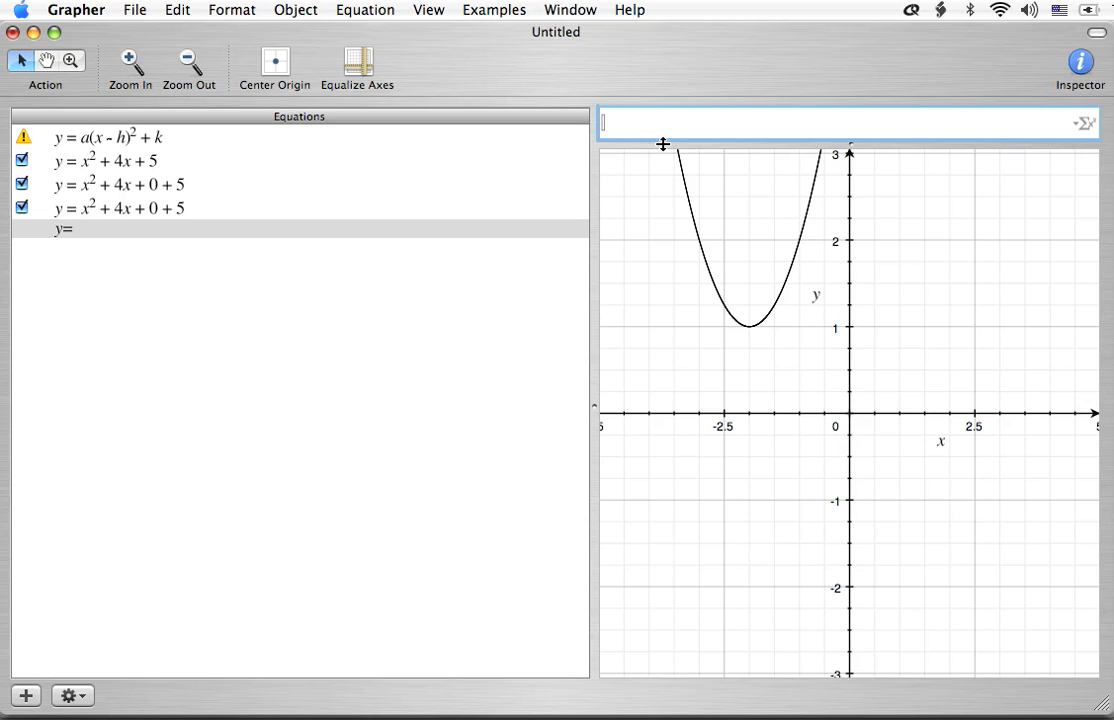
Step: Add (4/2)² = 4 as the fifth entry
type("(4)")
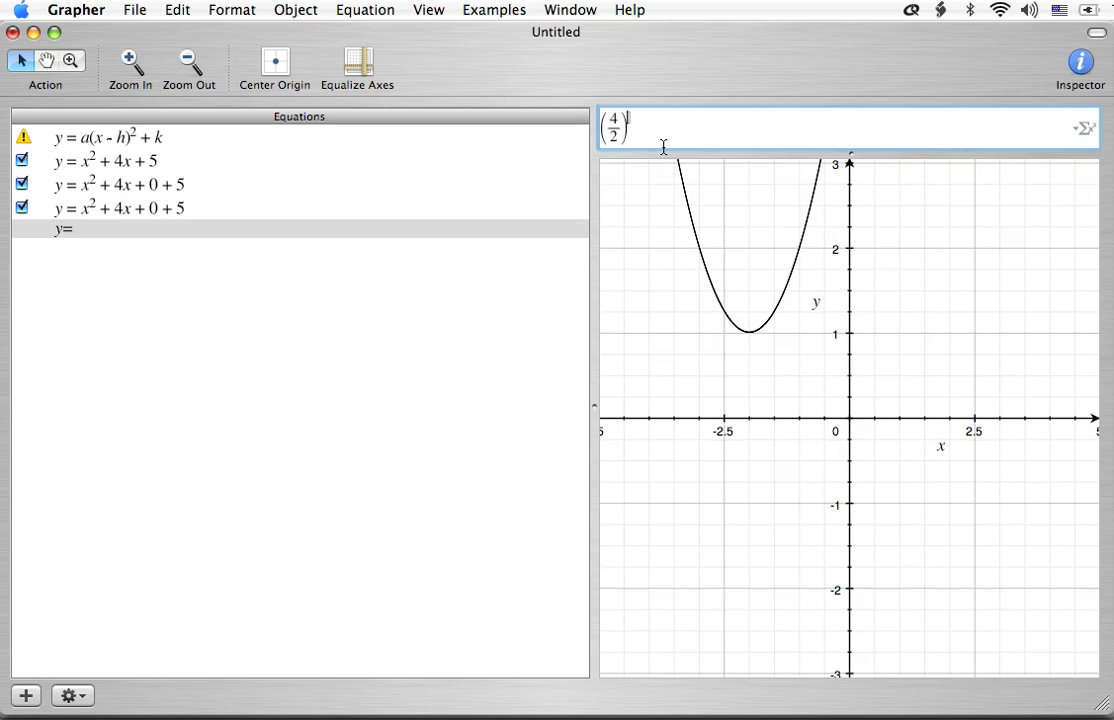
type("2")
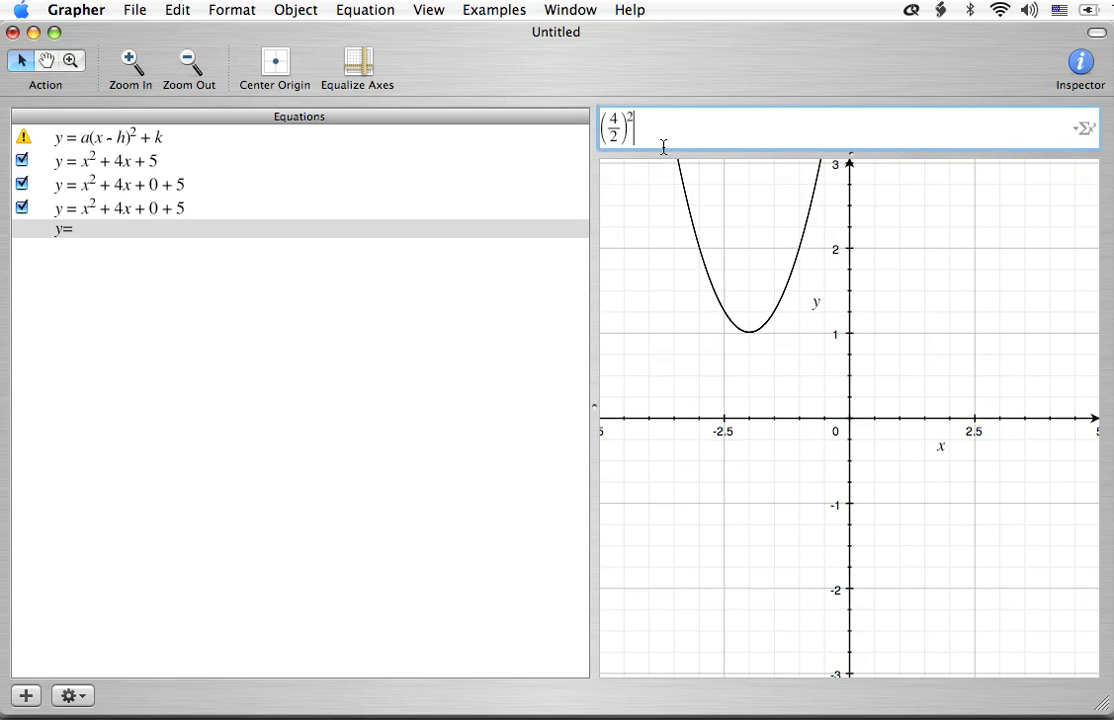
type("=")
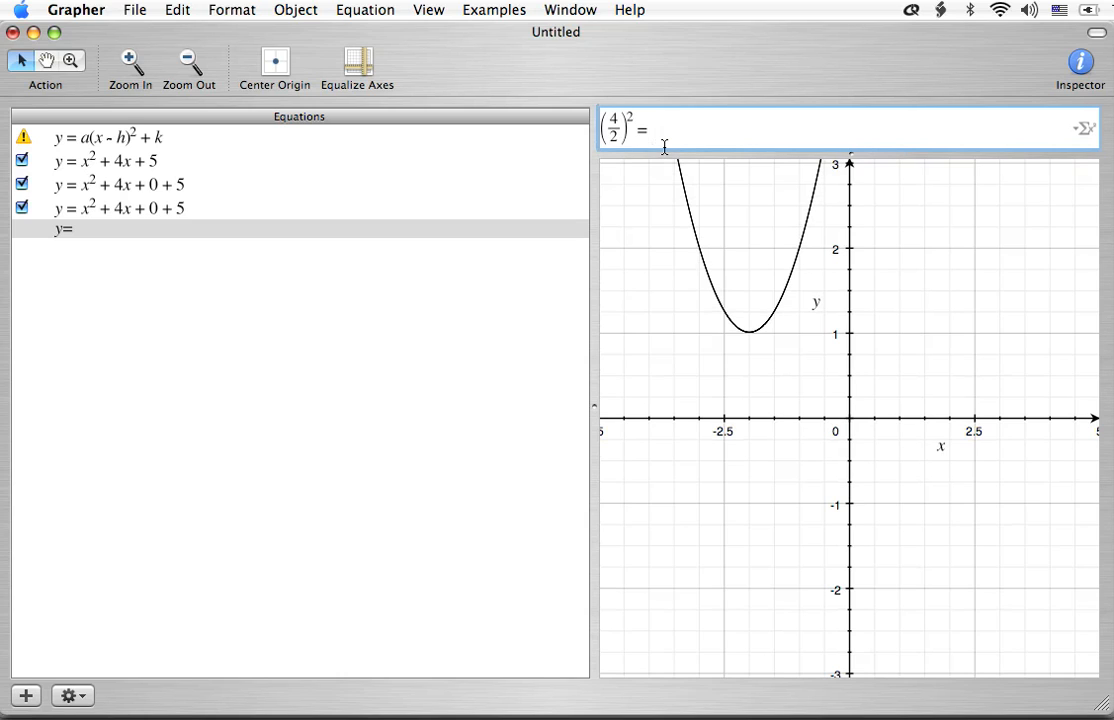
type("4")
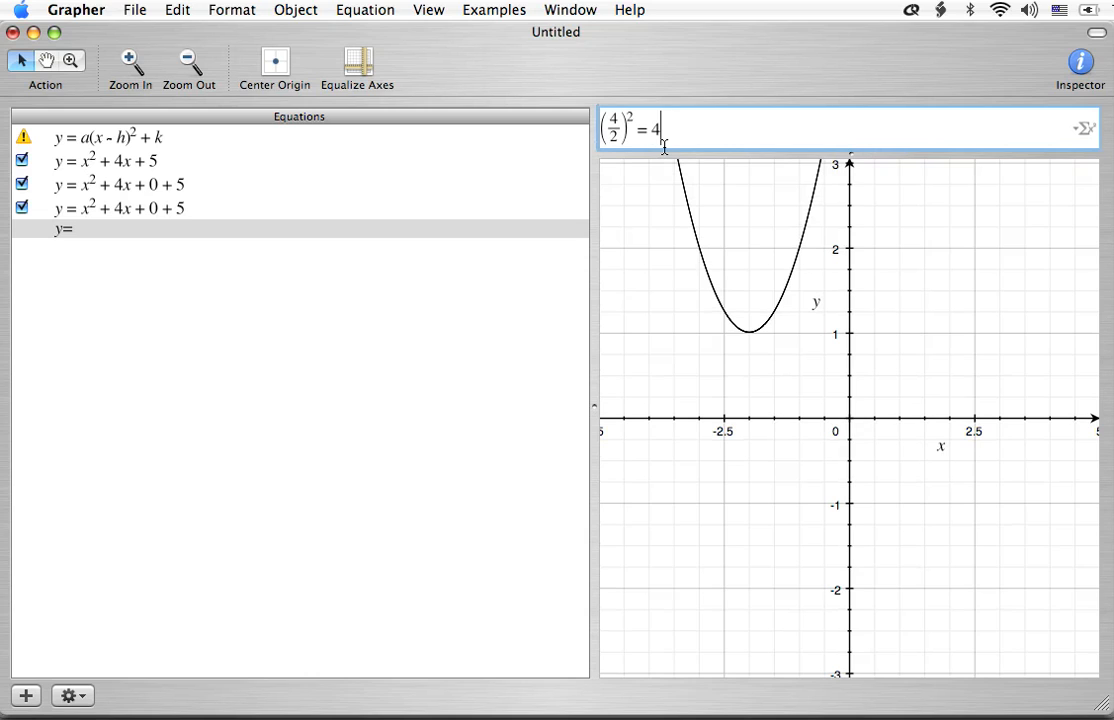
key("Return")
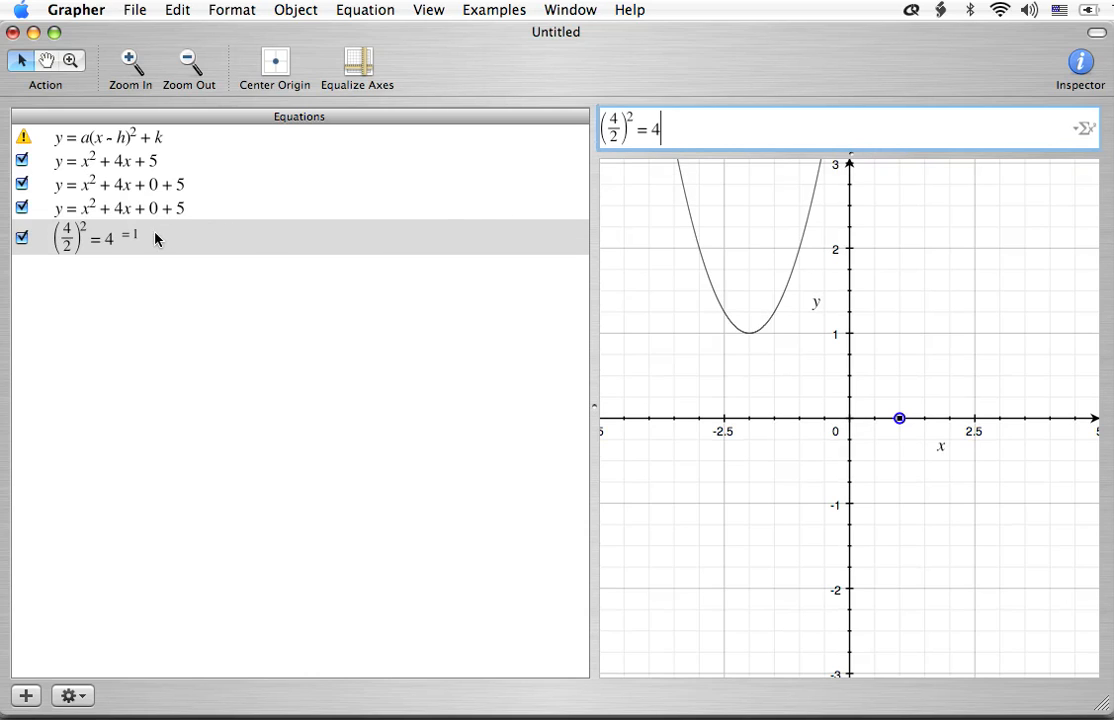
mouse_move(838, 442)
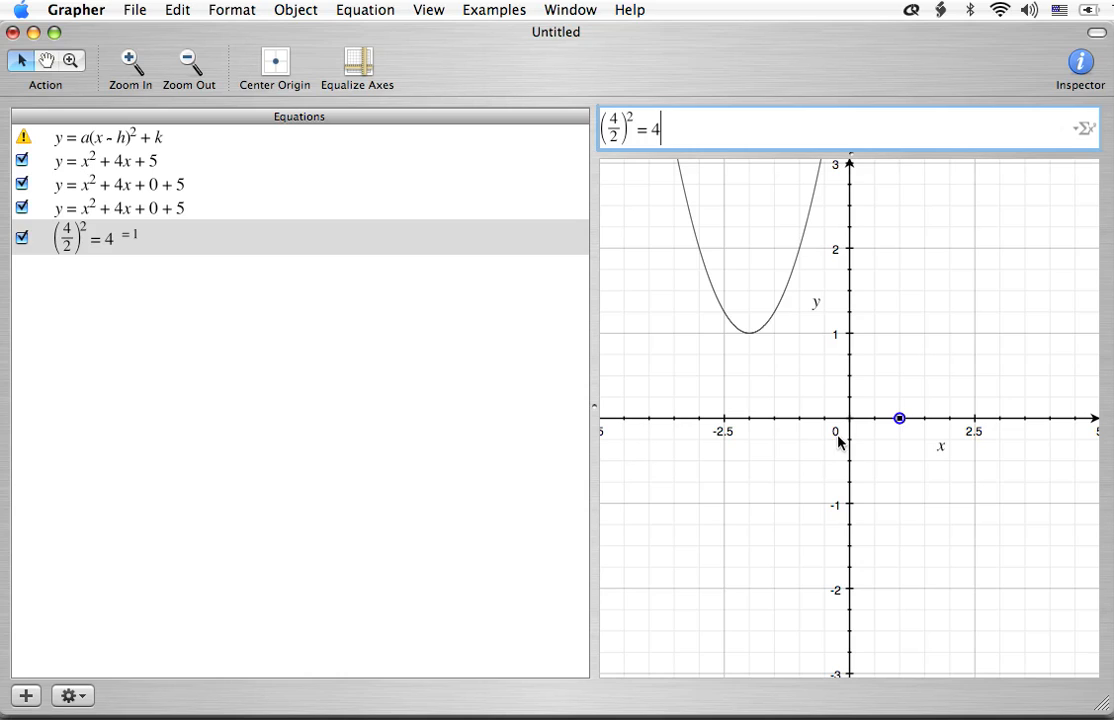
mouse_move(196, 307)
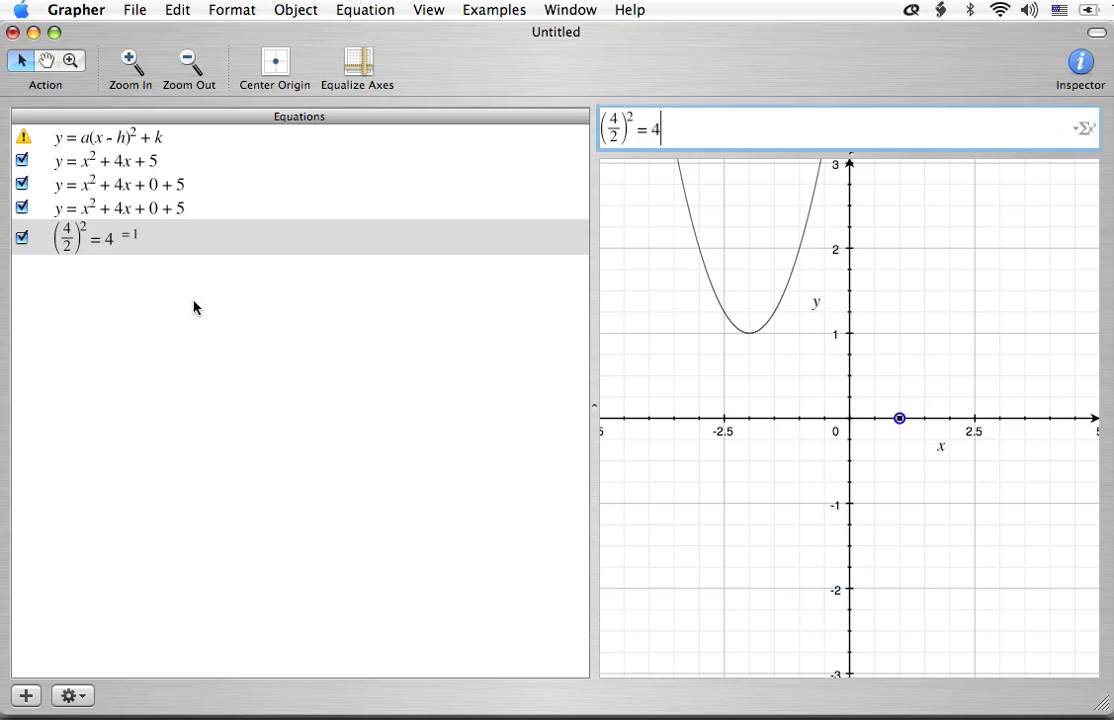
Step: Replace 0 in the second copy with 4 - 4, giving y = x² + 4x + 4 − 4 + 5
left_click(80, 238)
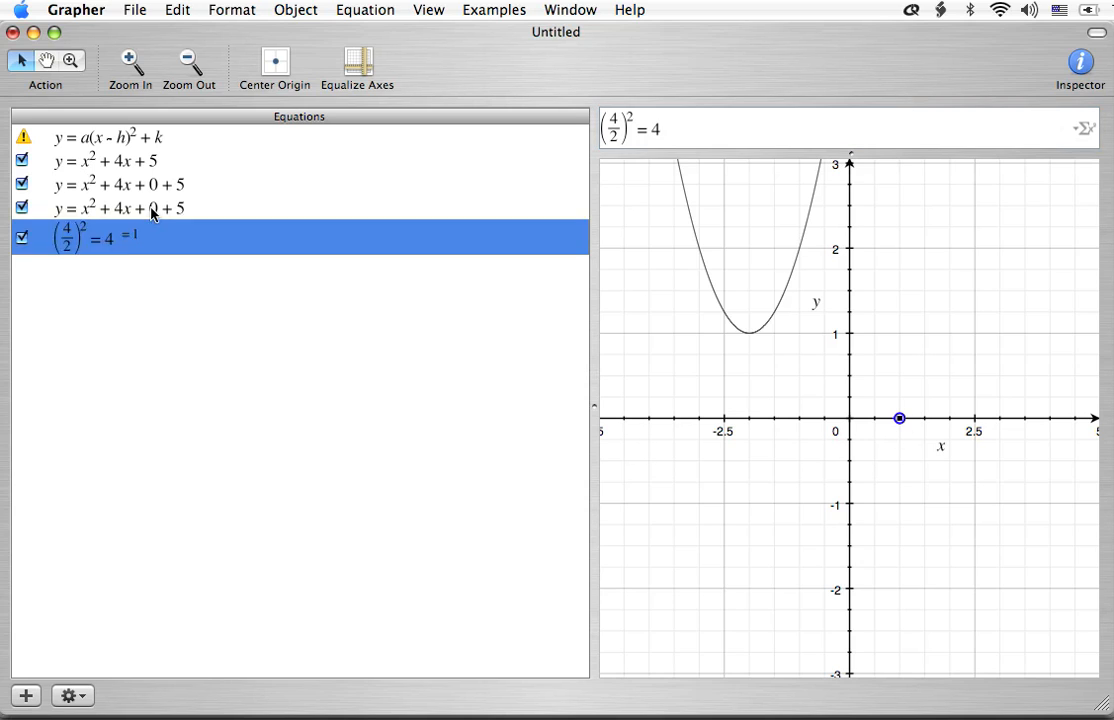
left_click(120, 208)
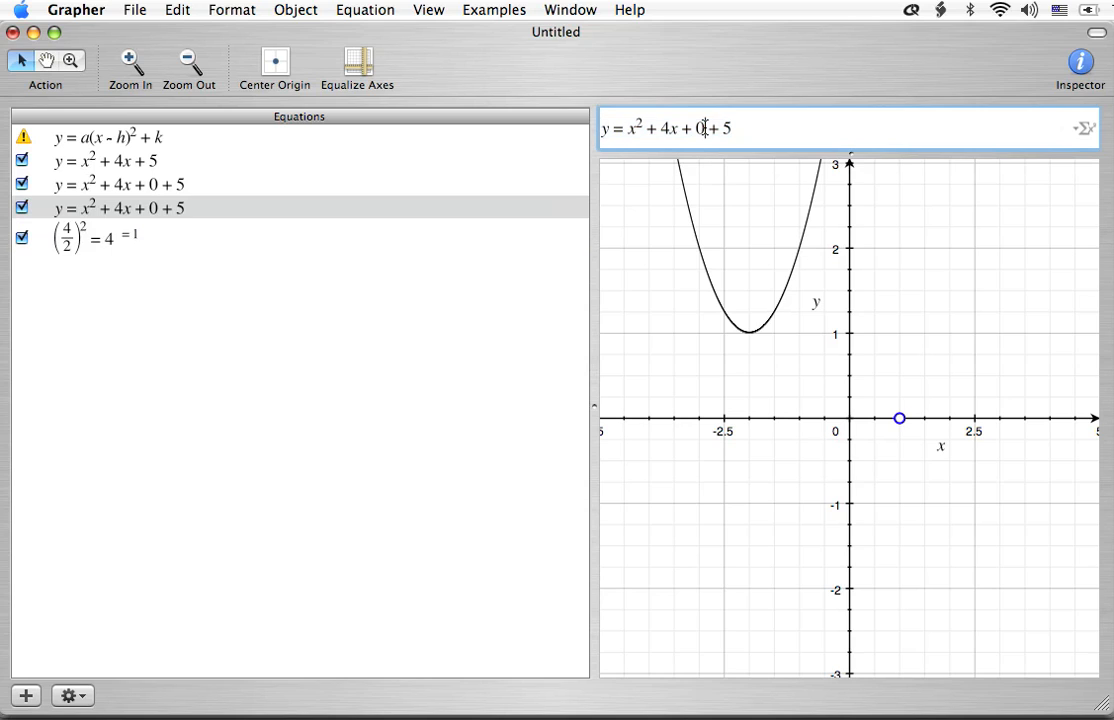
type("4 -")
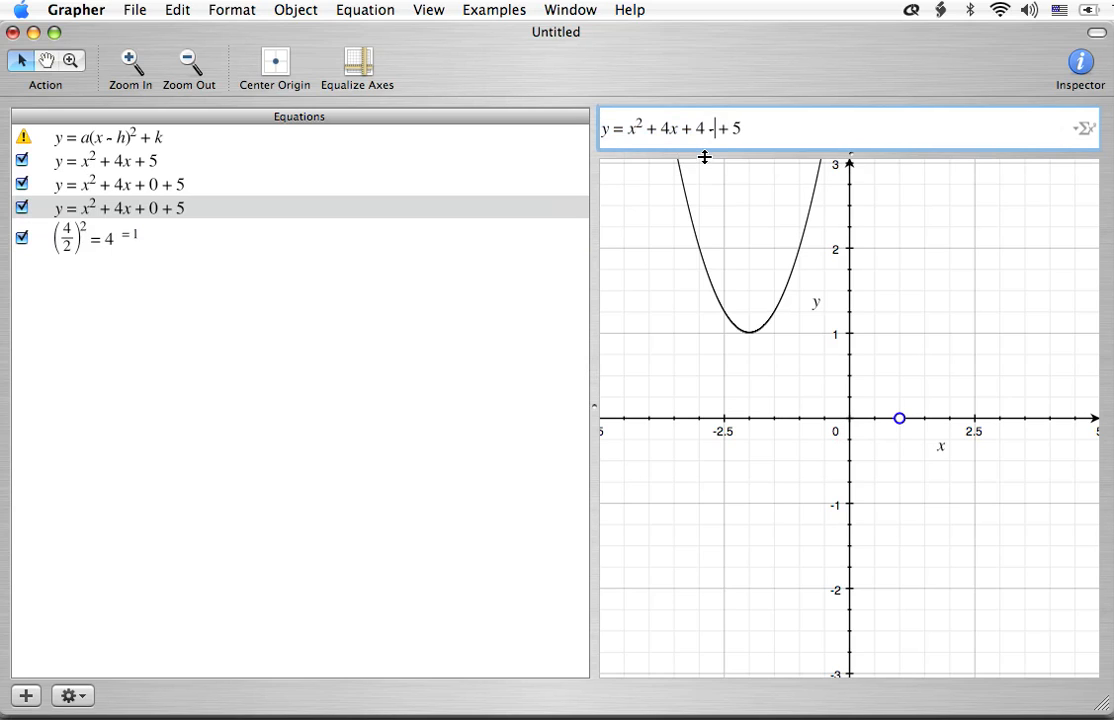
type("4")
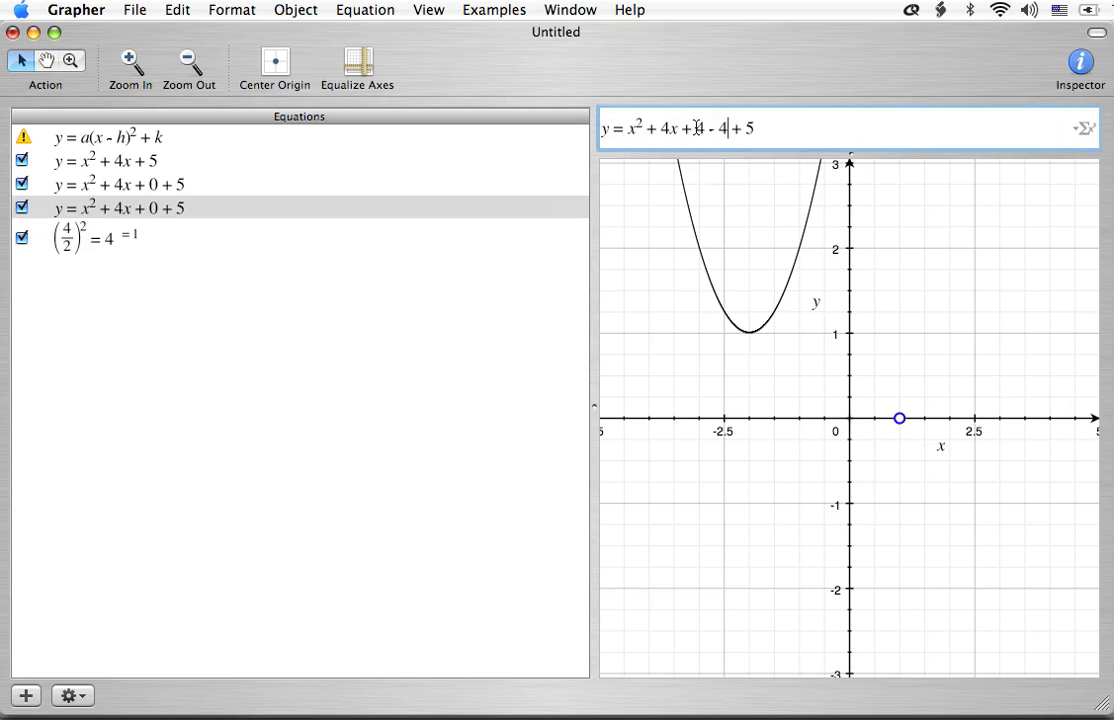
left_click_drag(697, 128, 720, 128)
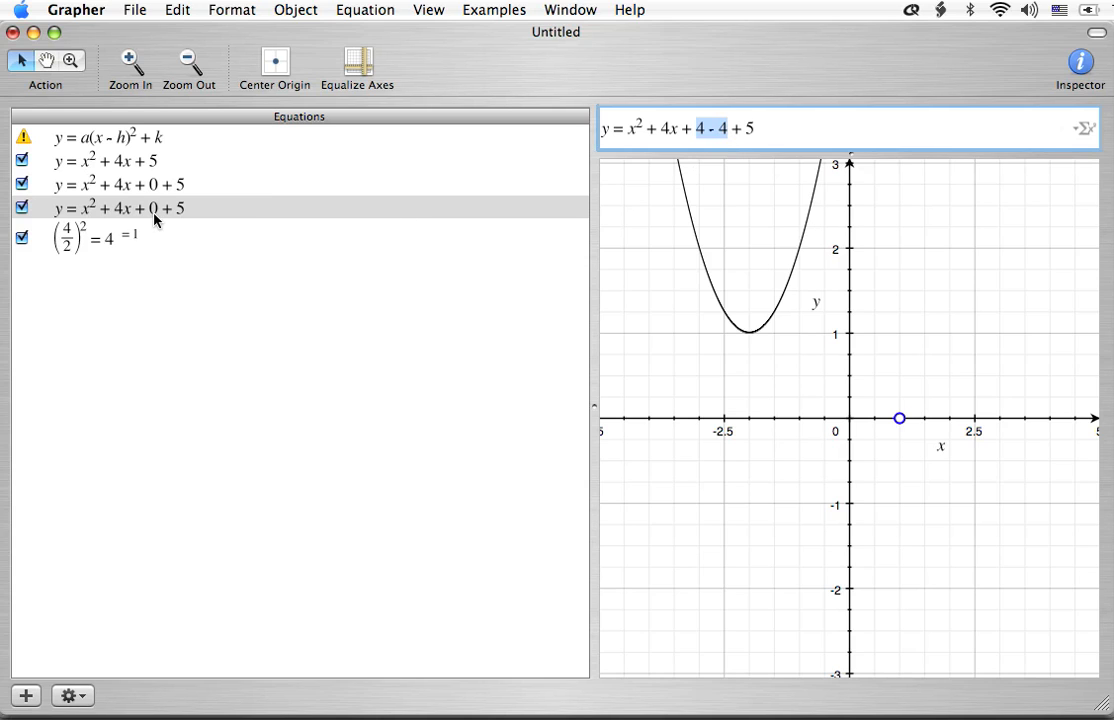
mouse_move(170, 263)
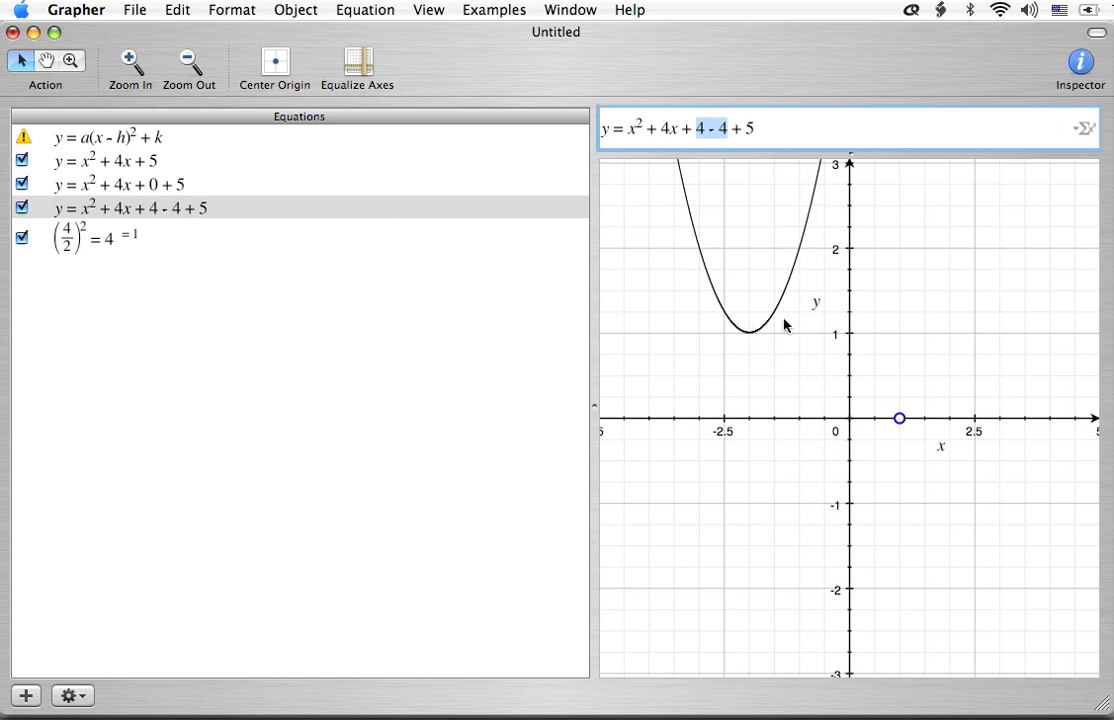
mouse_move(818, 258)
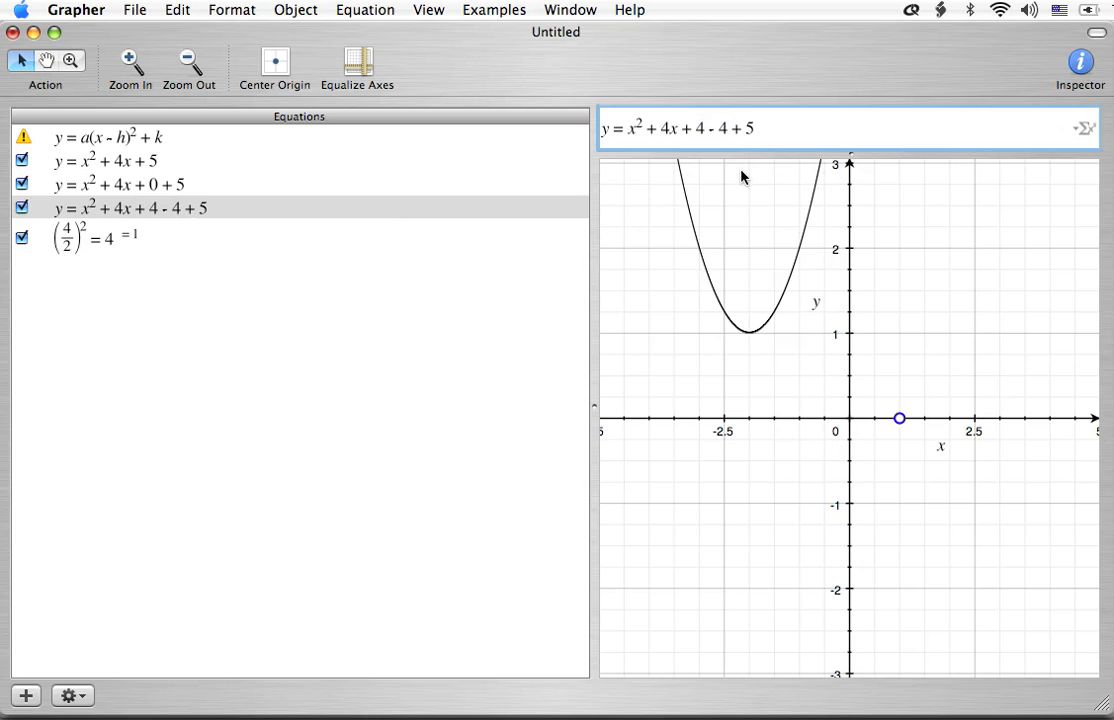
key("Backspace")
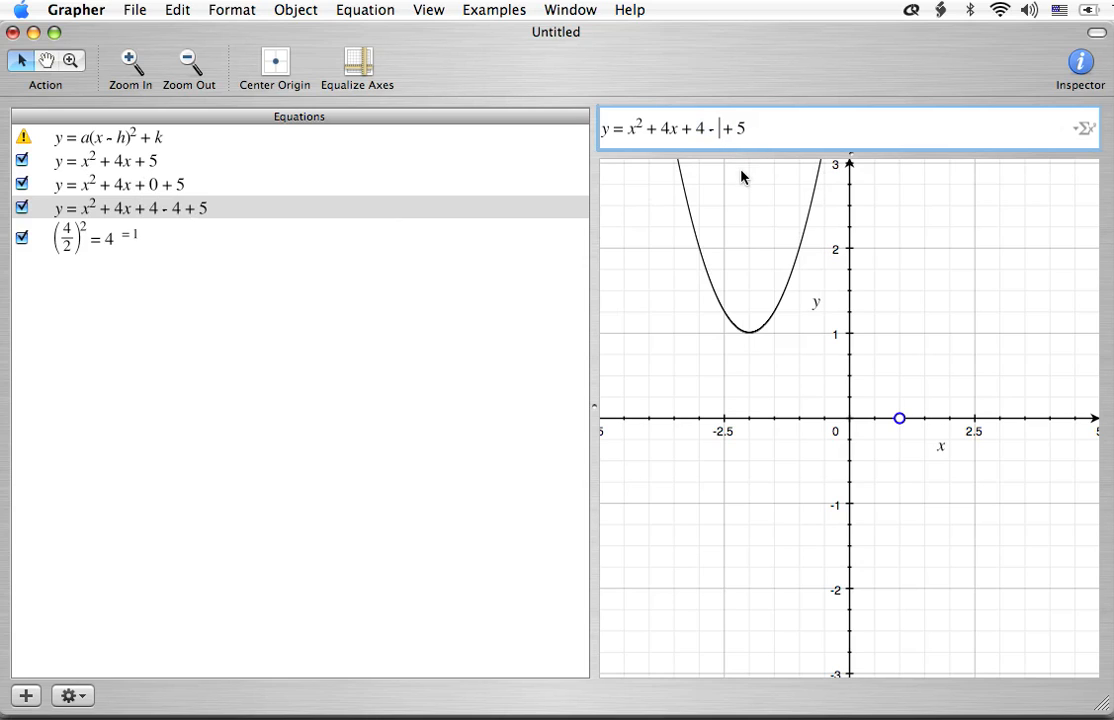
type("6")
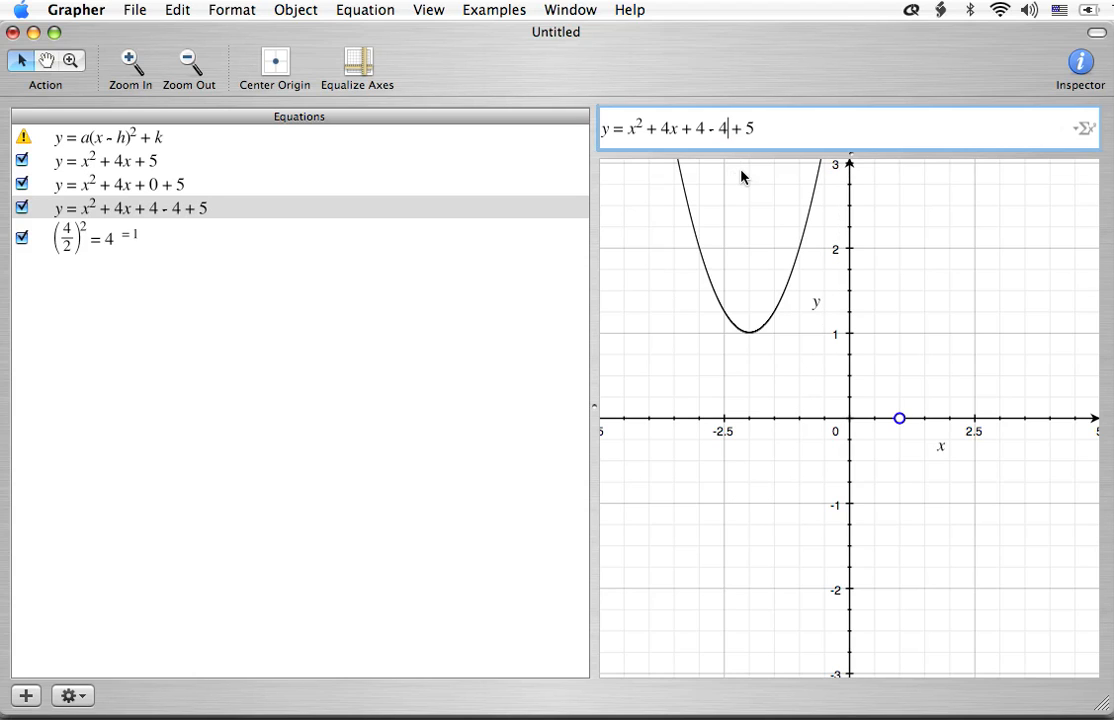
mouse_move(770, 248)
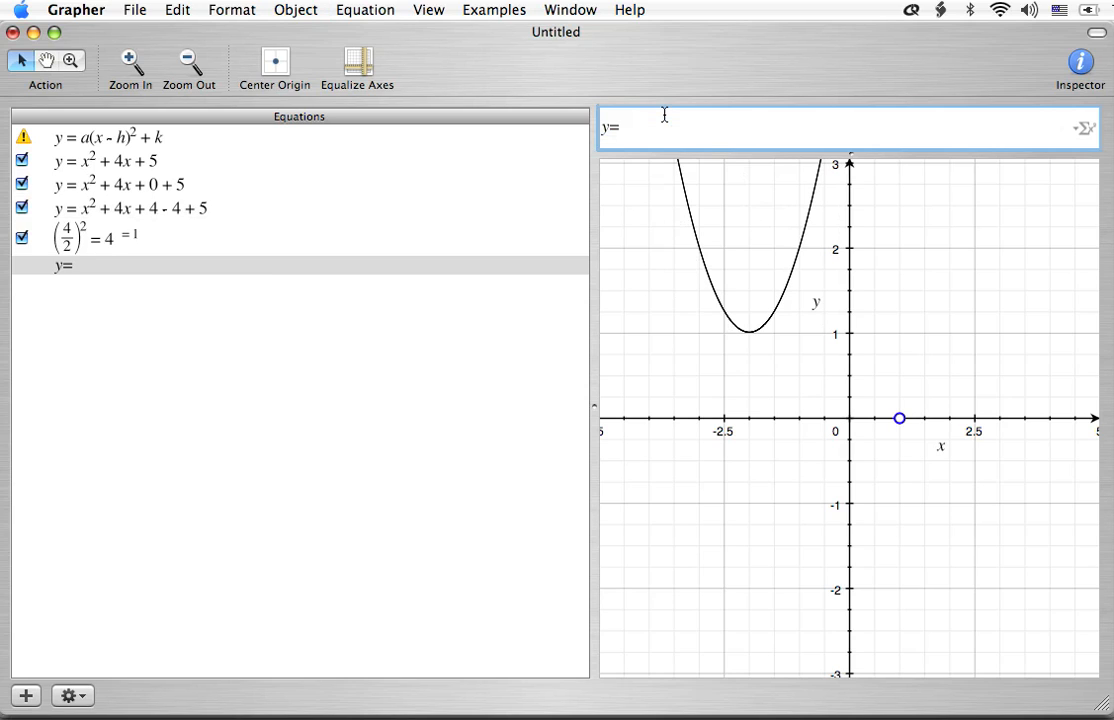
Step: Type y = (x² + 4x + 4) − 4 + 5 as the sixth equation
type("(")
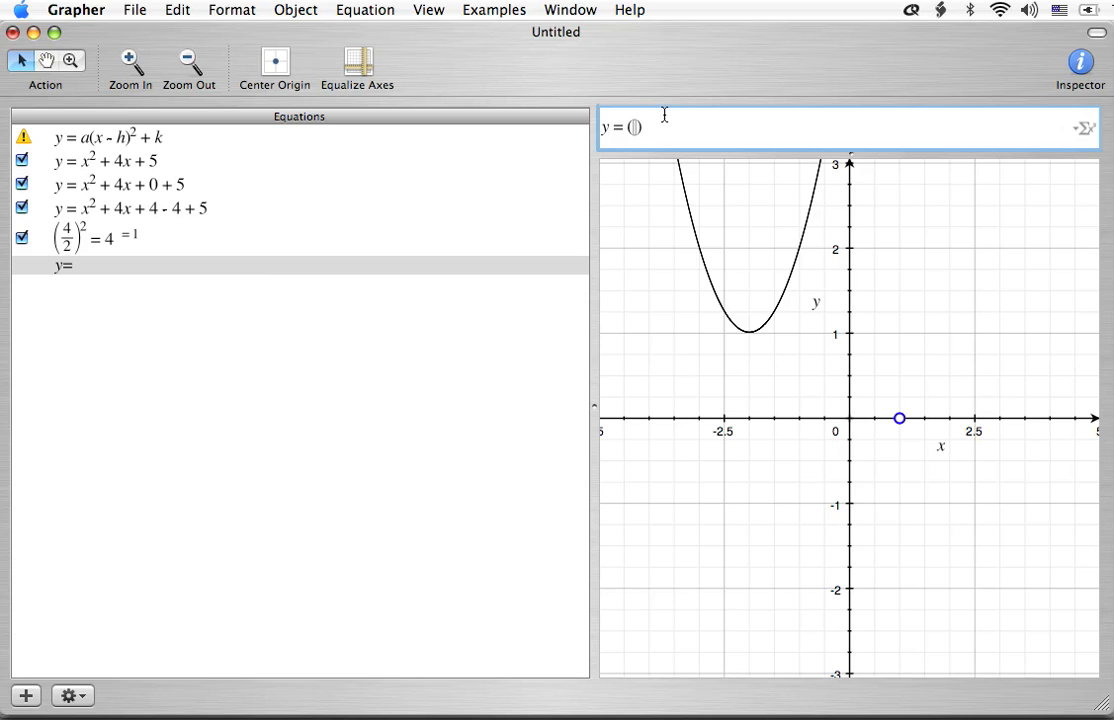
type("- 4")
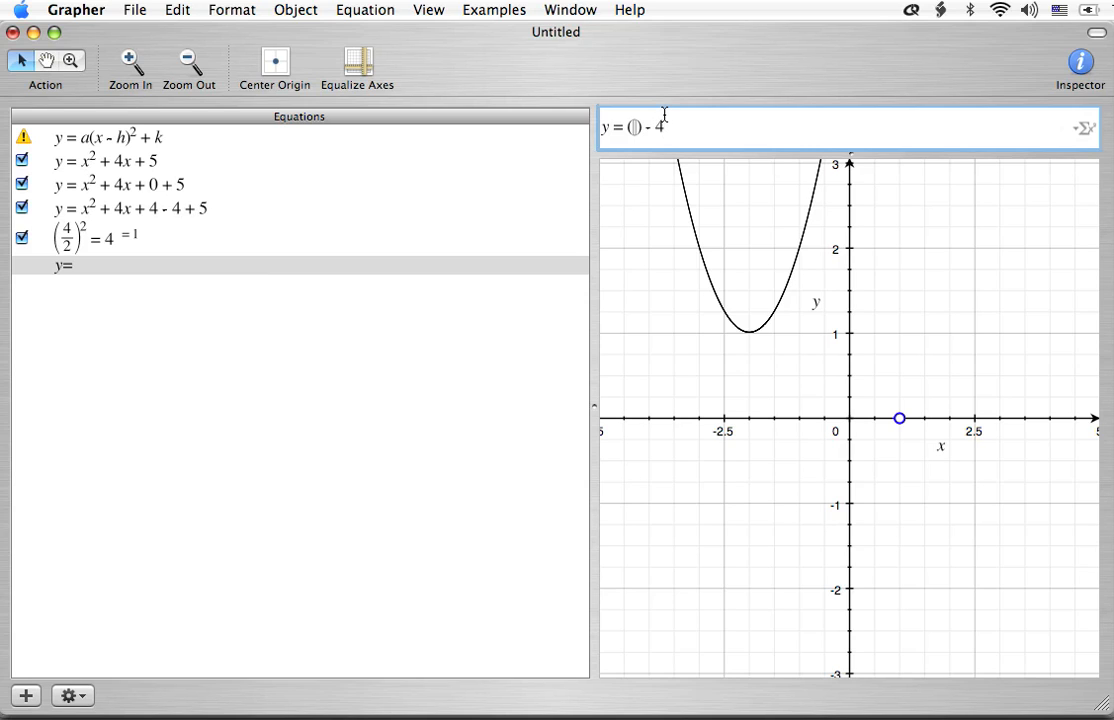
type("+ 5")
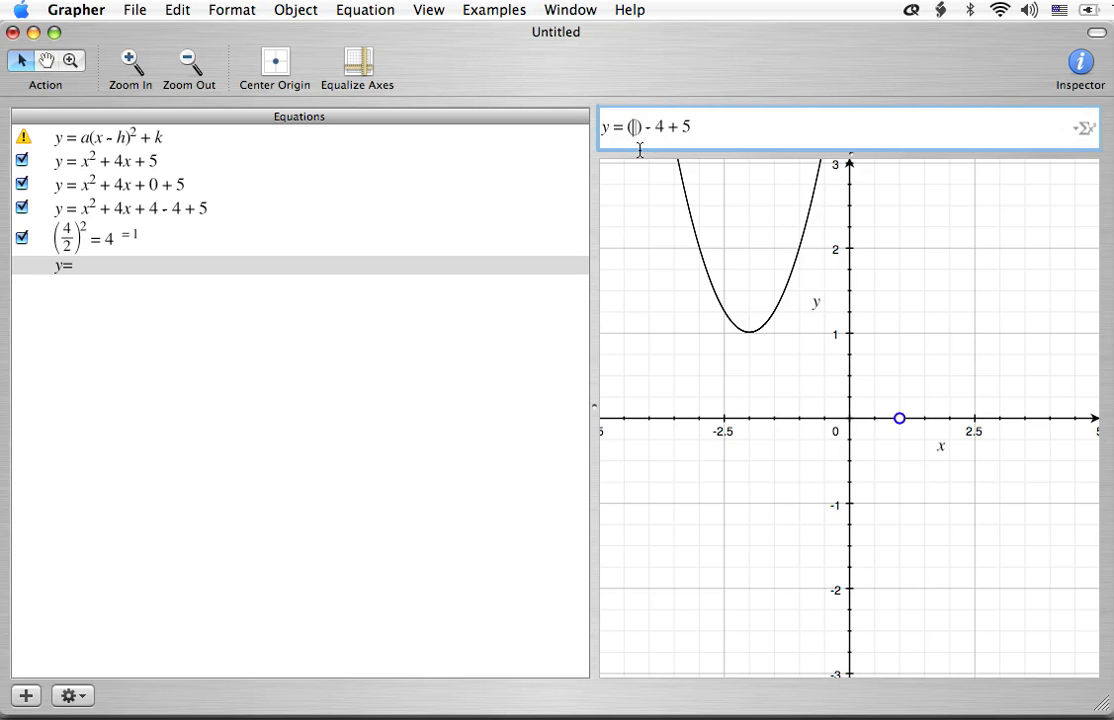
type("x^2 + 4x + 4")
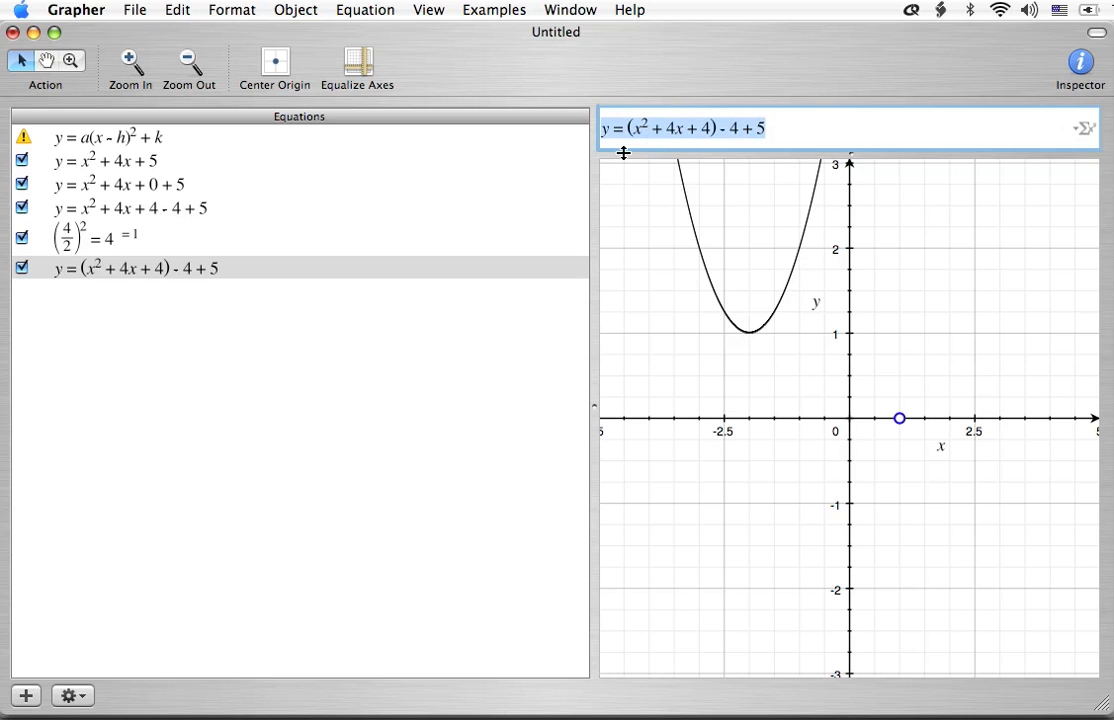
left_click(25, 695)
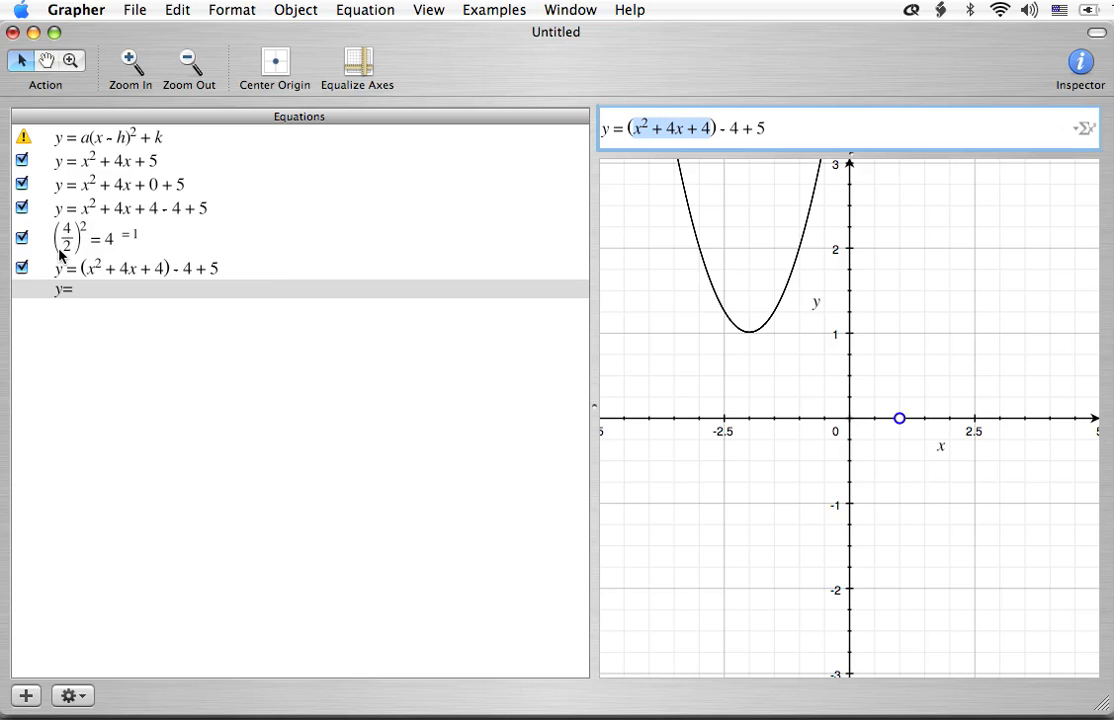
mouse_move(82, 250)
type("-")
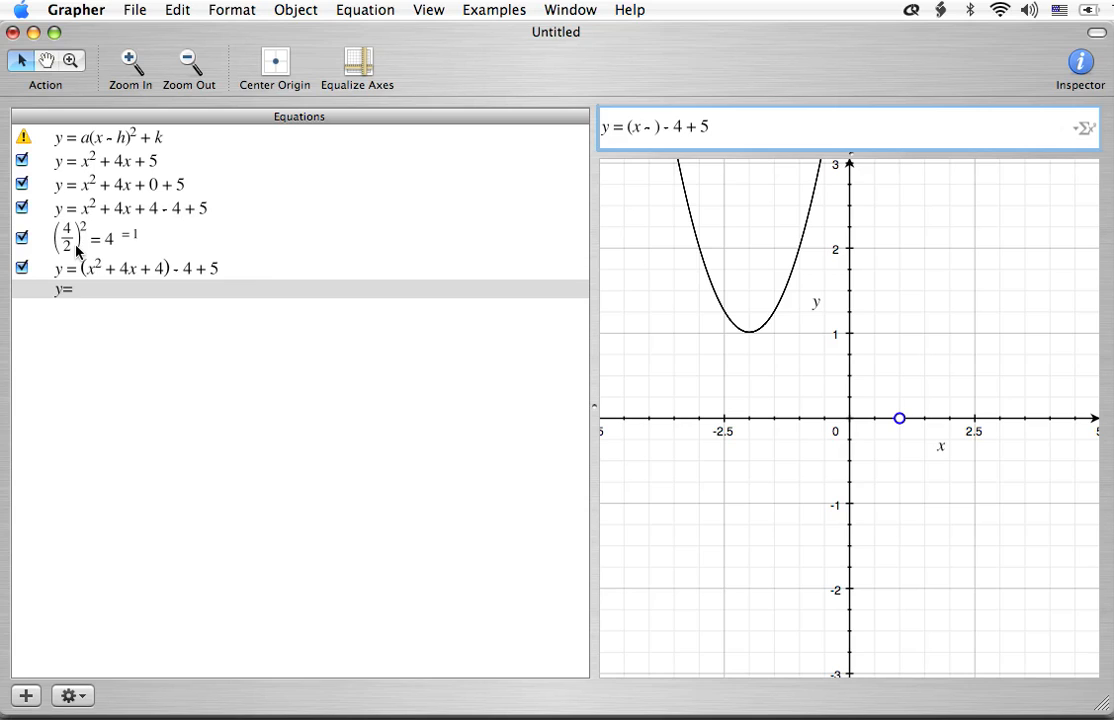
mouse_move(107, 277)
type("2")
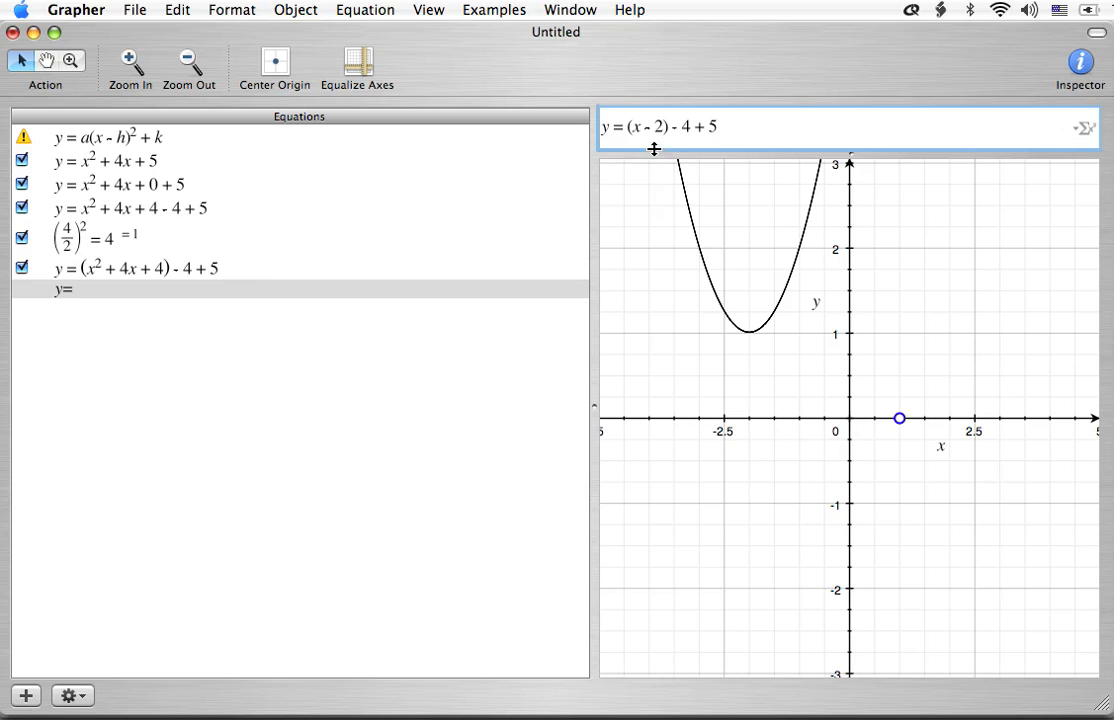
mouse_move(114, 284)
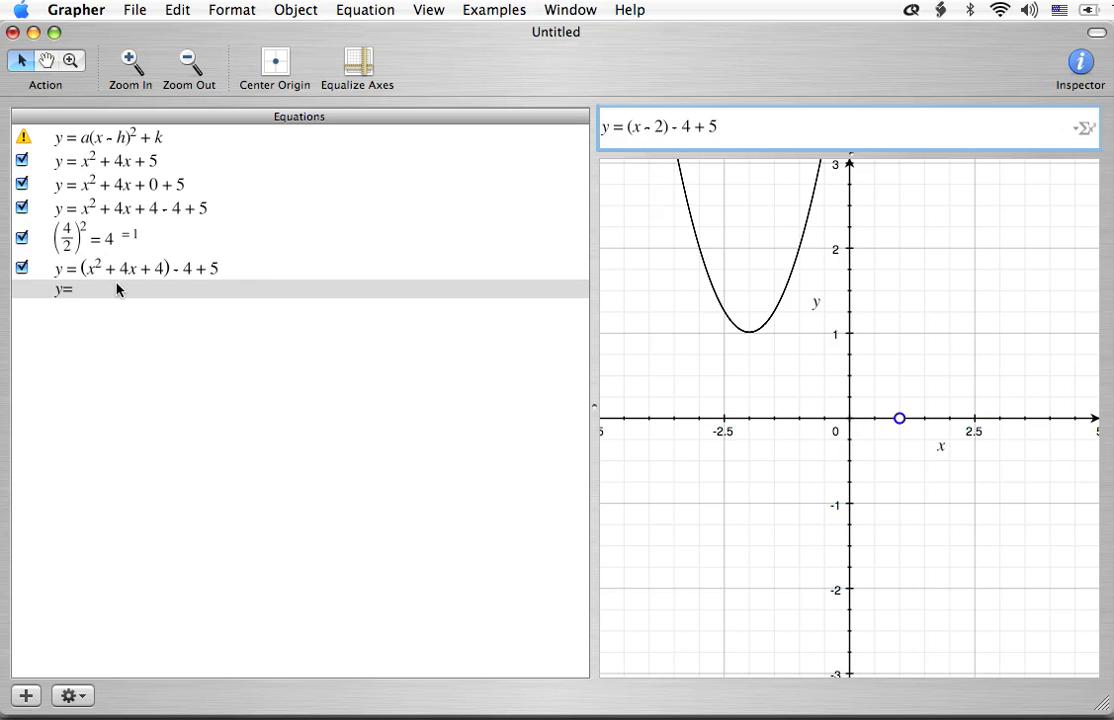
mouse_move(105, 287)
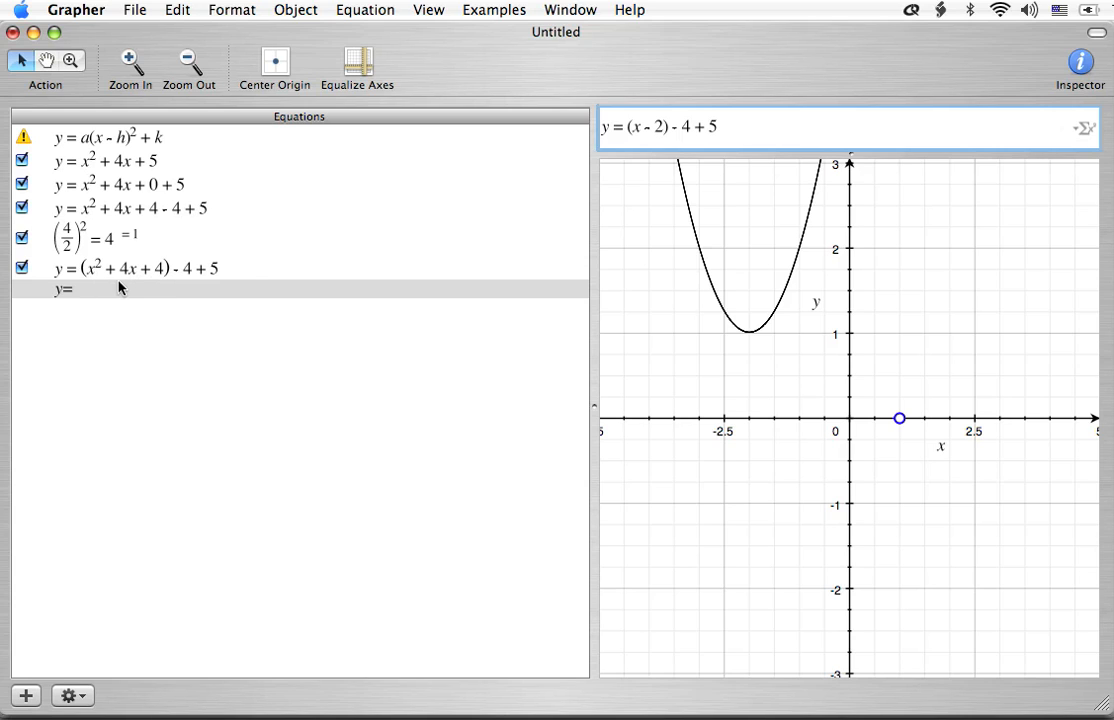
mouse_move(570, 172)
type("+")
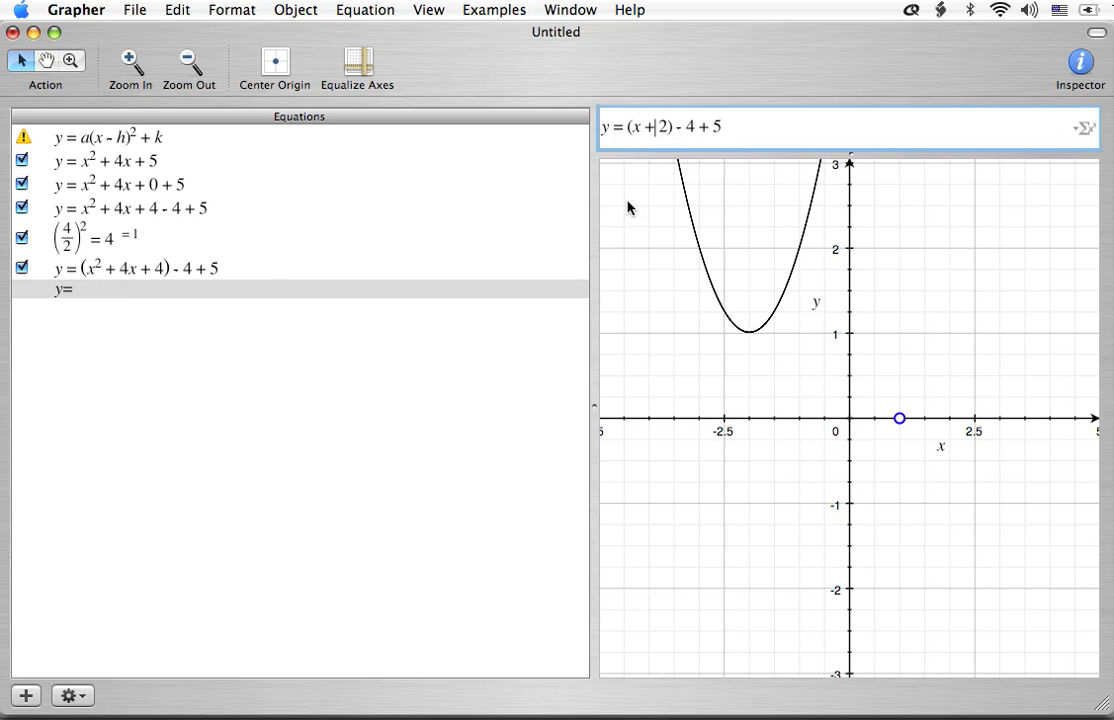
mouse_move(731, 150)
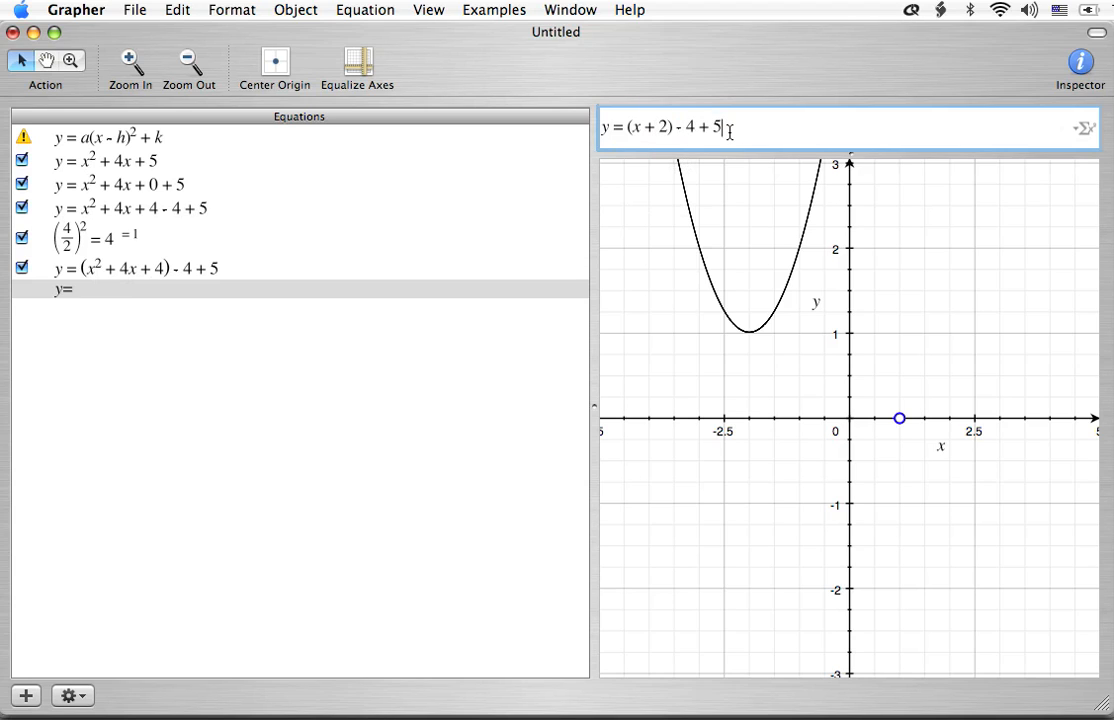
Step: Remove '- 4 + 5' and append +1 to form y = (x + 2)² + 1
key("Backspace")
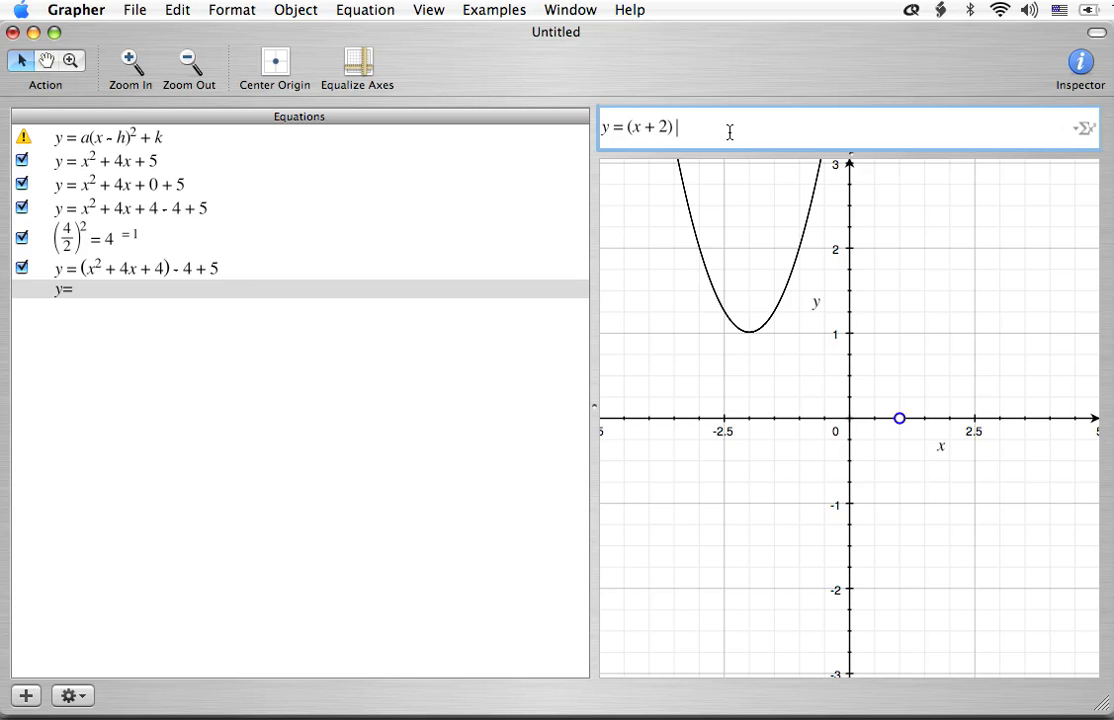
type("+1")
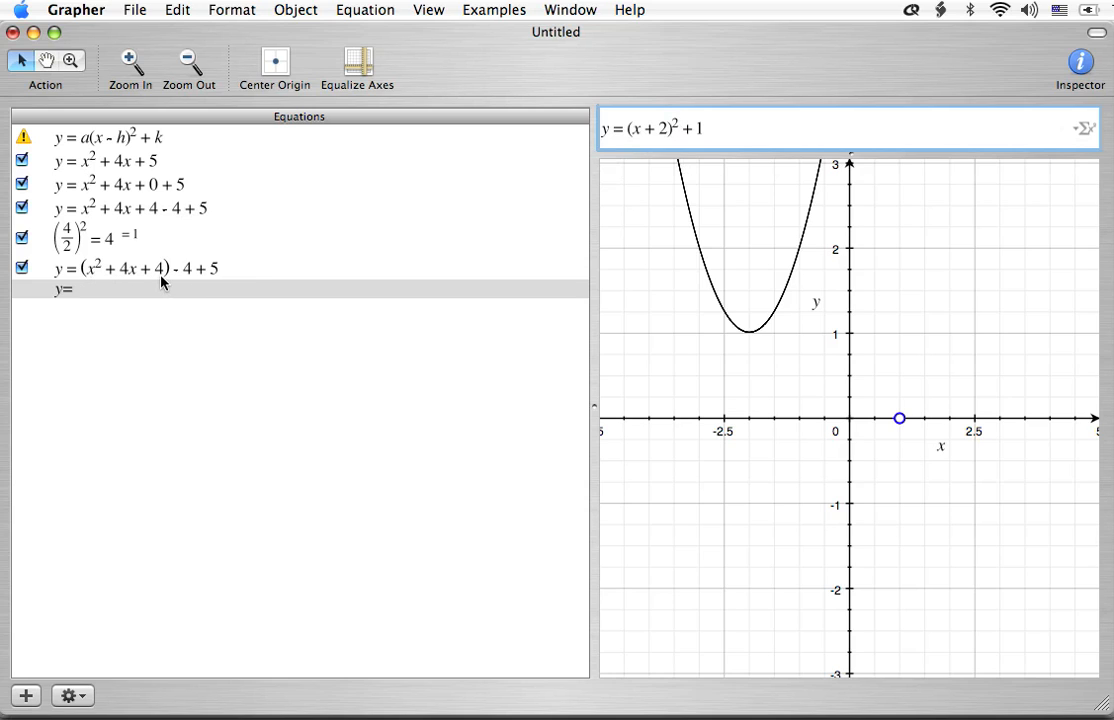
mouse_move(157, 355)
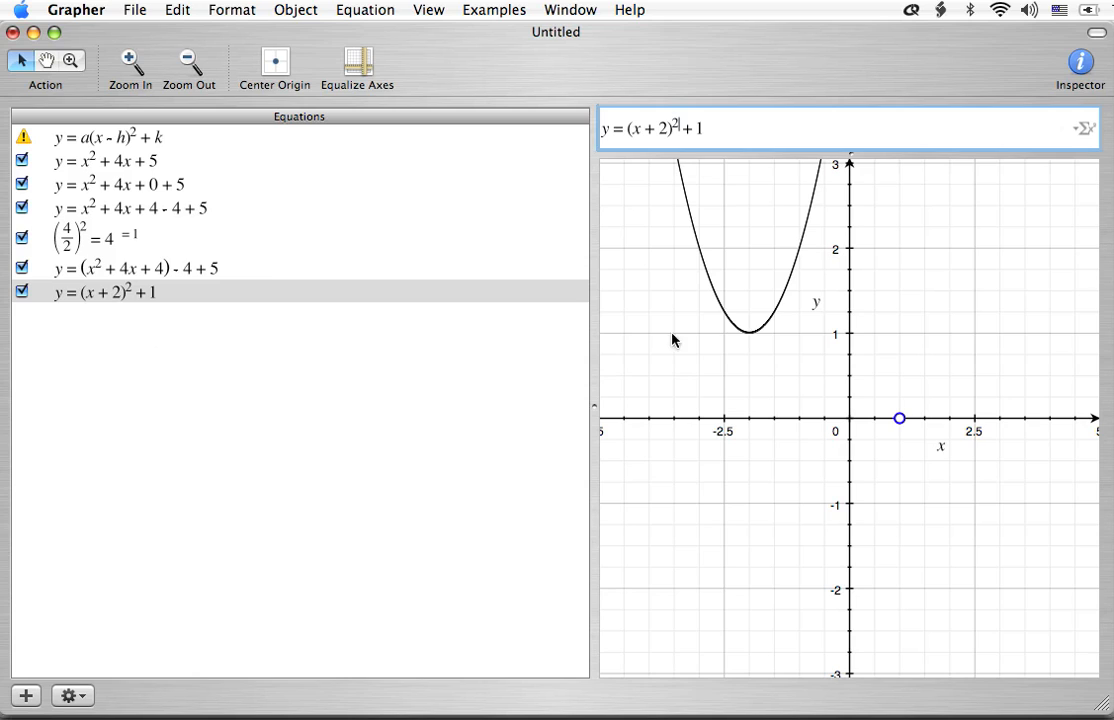
mouse_move(832, 198)
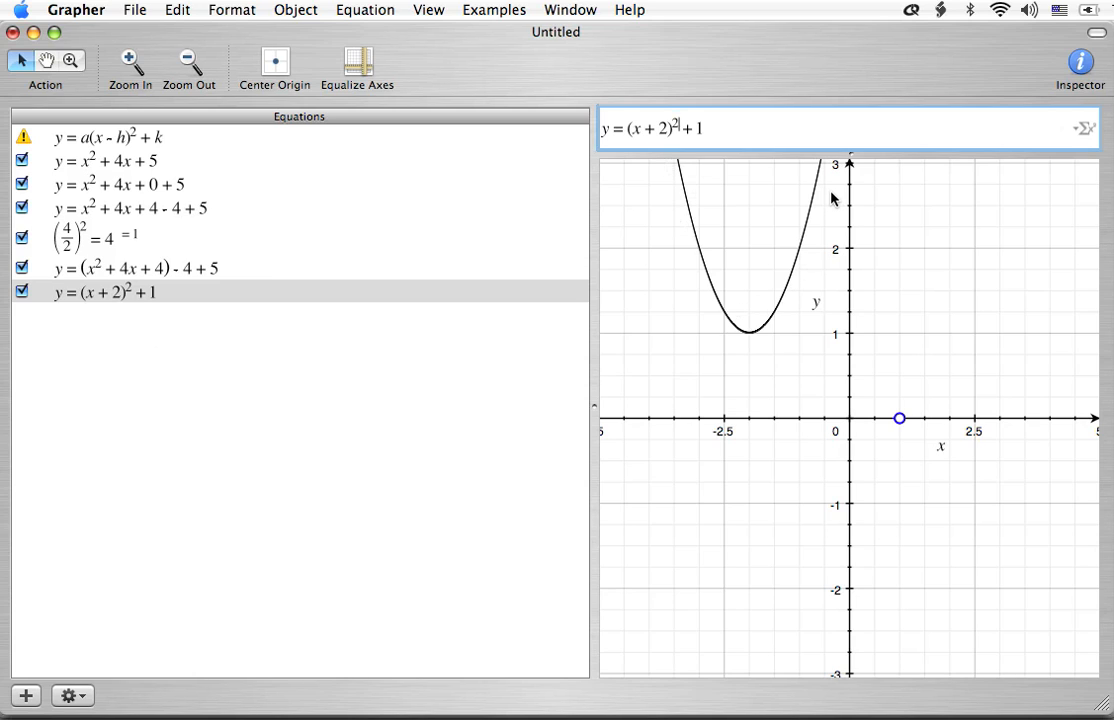
mouse_move(620, 205)
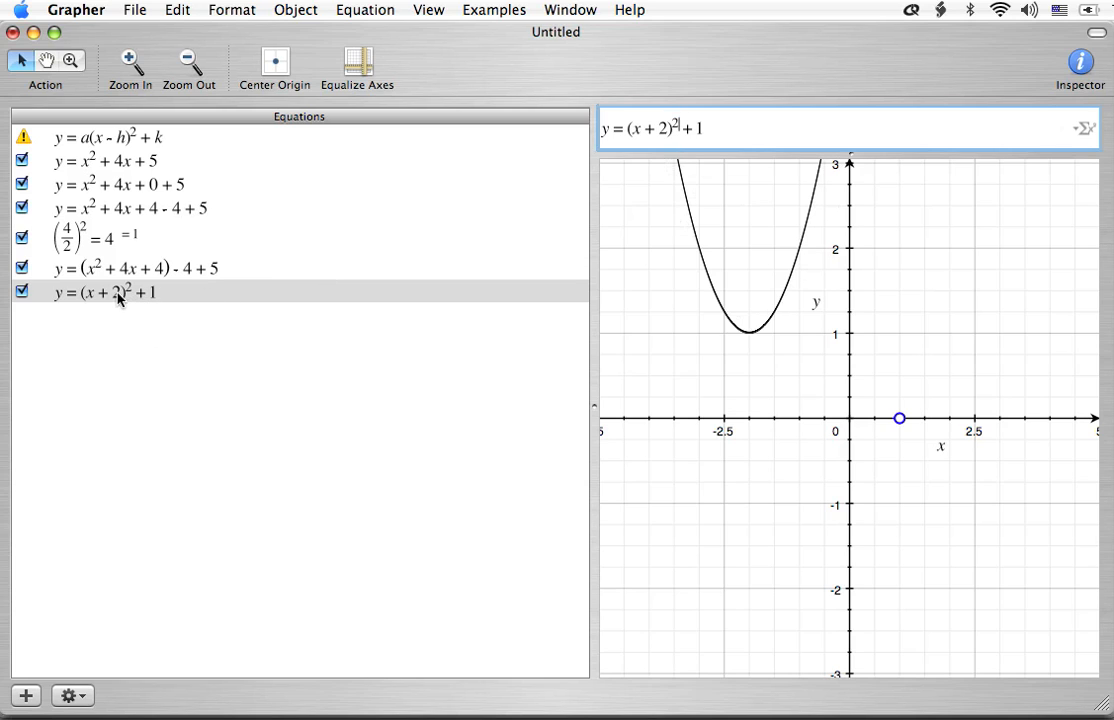
mouse_move(83, 306)
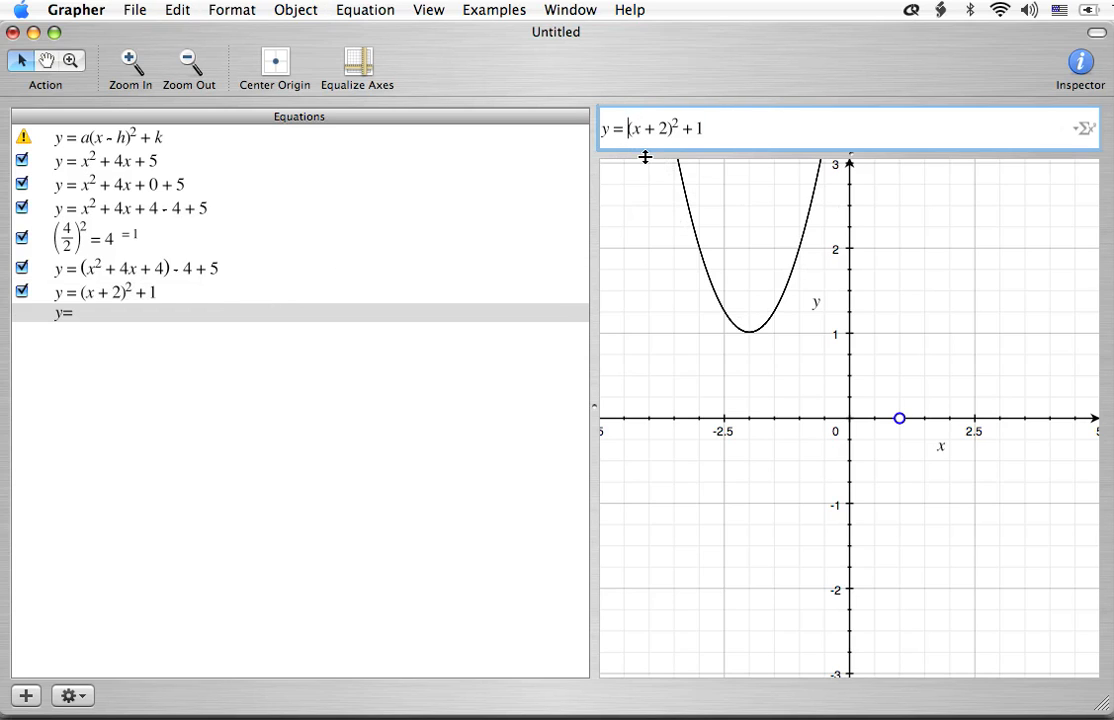
Step: Insert a leading coefficient 1 to write y = 1(x + 2)² + 1
type("1")
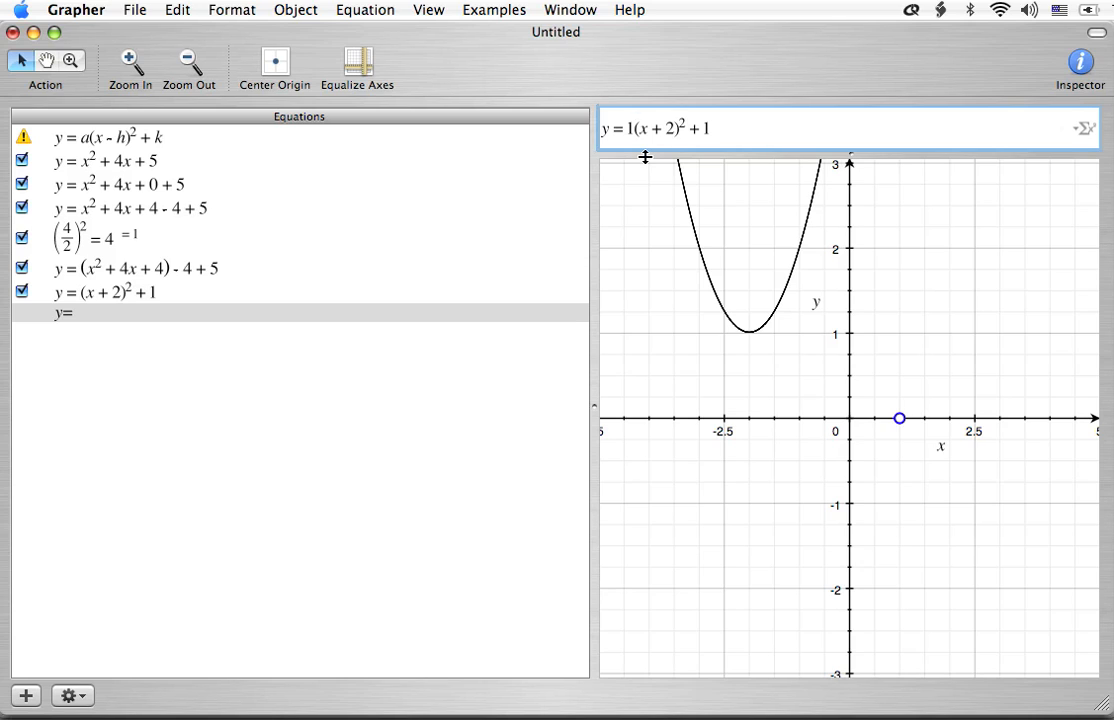
mouse_move(492, 164)
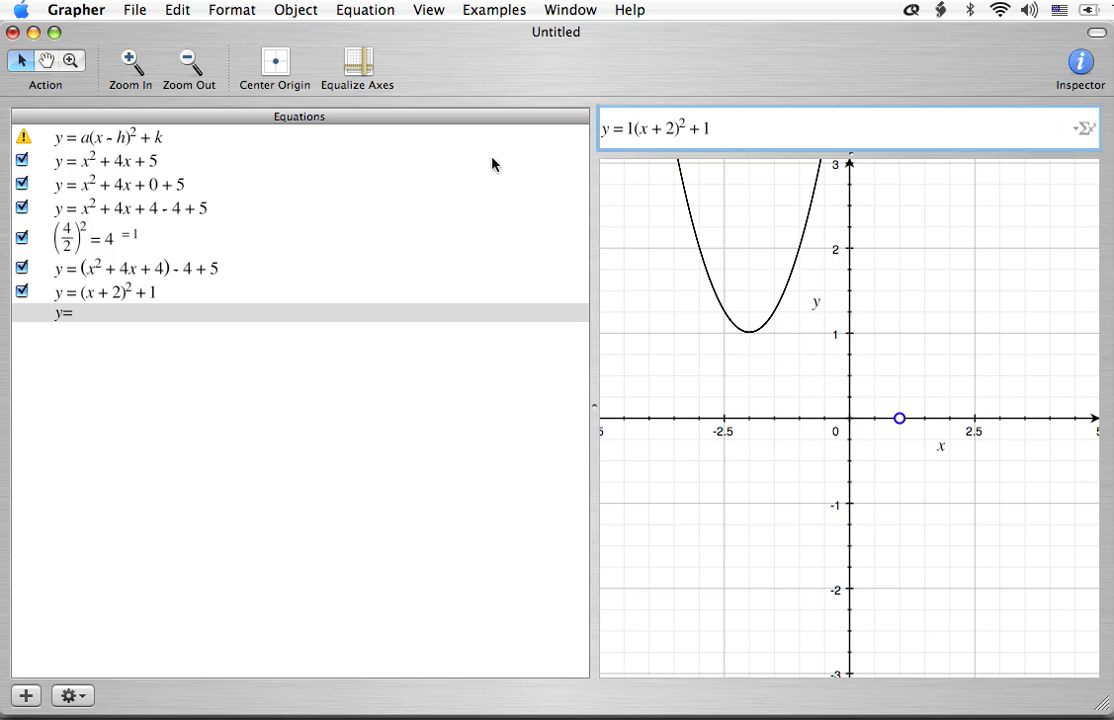
Step: Commit y = 1(x + 2)² + 1 as the eighth equation in the list
left_click(110, 137)
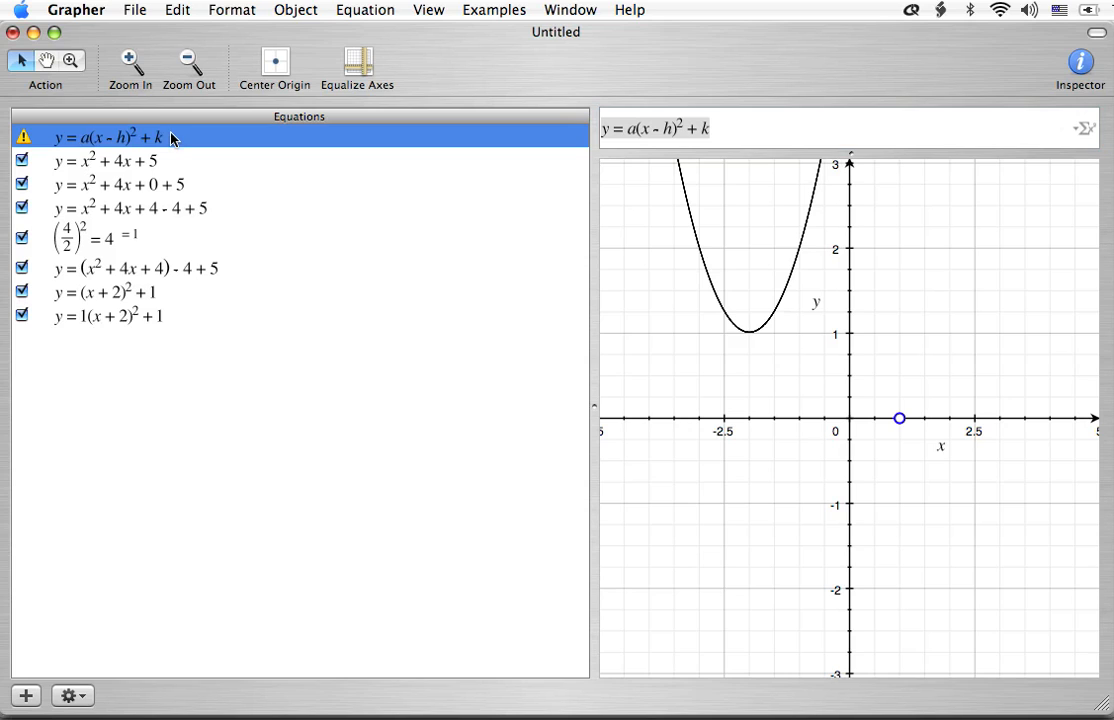
mouse_move(438, 208)
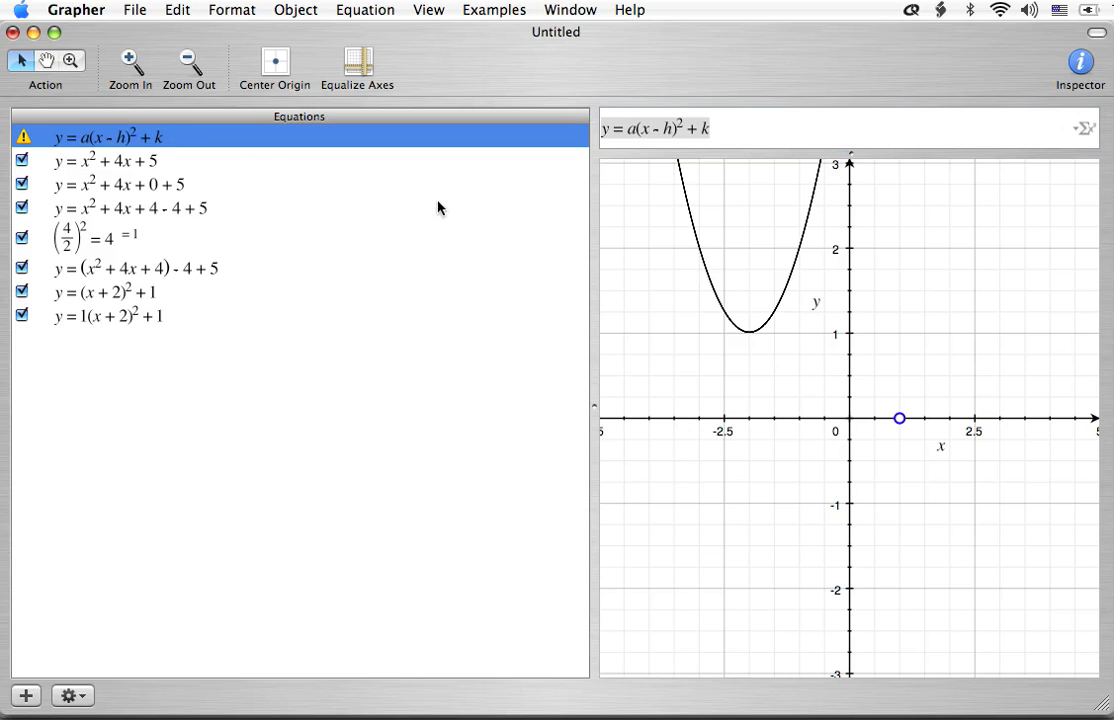
mouse_move(343, 190)
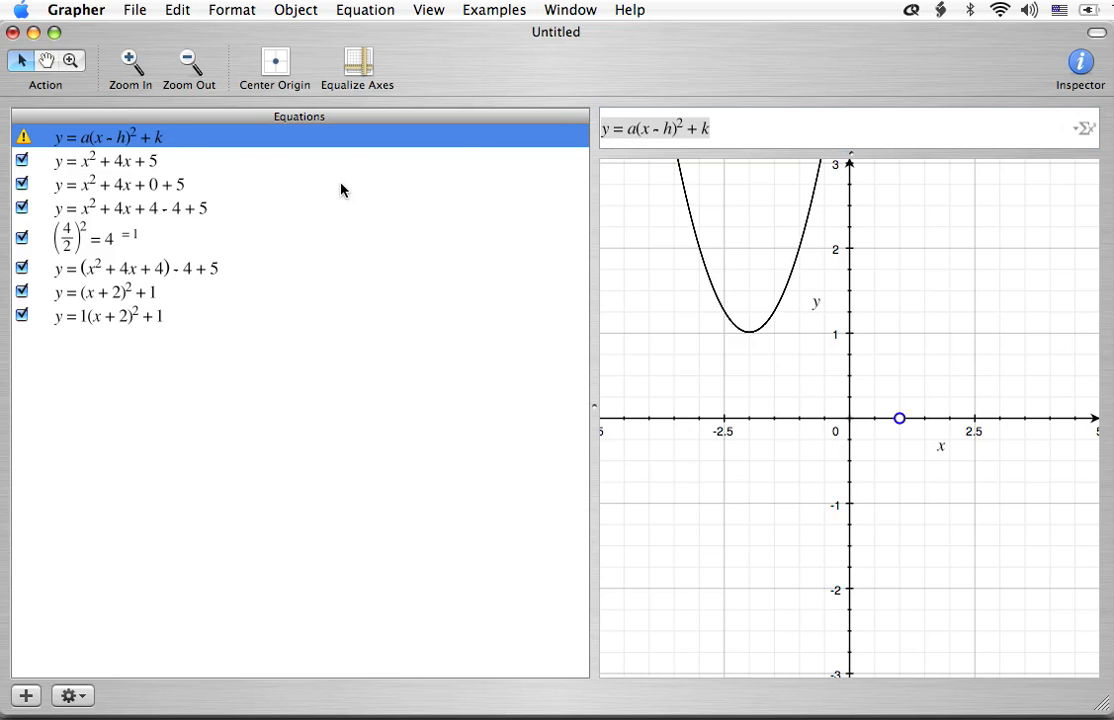
mouse_move(90, 327)
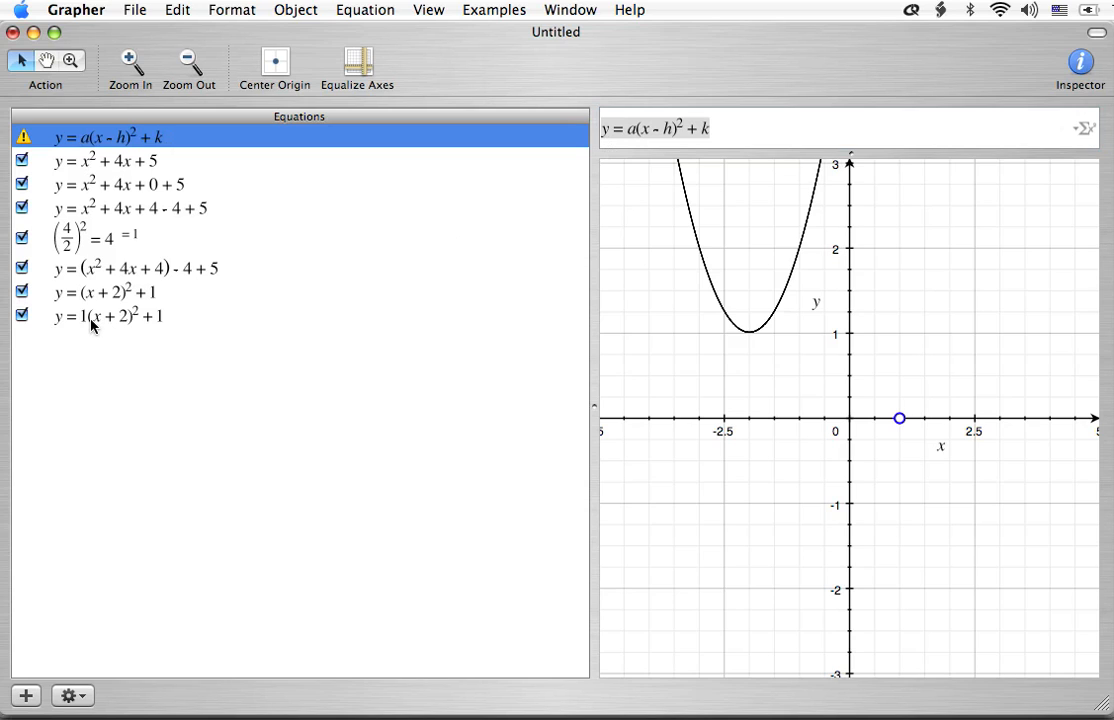
mouse_move(88, 312)
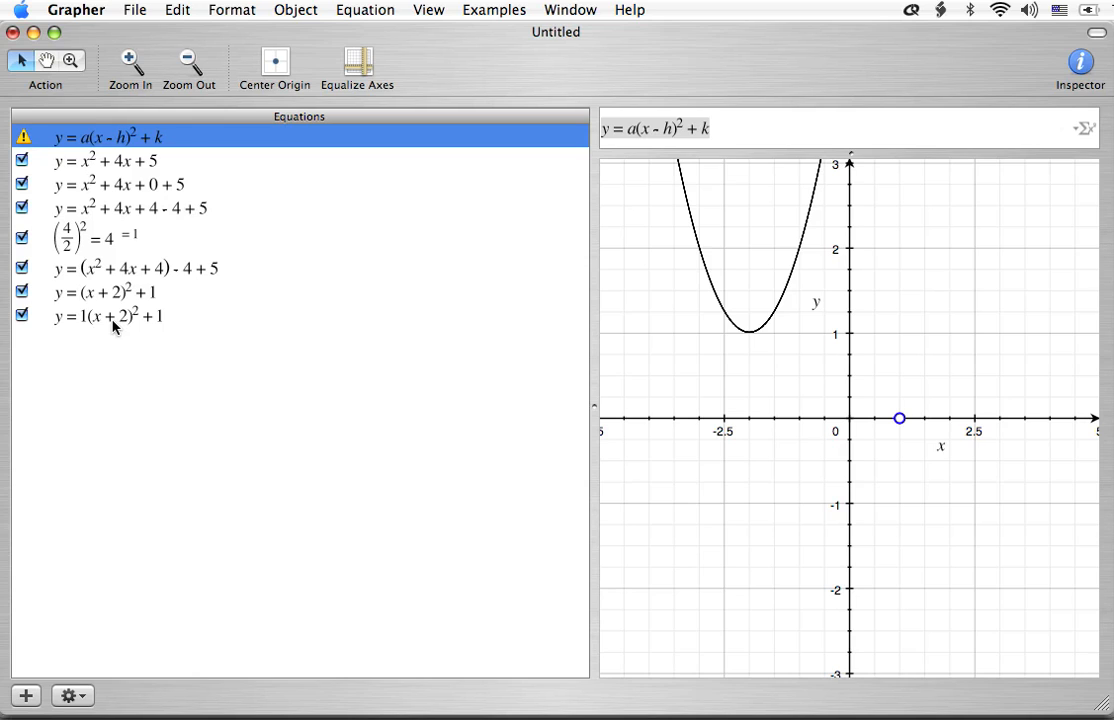
mouse_move(108, 147)
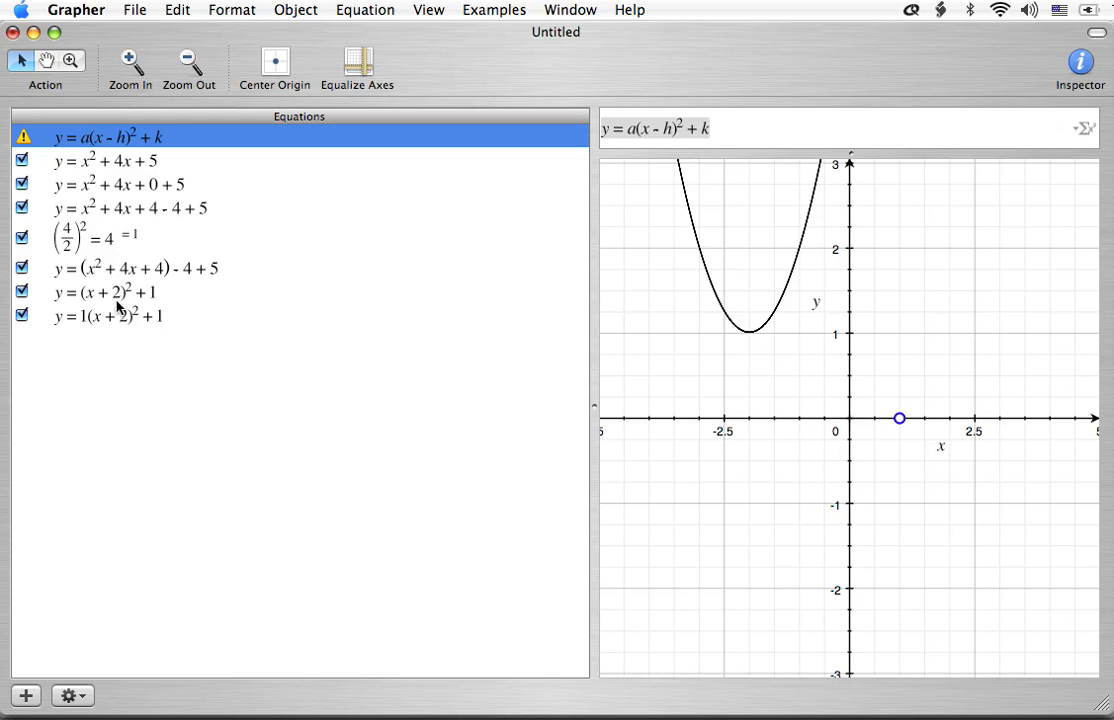
mouse_move(123, 150)
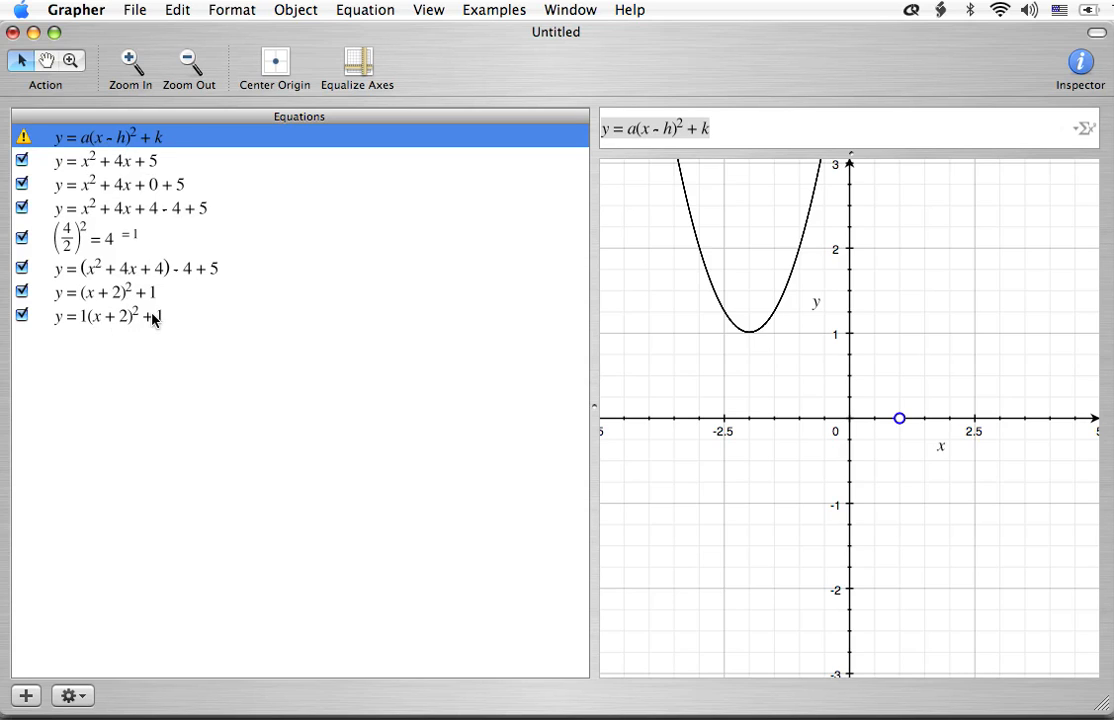
Step: Select the y = 1(x + 2)² + 1 equation and open the Window menu's document list
left_click(110, 315)
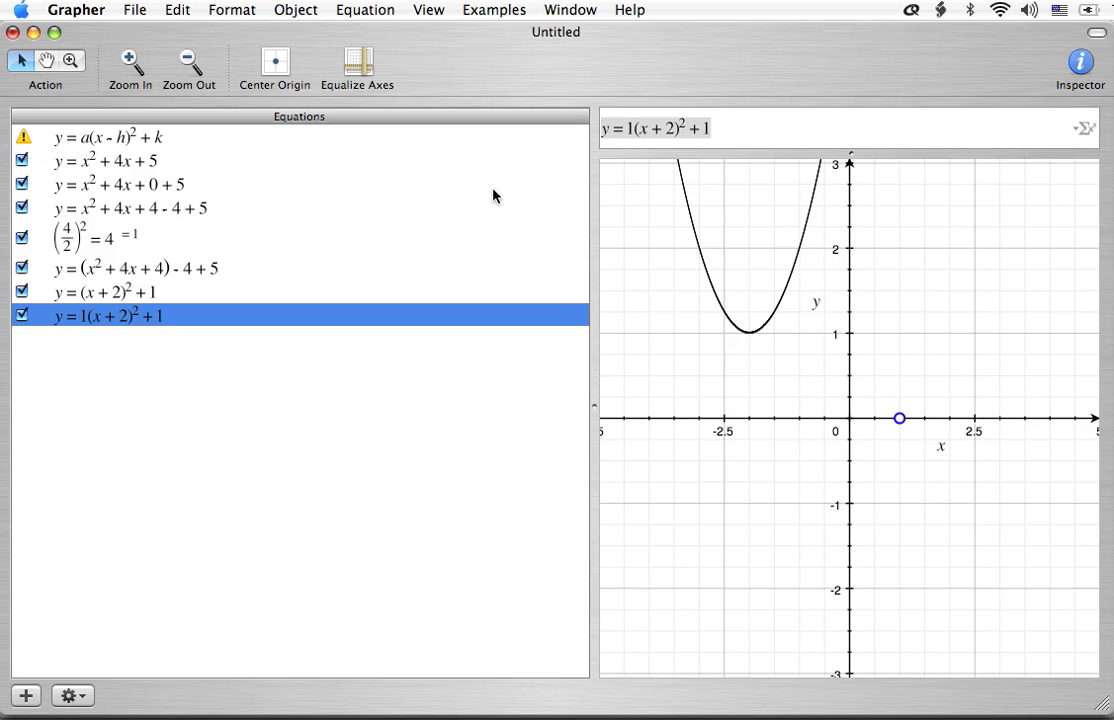
left_click(655, 128)
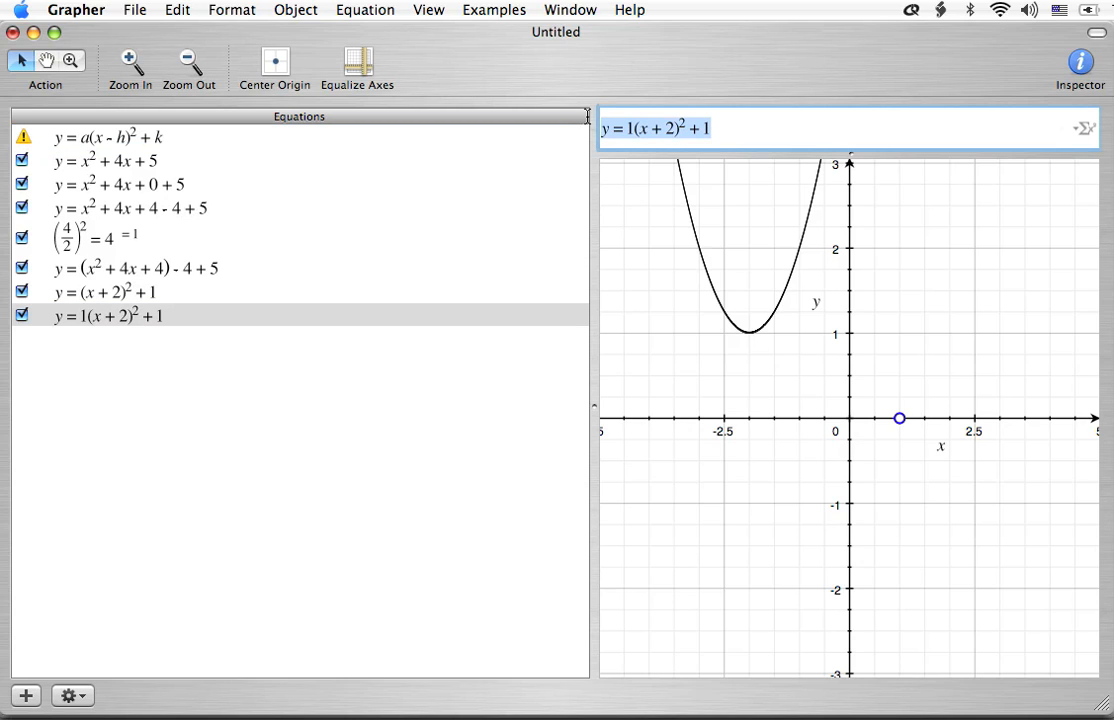
mouse_move(534, 43)
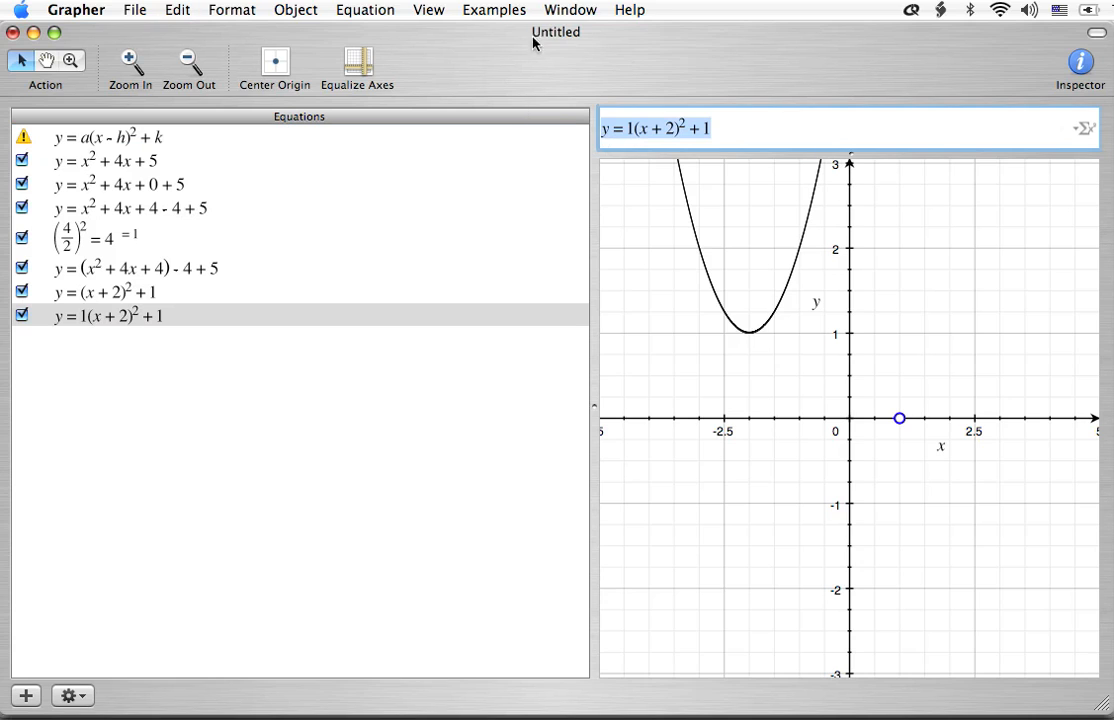
left_click(569, 10)
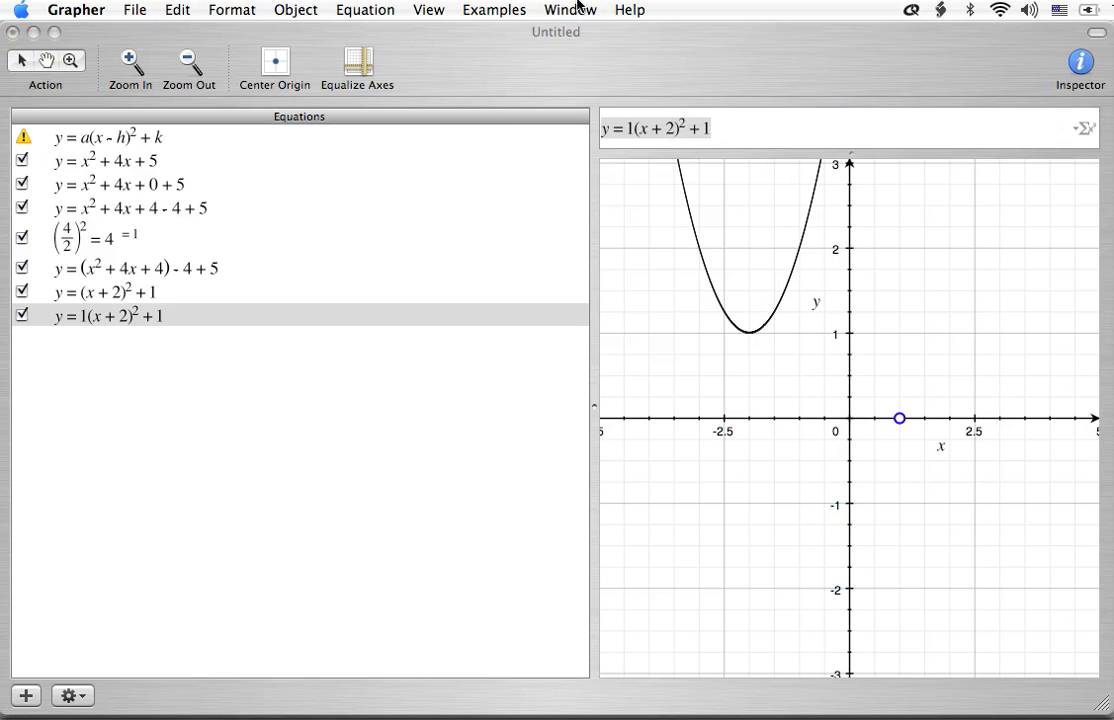
left_click(110, 315)
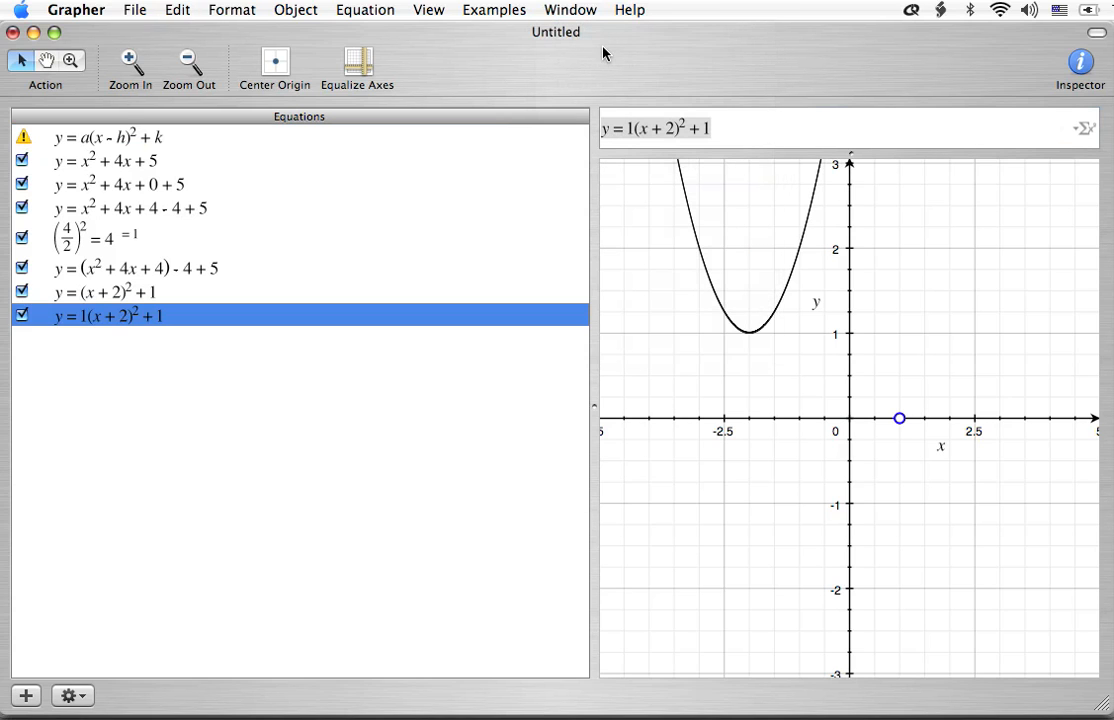
left_click(570, 10)
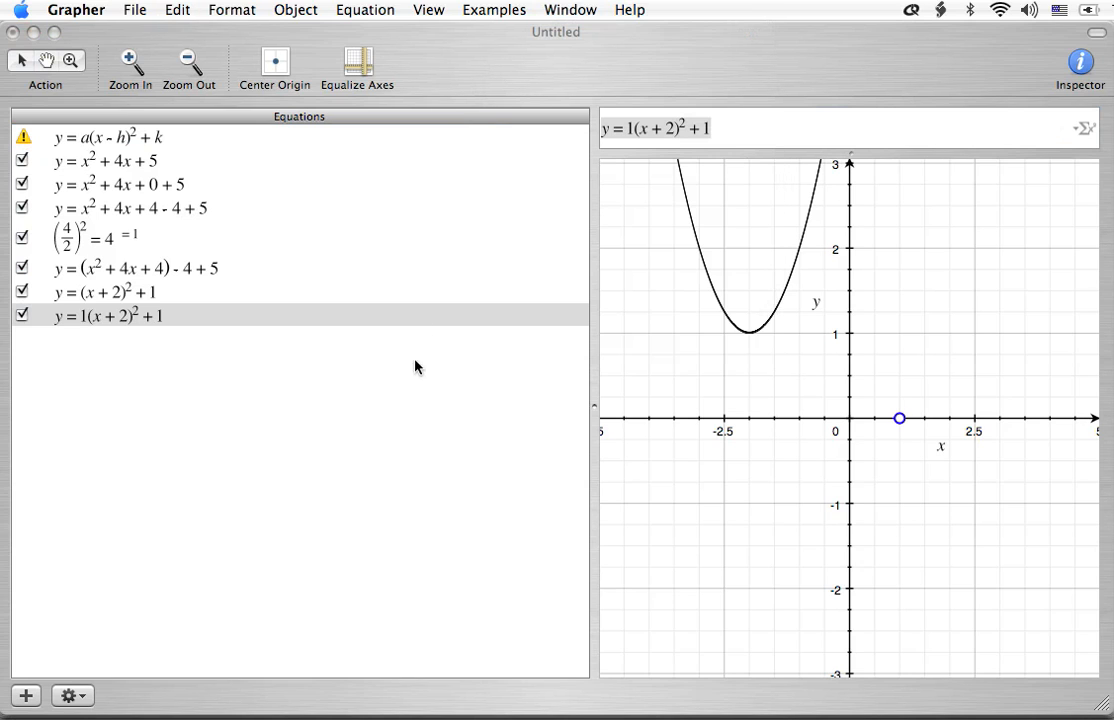
left_click(110, 315)
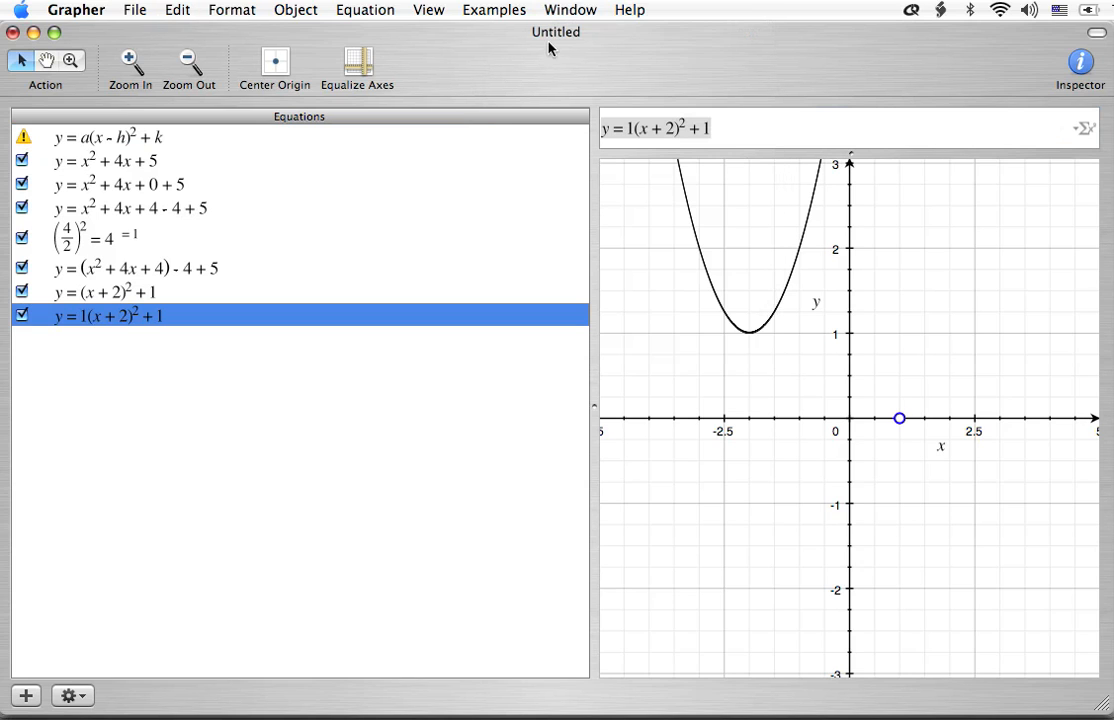
left_click(570, 10)
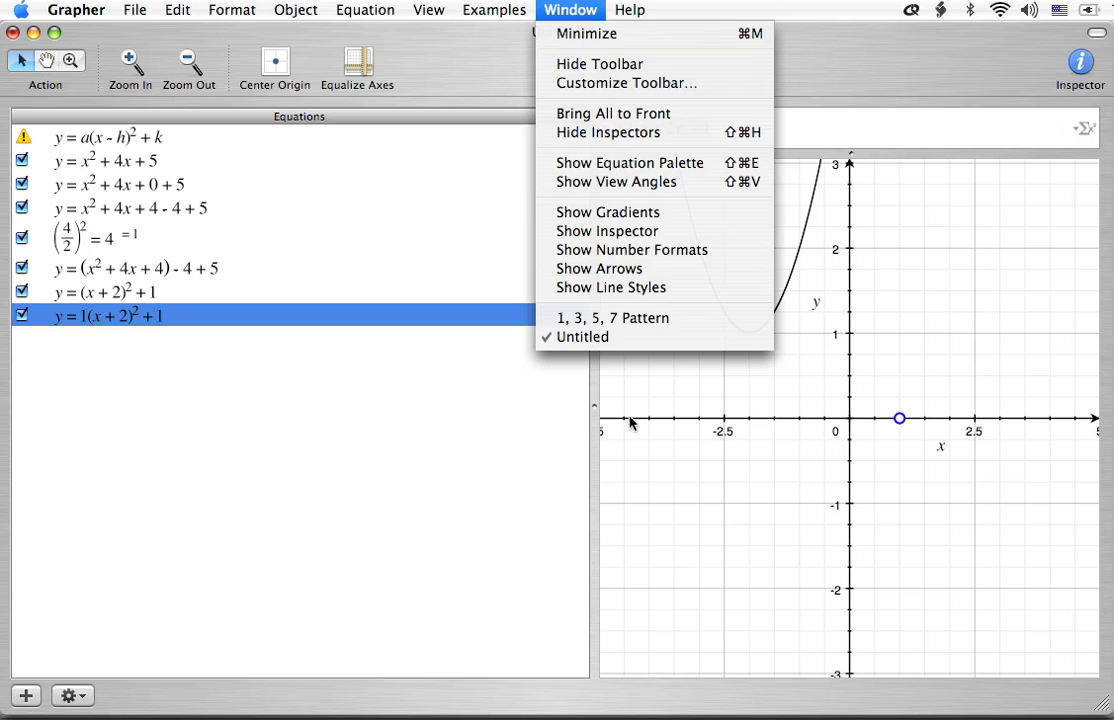
Step: In the 1, 3, 5, 7 Pattern graph, change y = x² to y = x² + 4x + 5
left_click(611, 317)
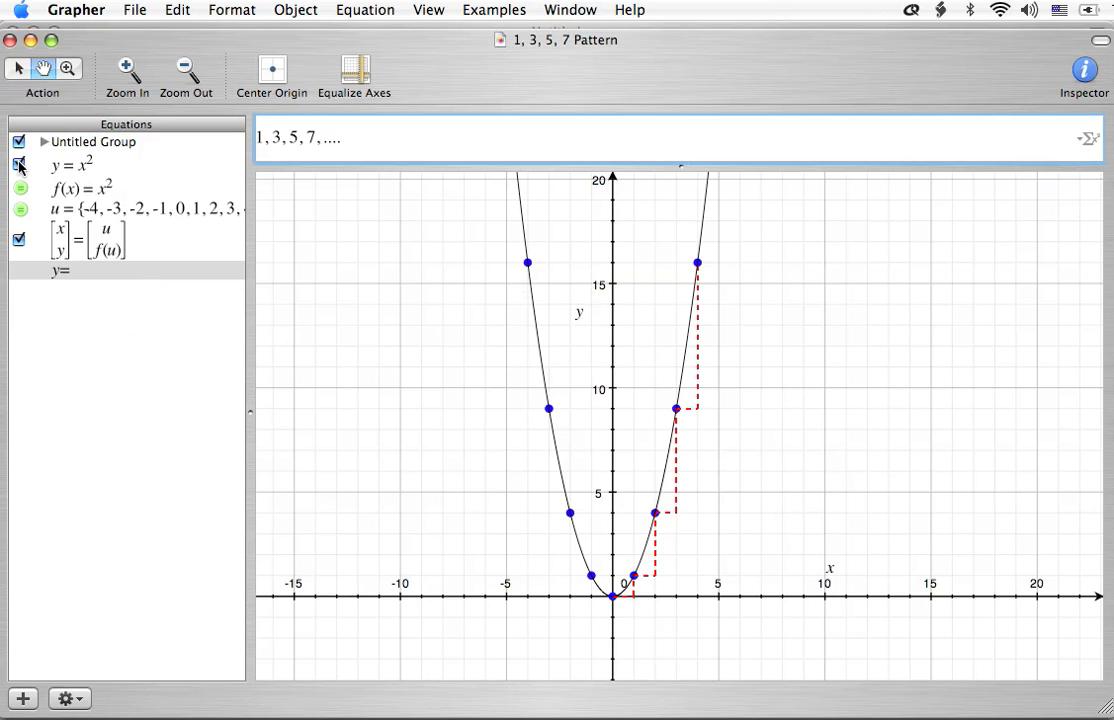
left_click(18, 164)
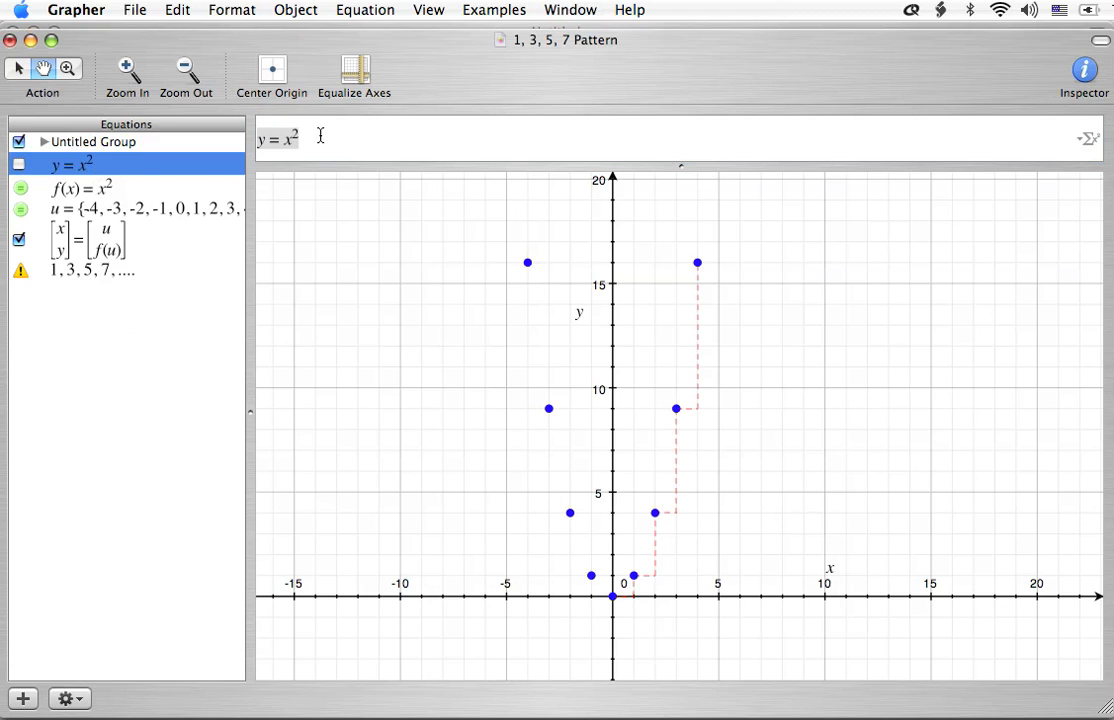
left_click(290, 139)
type(" + 4x +")
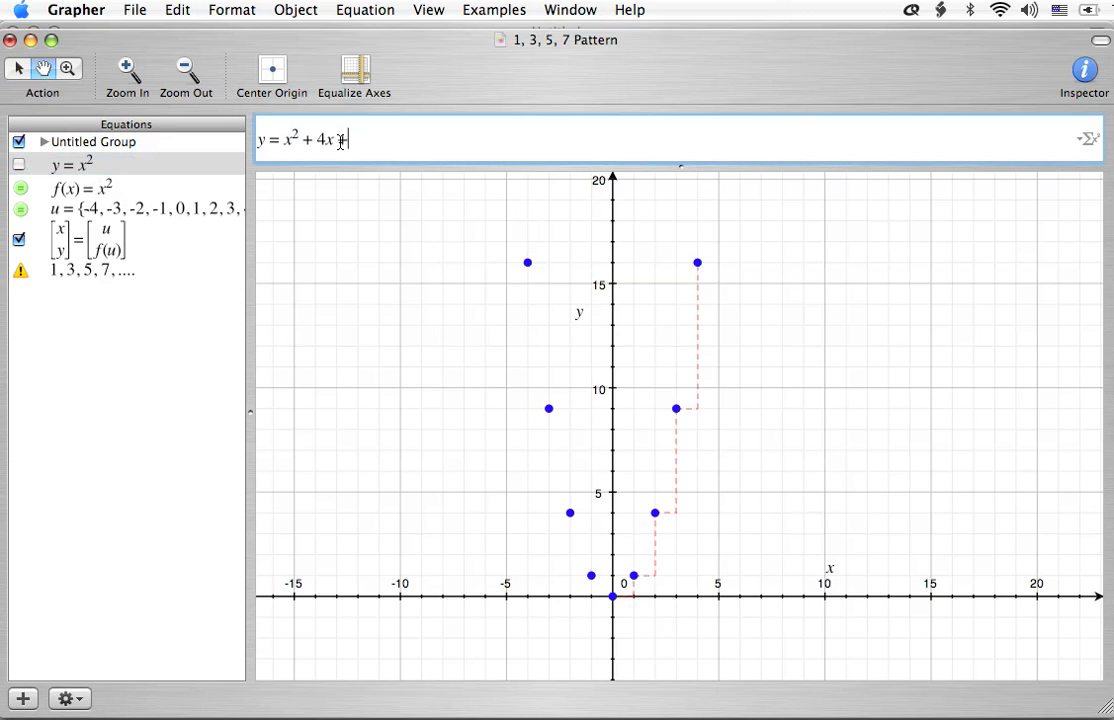
type("5")
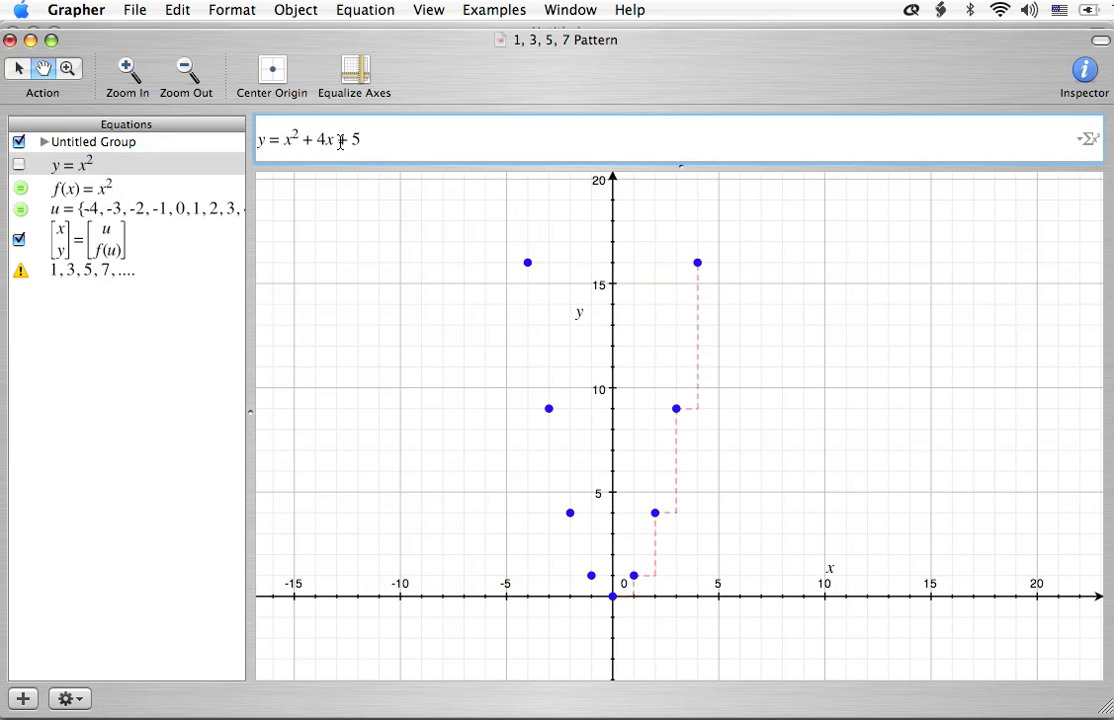
left_click(18, 165)
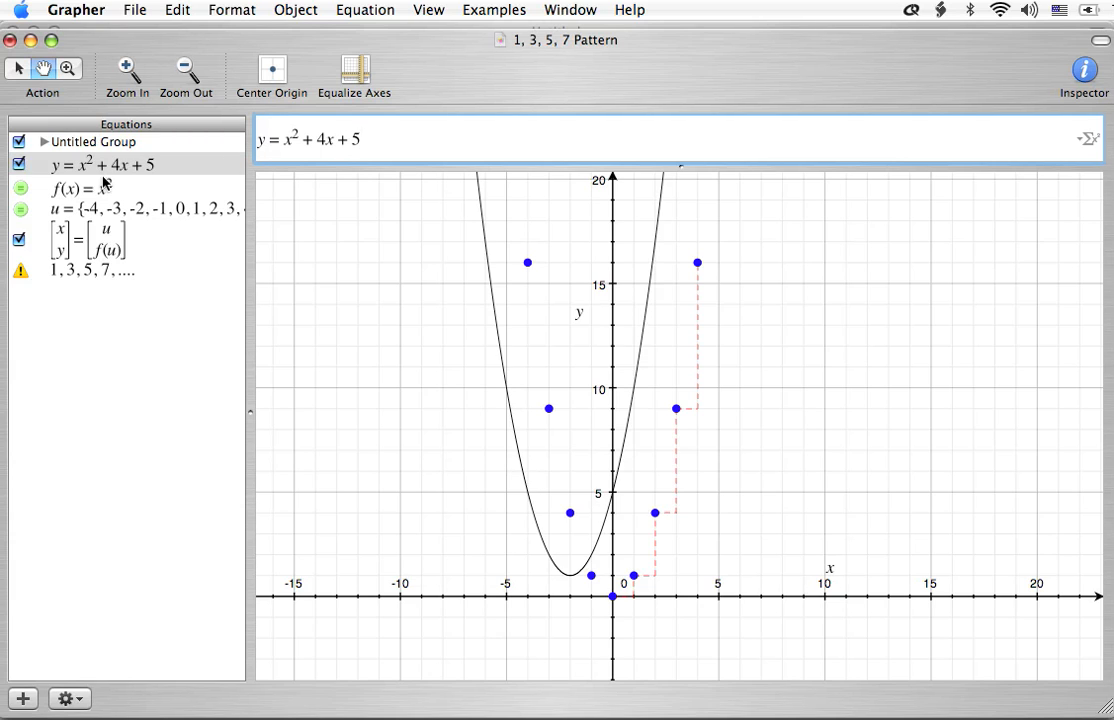
Step: Hide the y = x² + 4x + 5 curve and bring up the open-documents list
left_click(18, 165)
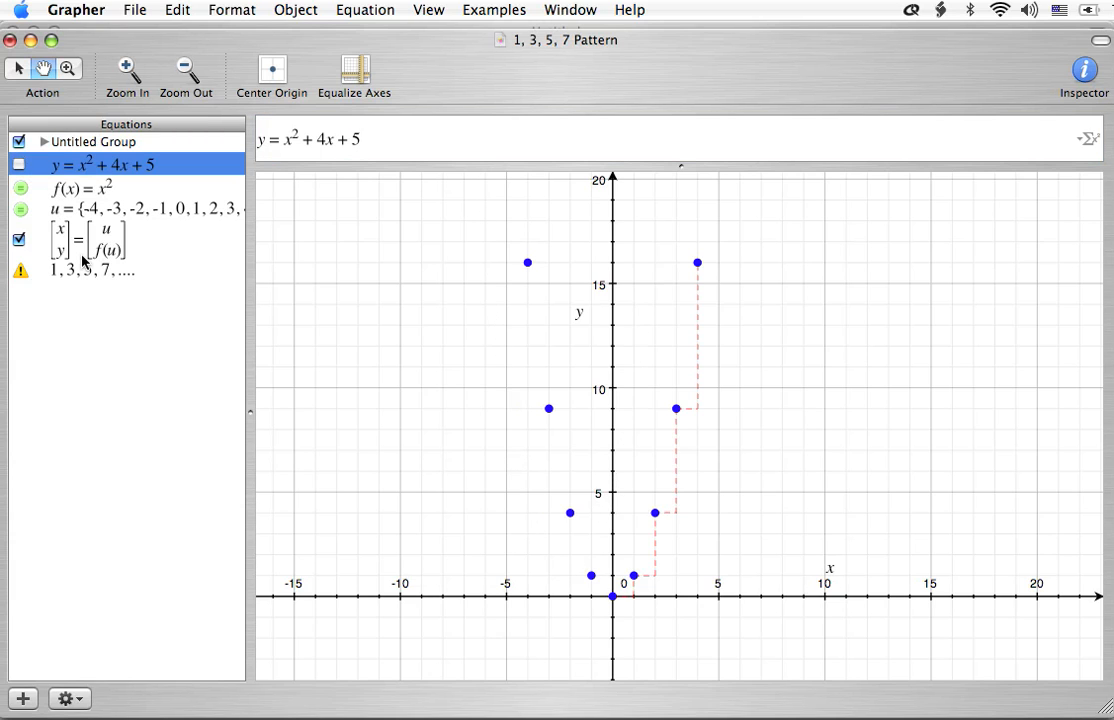
mouse_move(135, 281)
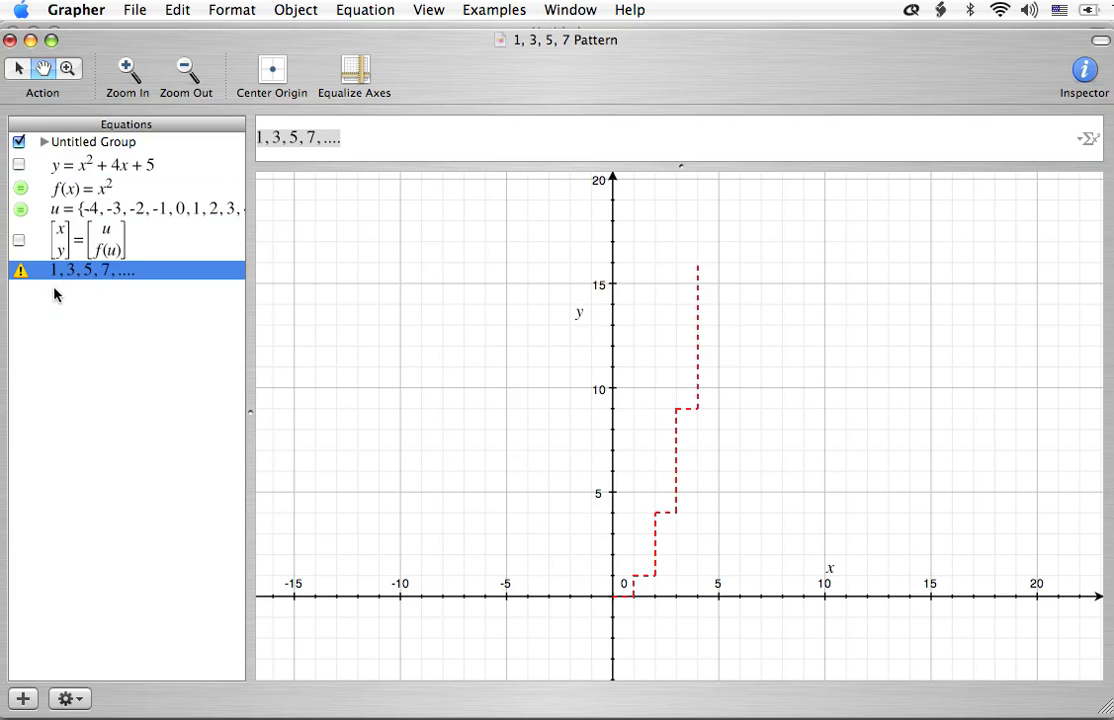
mouse_move(285, 182)
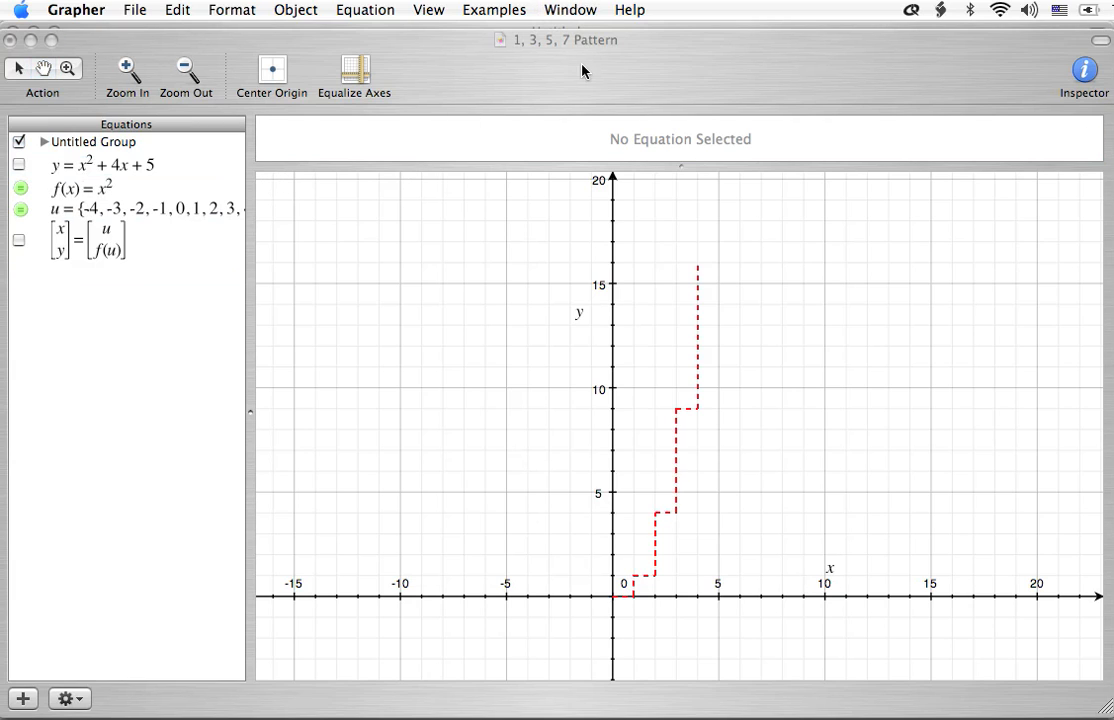
left_click(570, 10)
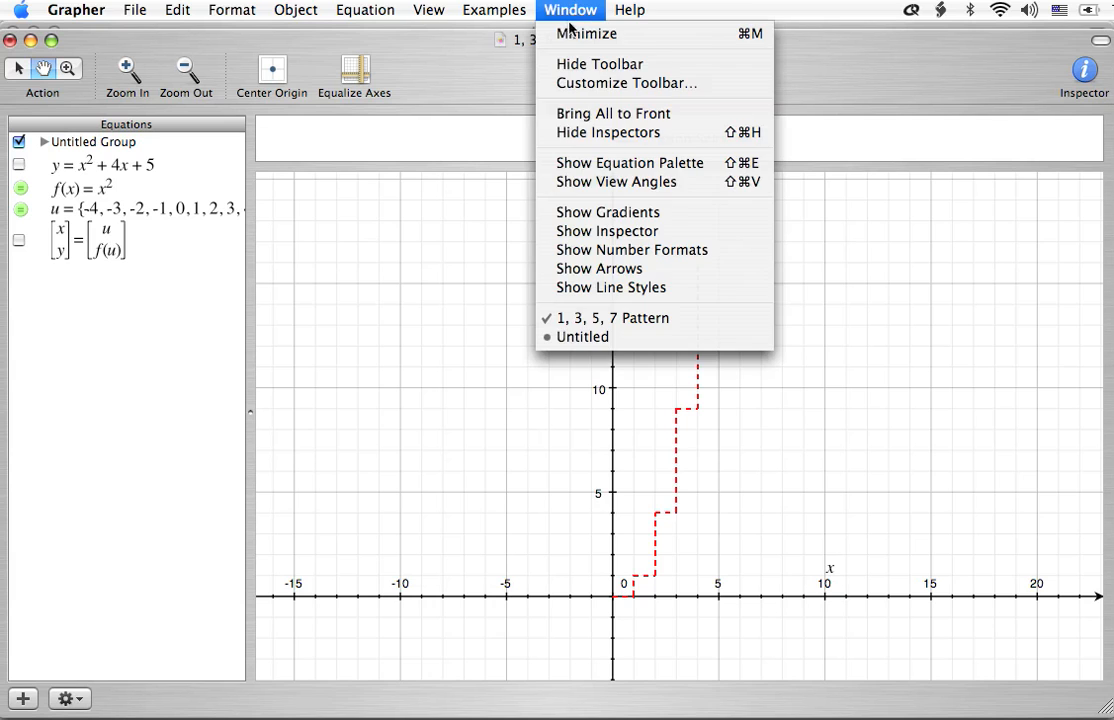
Step: Check the equation in Untitled, then plot 1(x+2)^2+1 in the 1, 3, 5, 7 Pattern graph
left_click(583, 336)
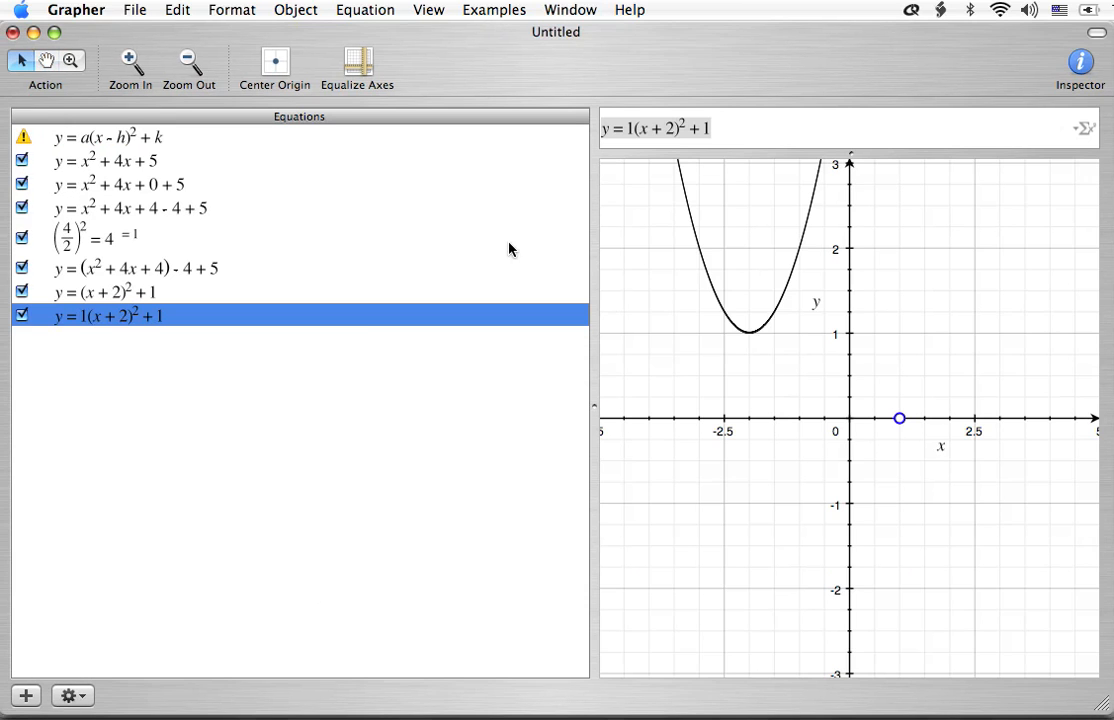
left_click(657, 128)
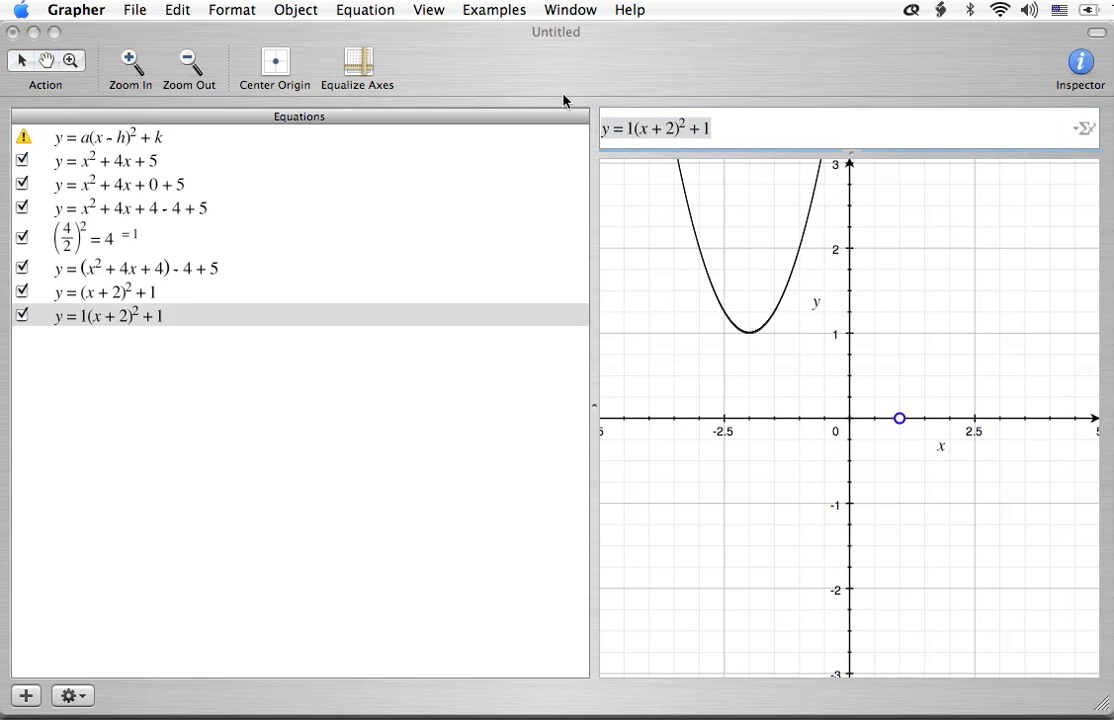
left_click(569, 10)
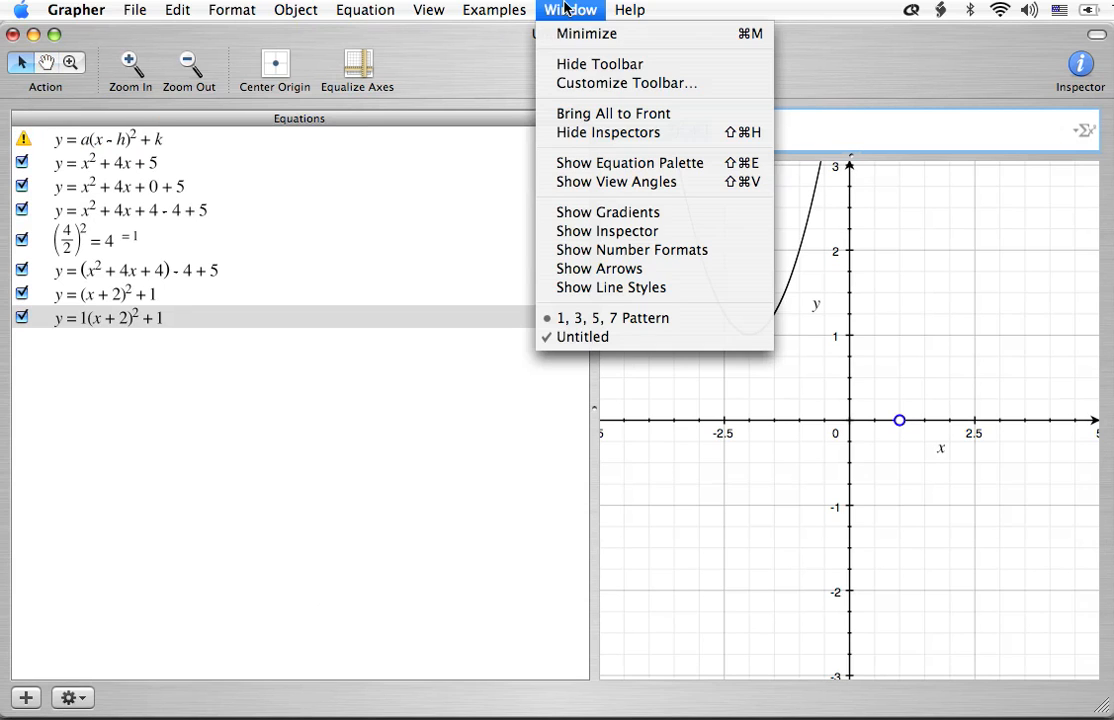
left_click(611, 317)
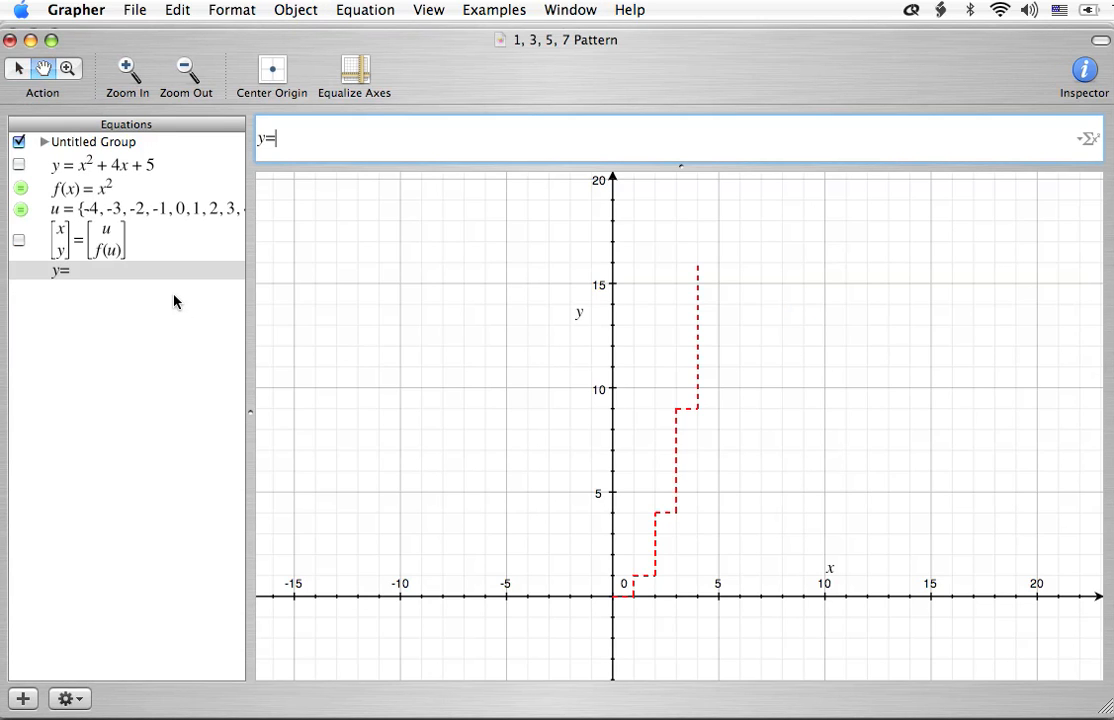
type("1(x+2)^2+1")
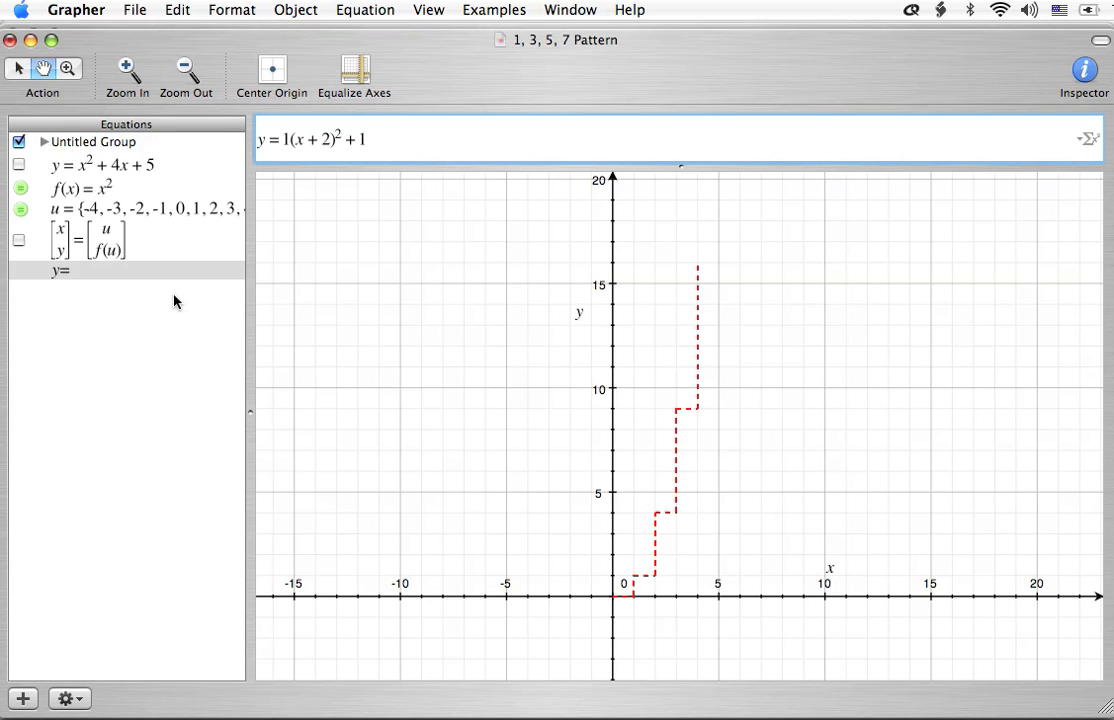
left_click(18, 273)
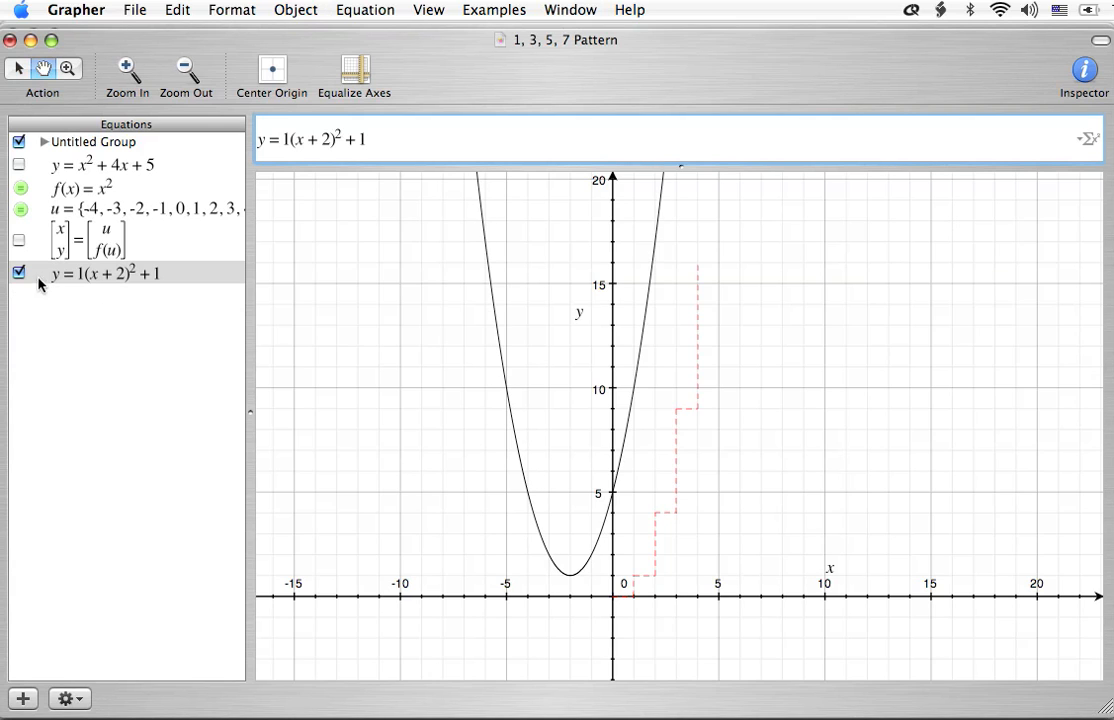
Step: Hide the parabola and edit the point equation to show the vertex (-2, 1)
left_click(18, 273)
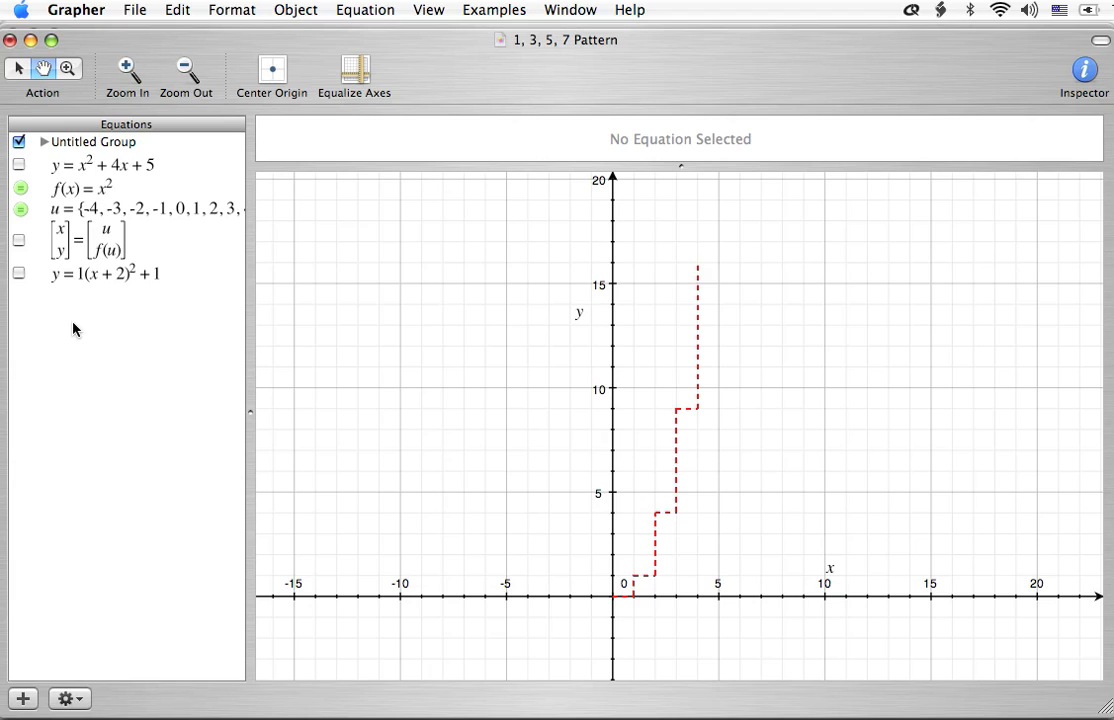
mouse_move(145, 288)
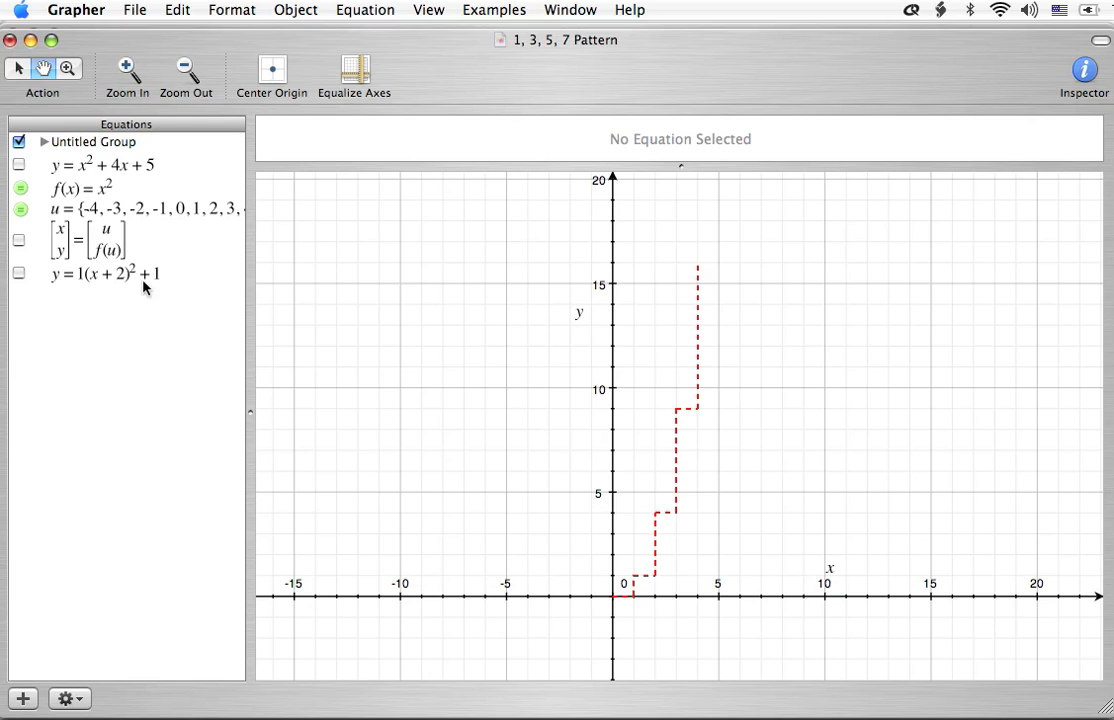
left_click(100, 240)
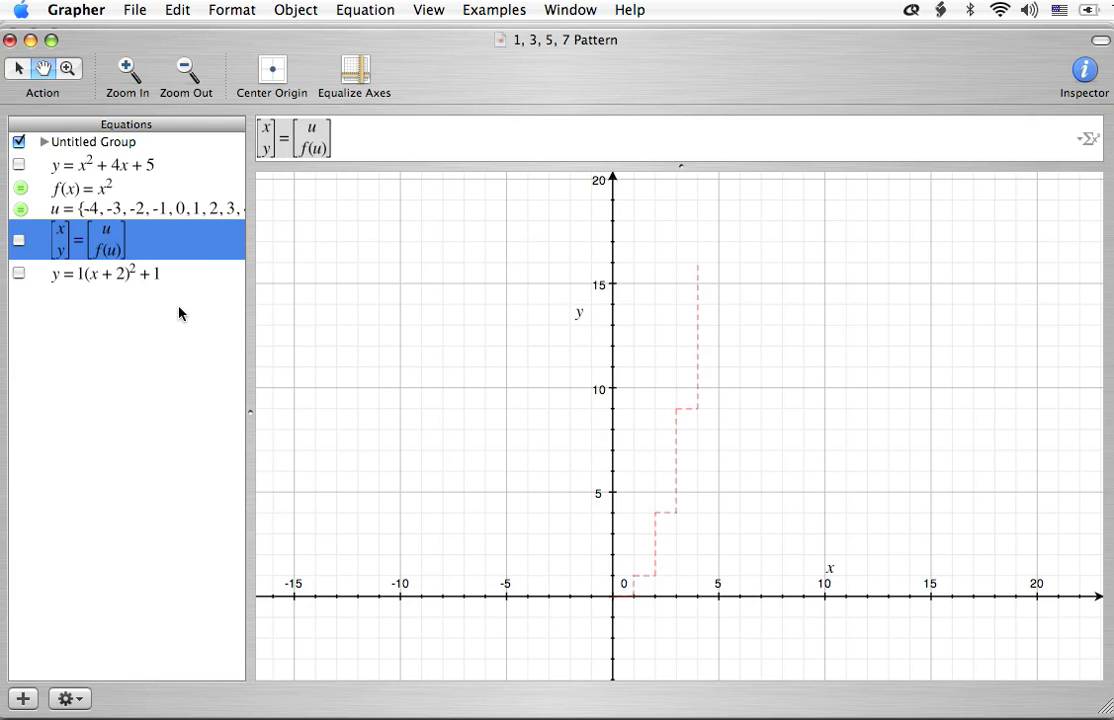
mouse_move(158, 313)
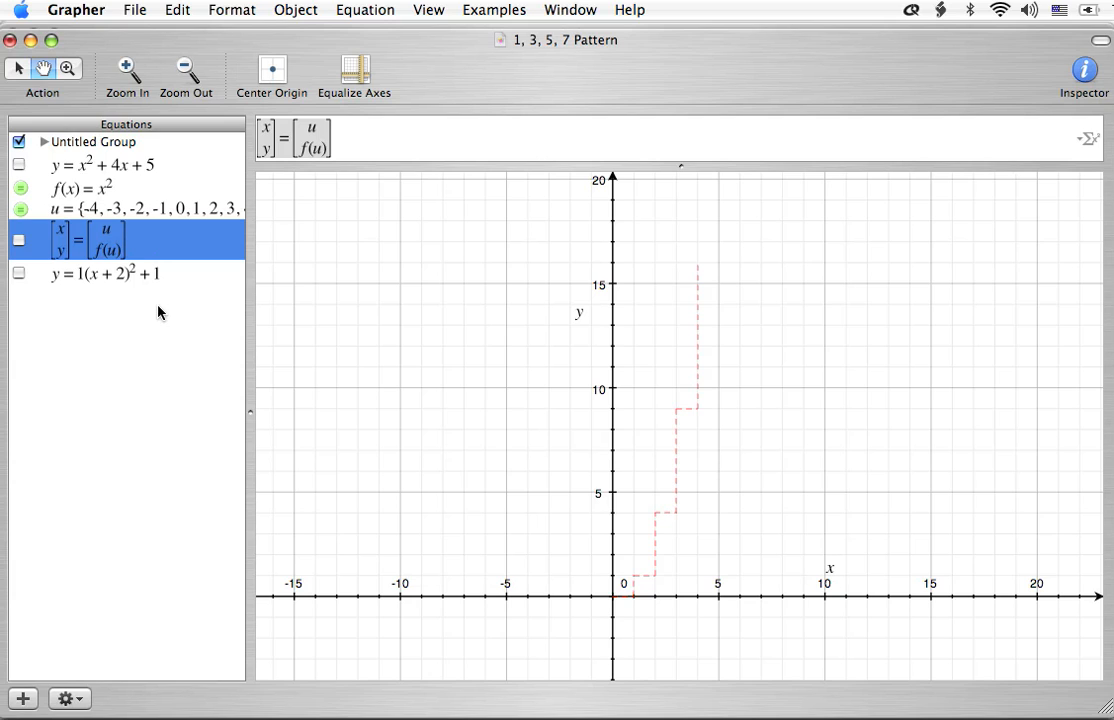
mouse_move(150, 287)
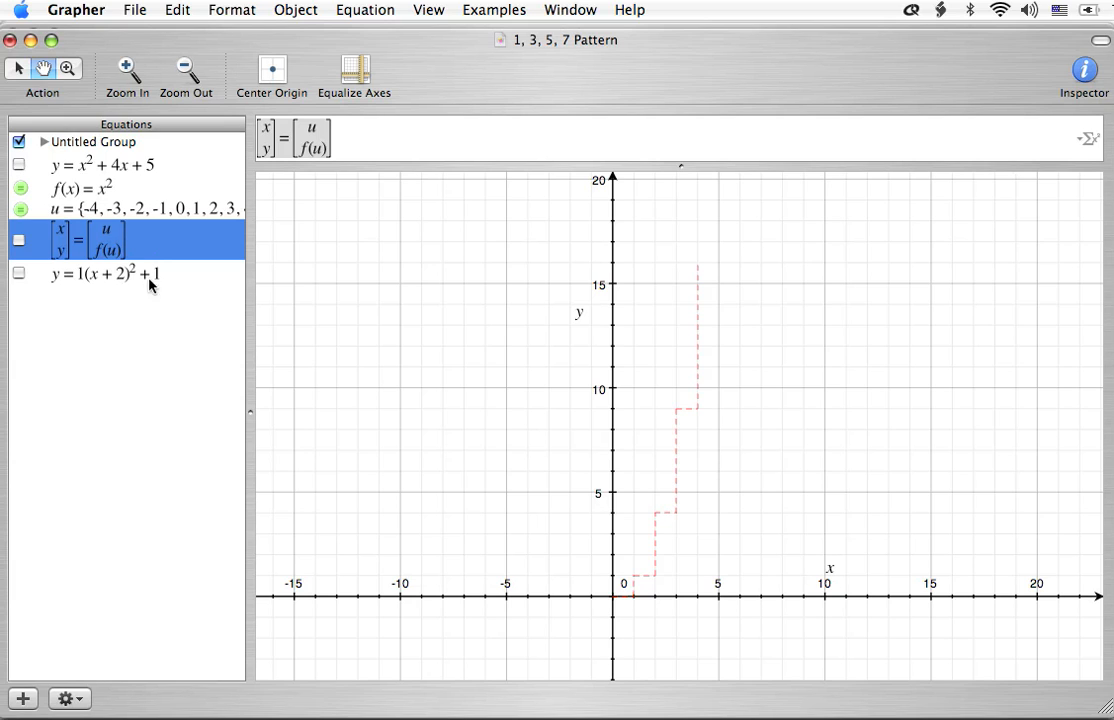
mouse_move(115, 250)
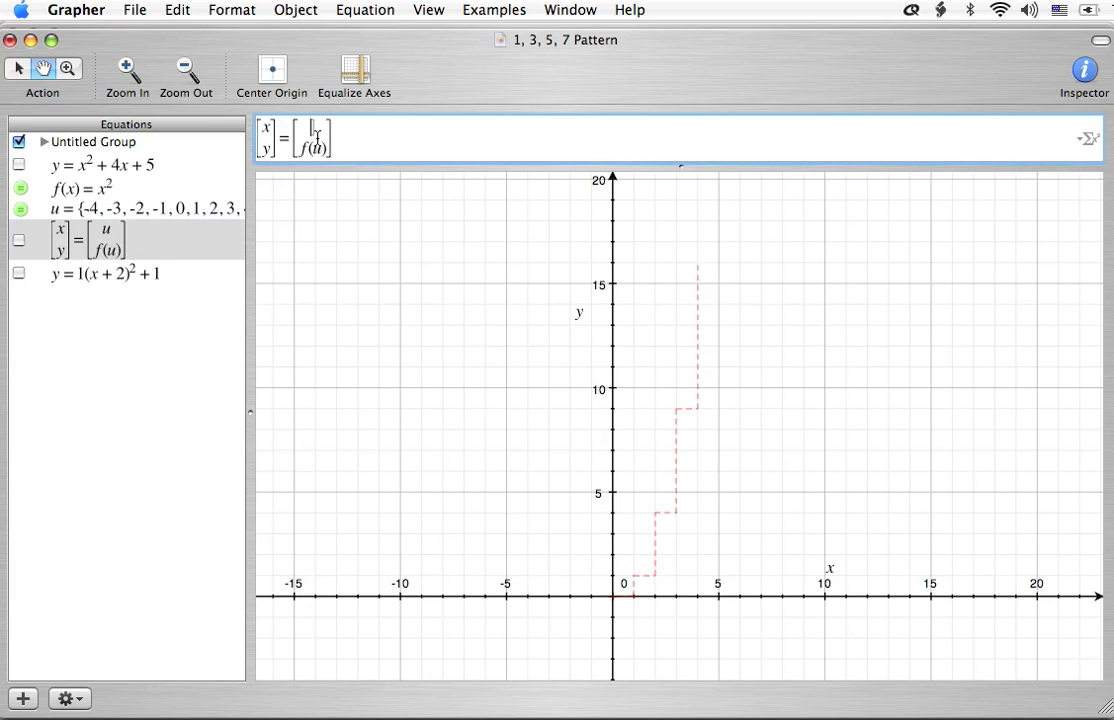
type("-2")
left_click(312, 148)
type("1")
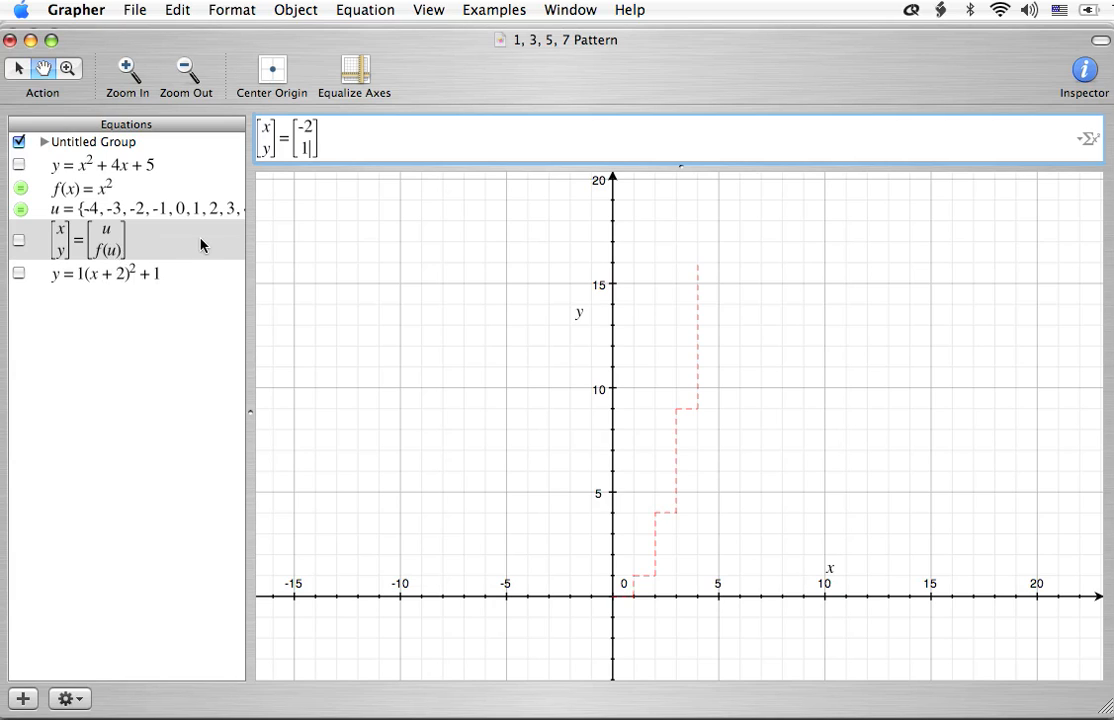
left_click(18, 240)
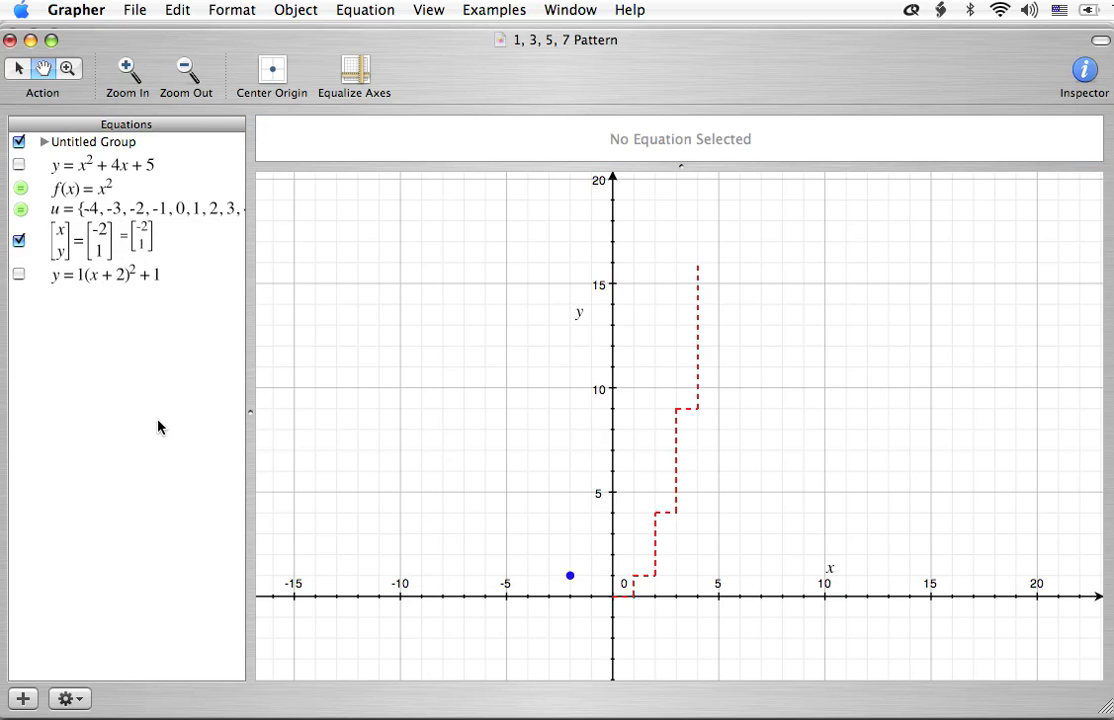
mouse_move(572, 599)
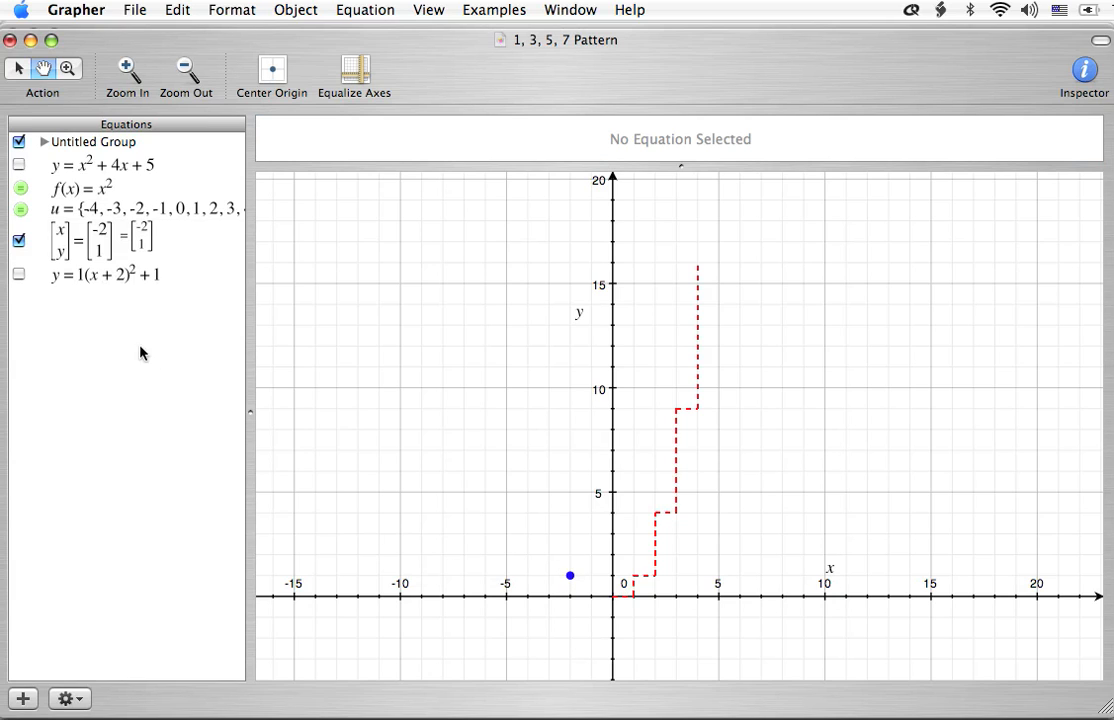
mouse_move(133, 337)
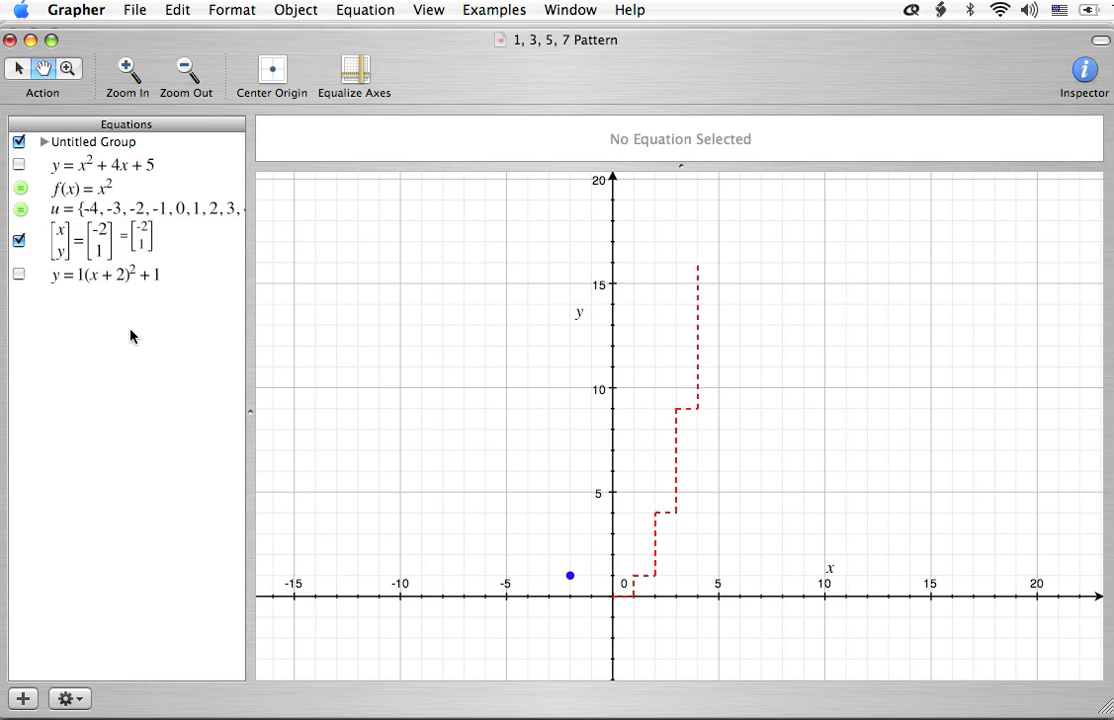
mouse_move(127, 325)
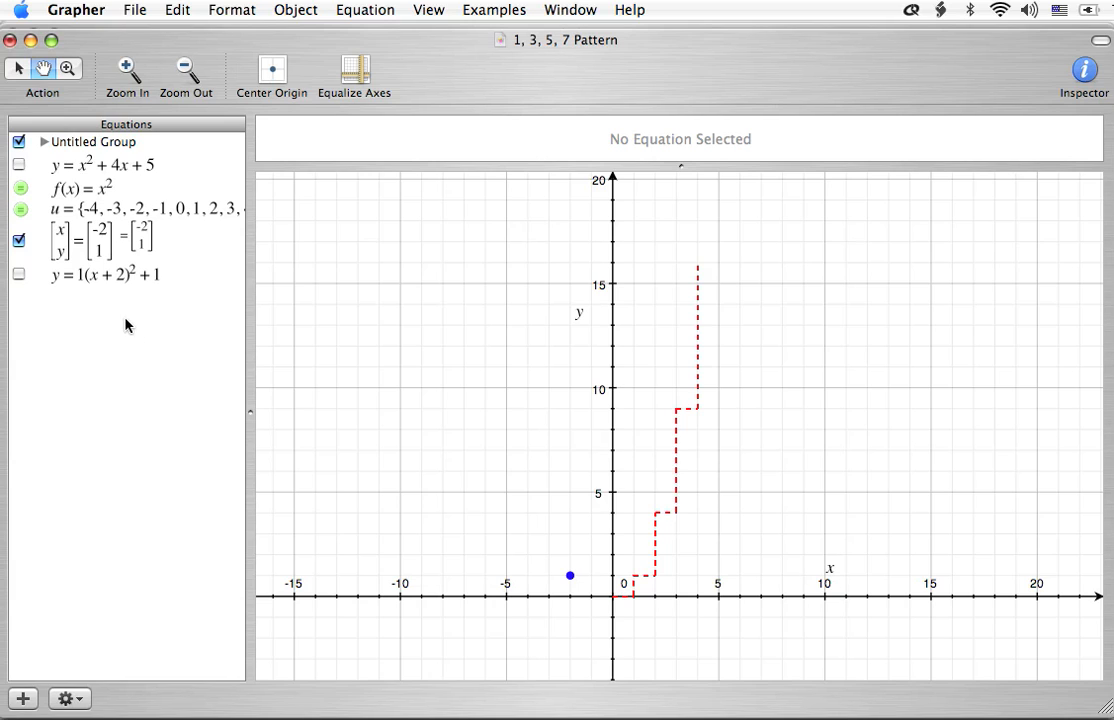
mouse_move(128, 287)
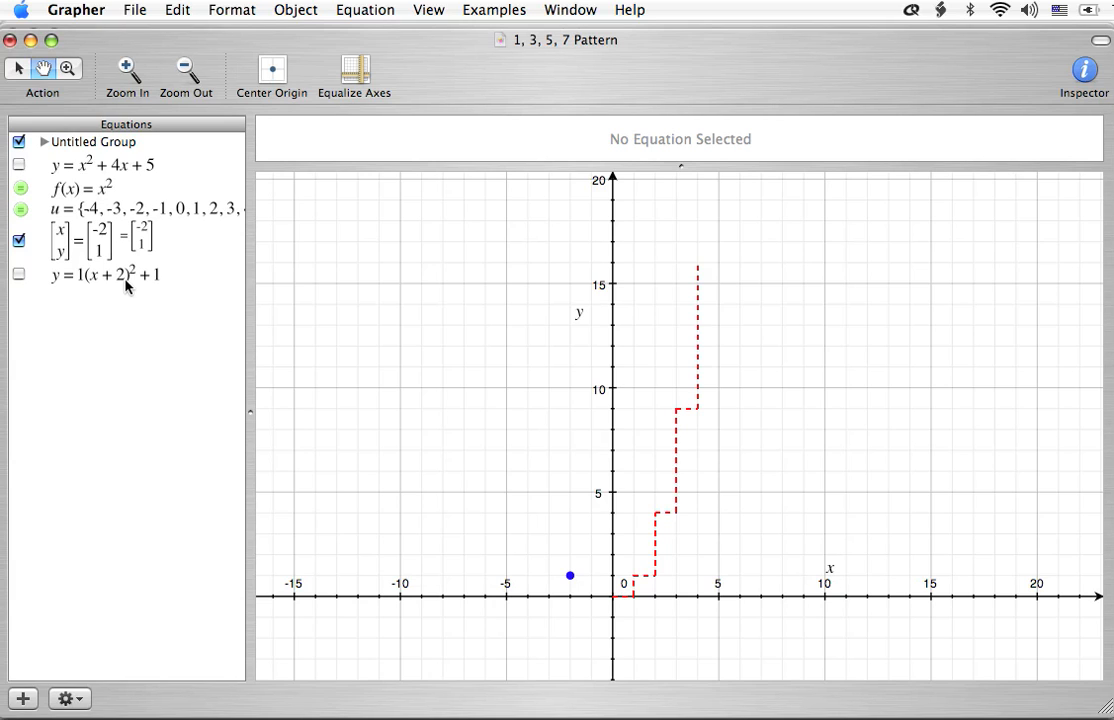
mouse_move(143, 205)
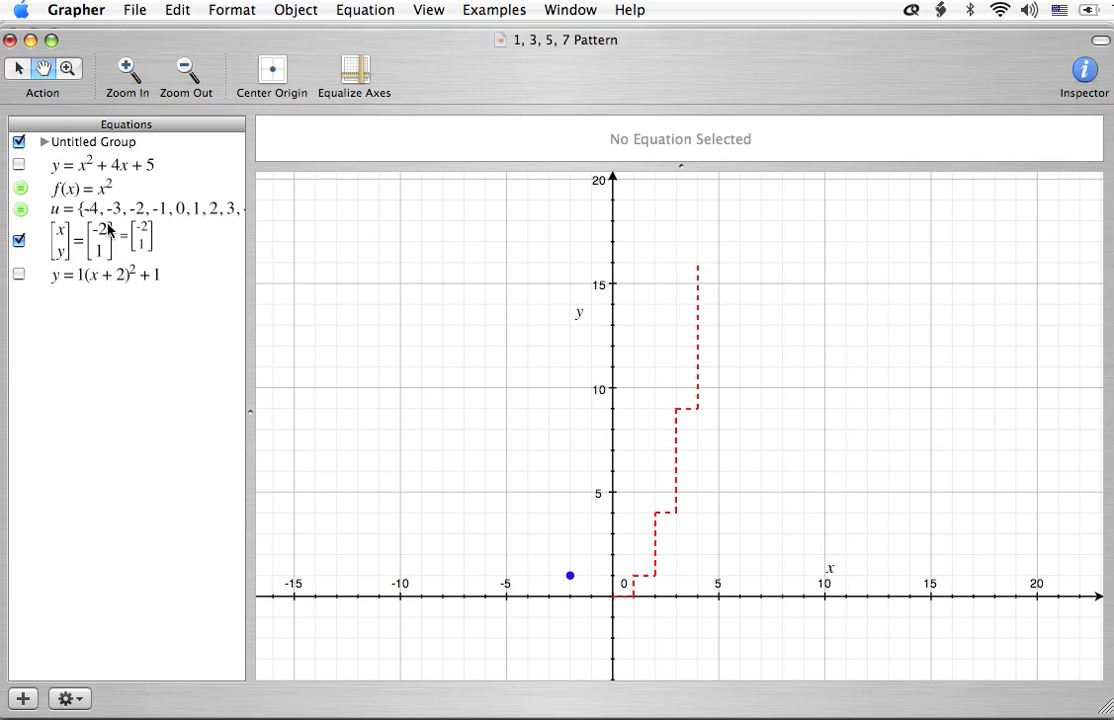
mouse_move(105, 262)
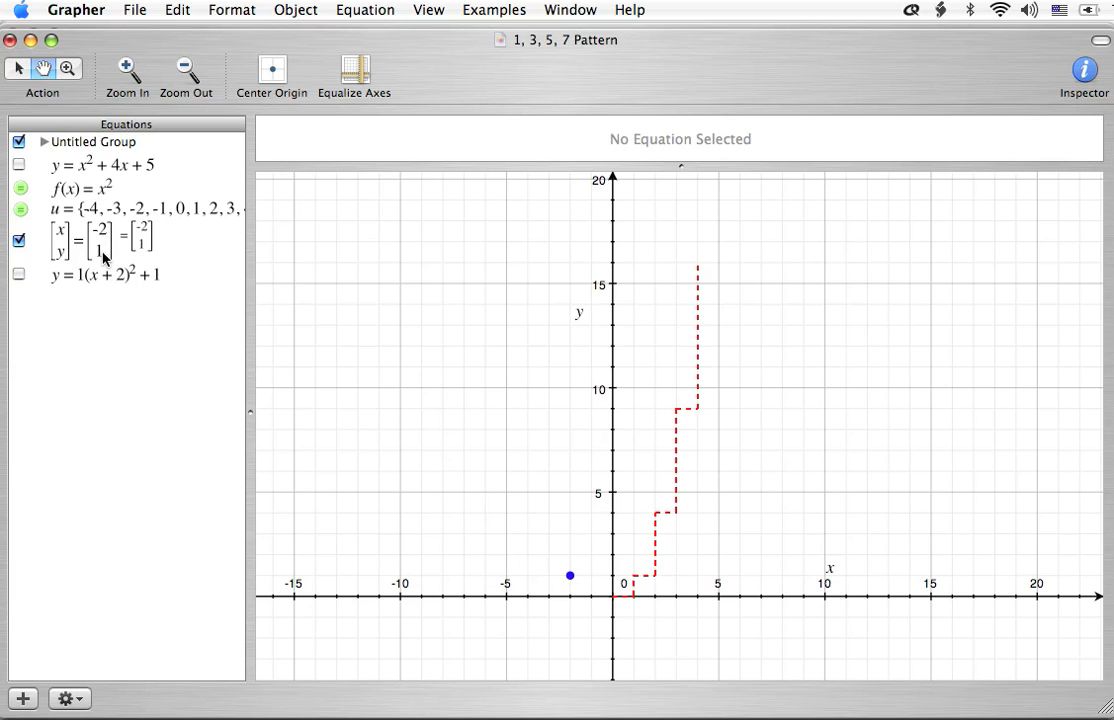
mouse_move(368, 629)
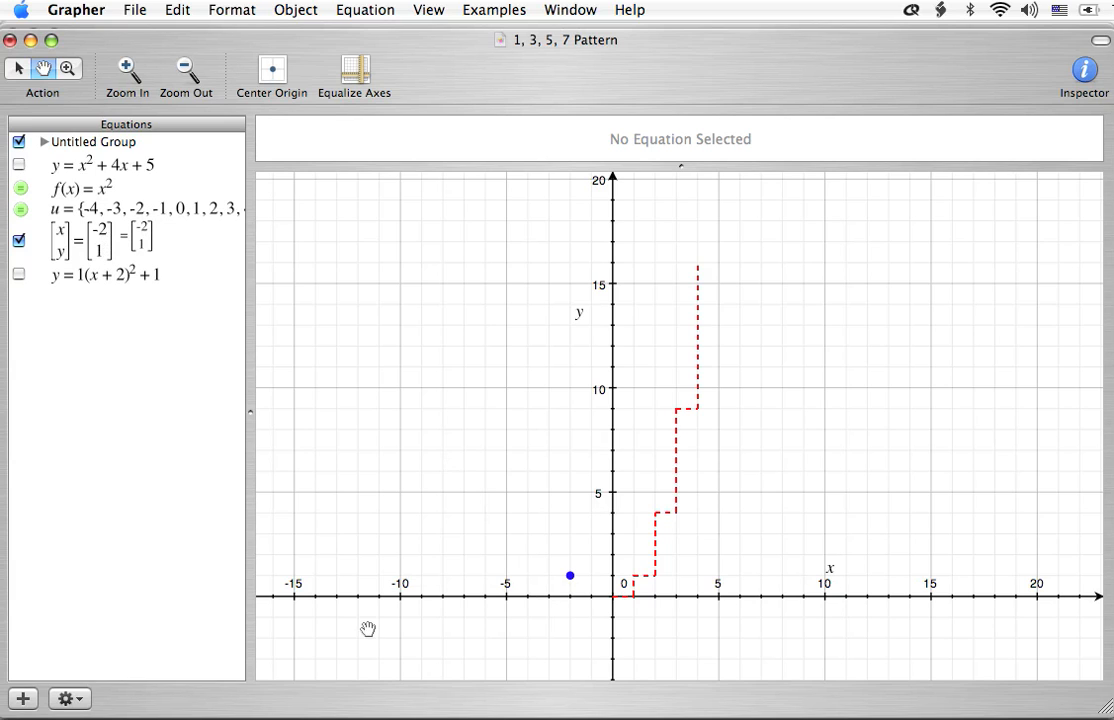
mouse_move(570, 582)
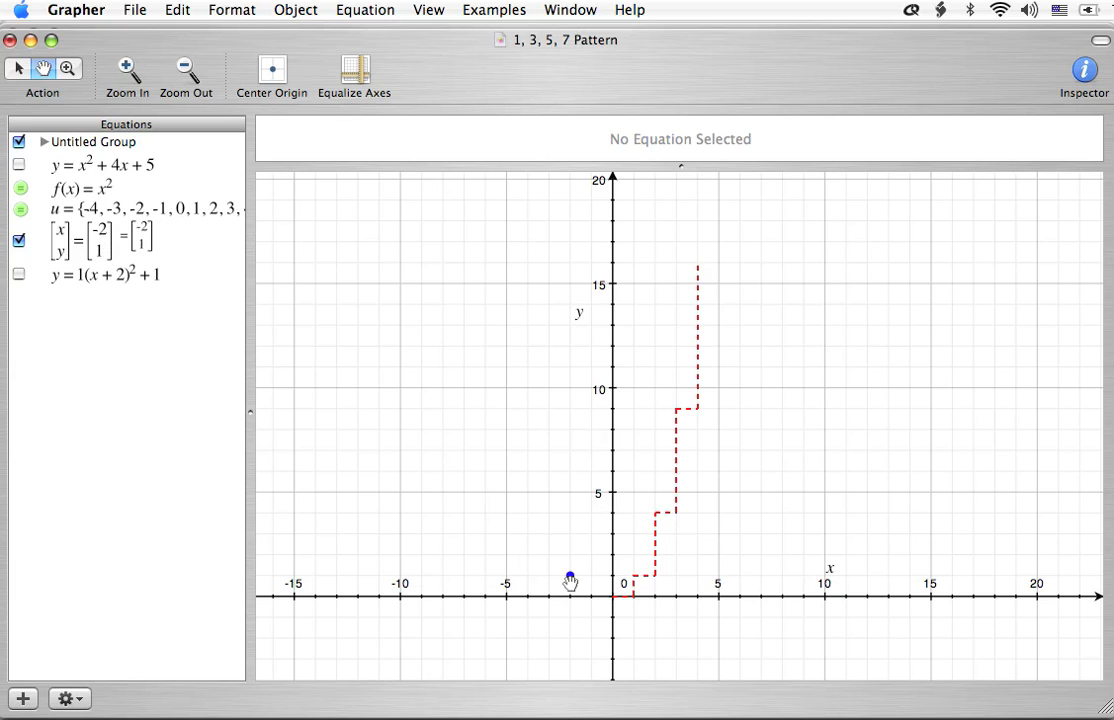
mouse_move(600, 578)
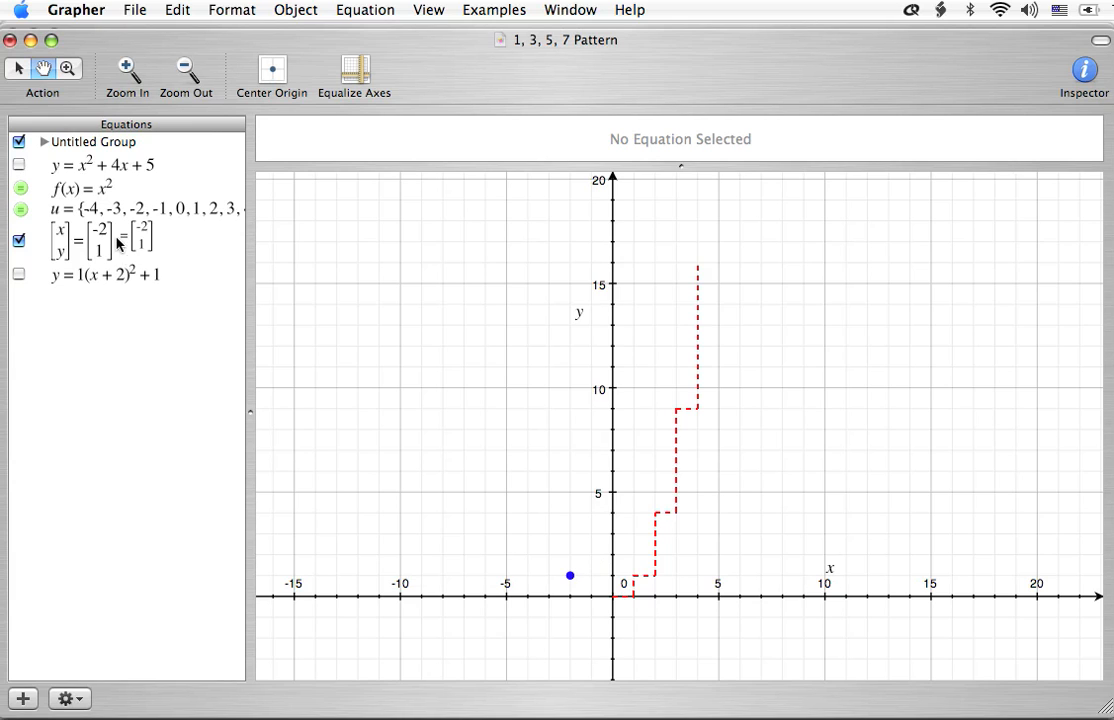
Step: Add a new point equation set to (-1, 2) and select its entry
left_click(100, 240)
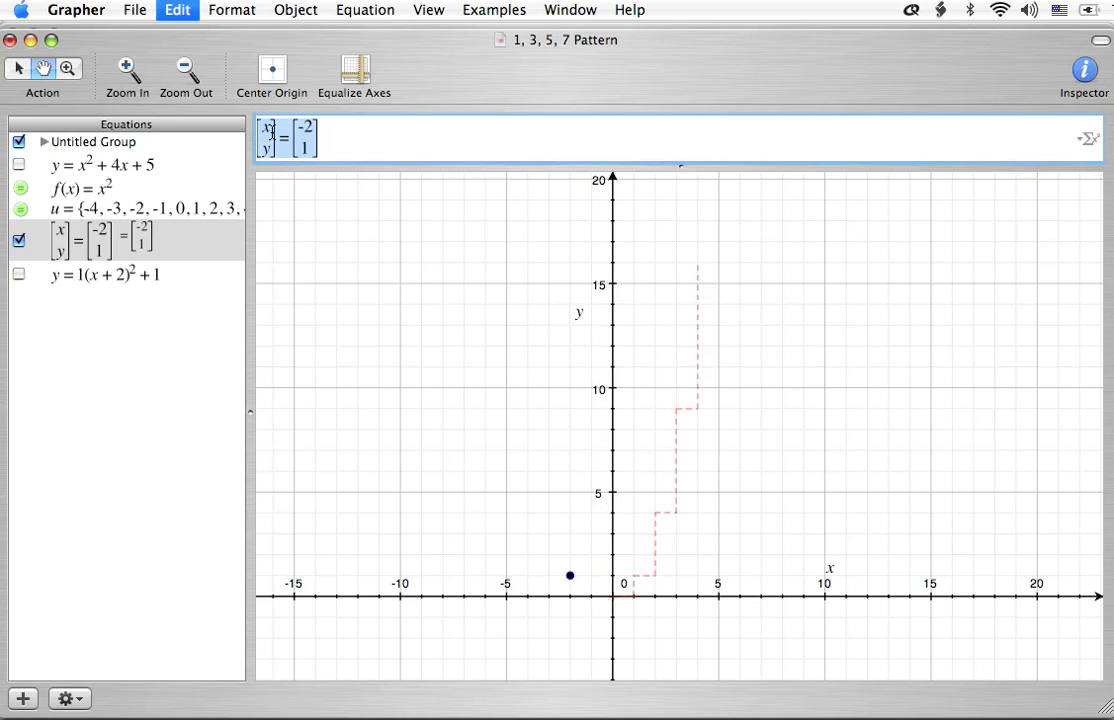
left_click(22, 698)
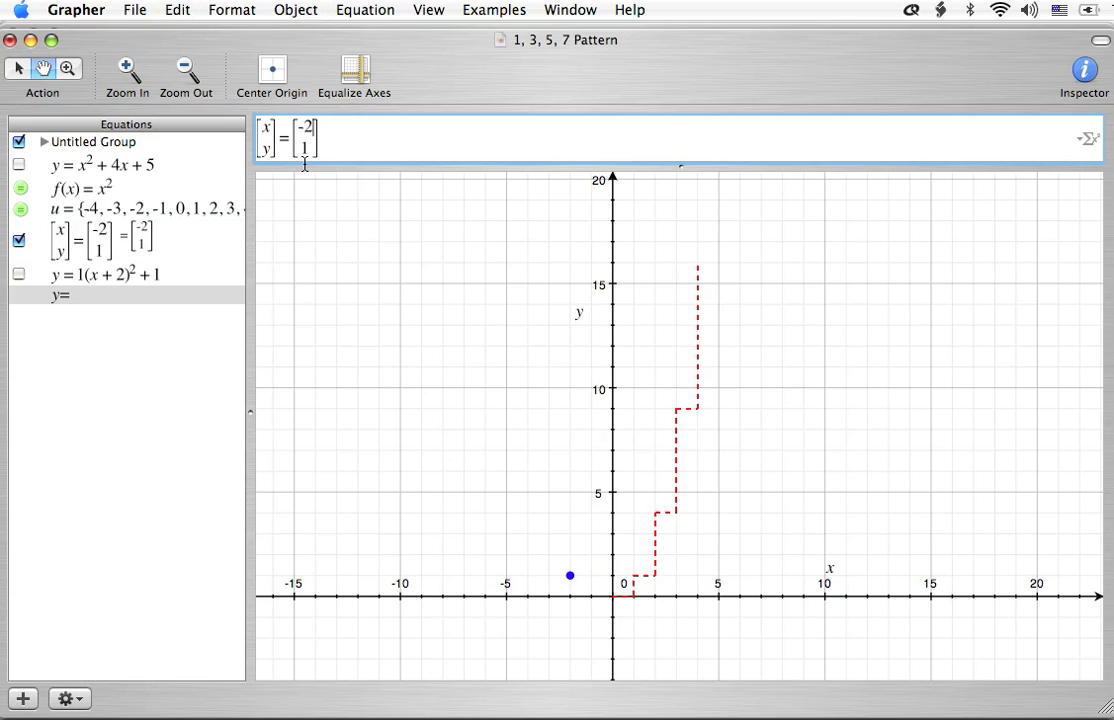
type("-1")
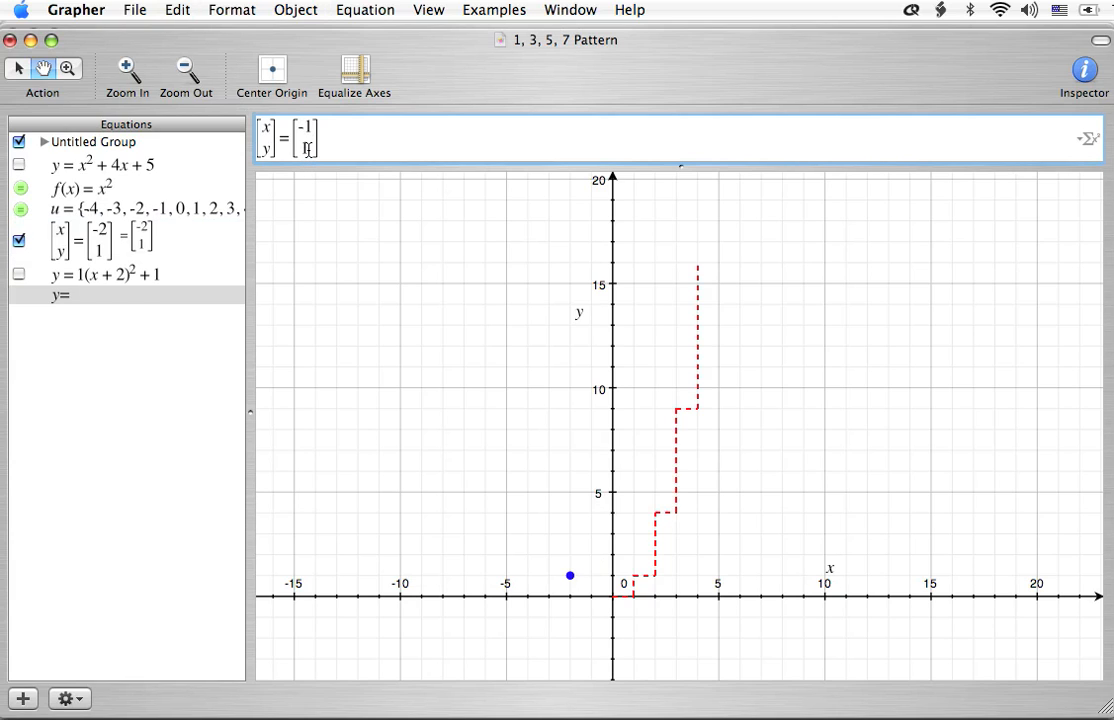
type("2")
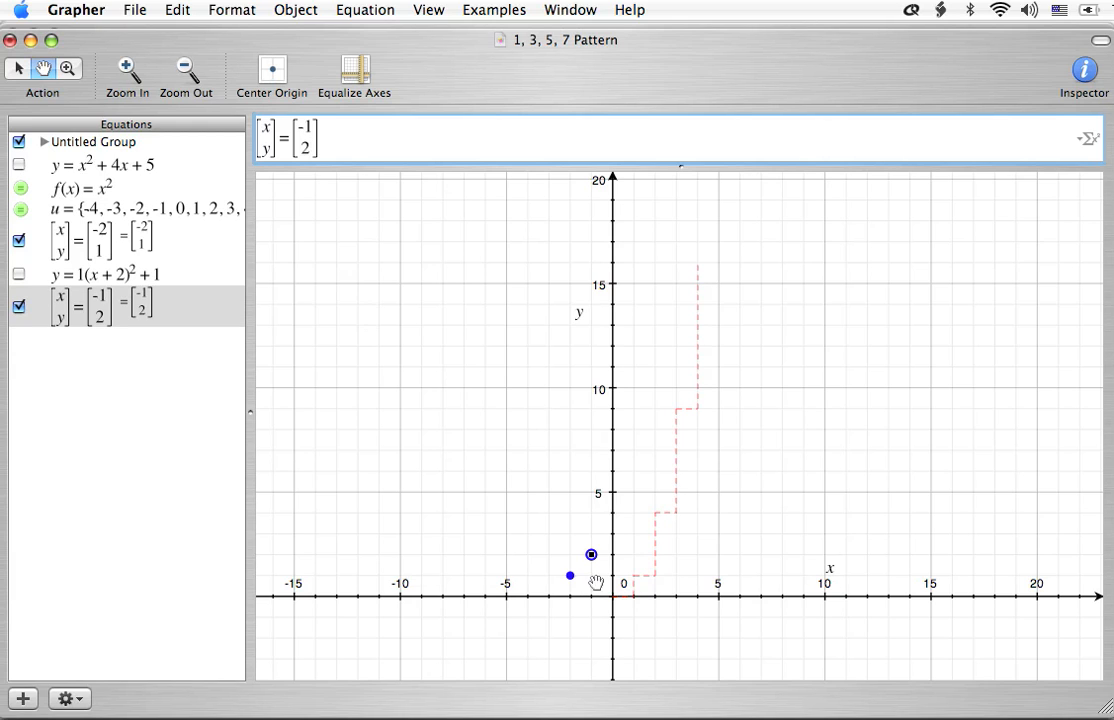
left_click(169, 407)
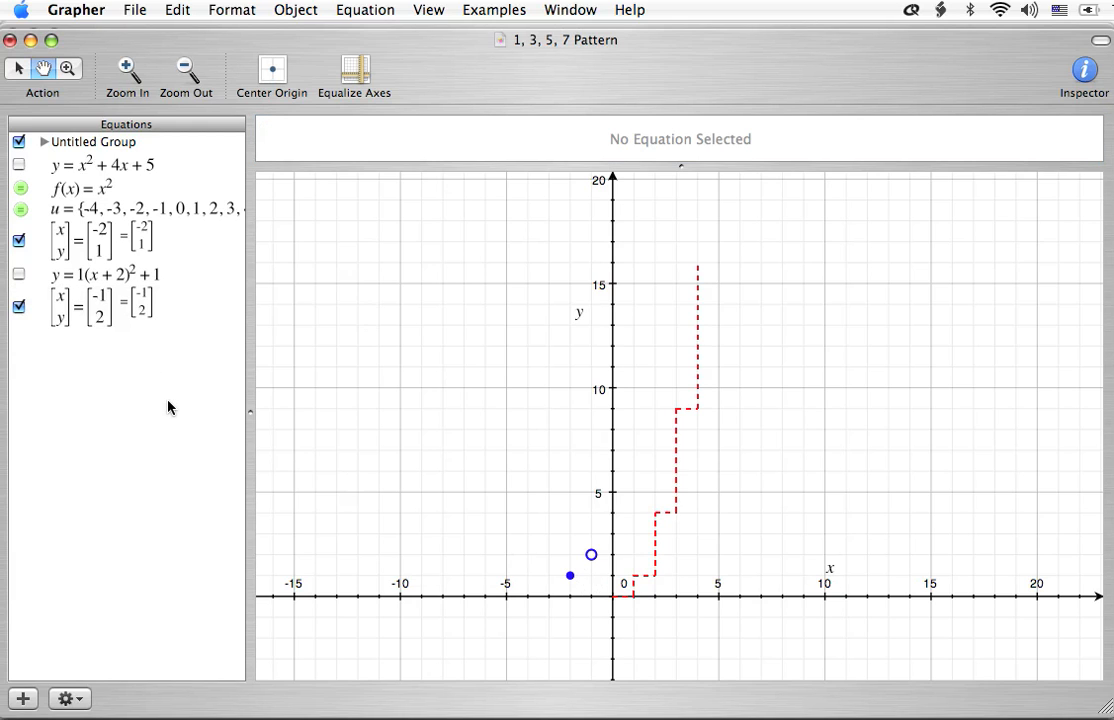
mouse_move(92, 312)
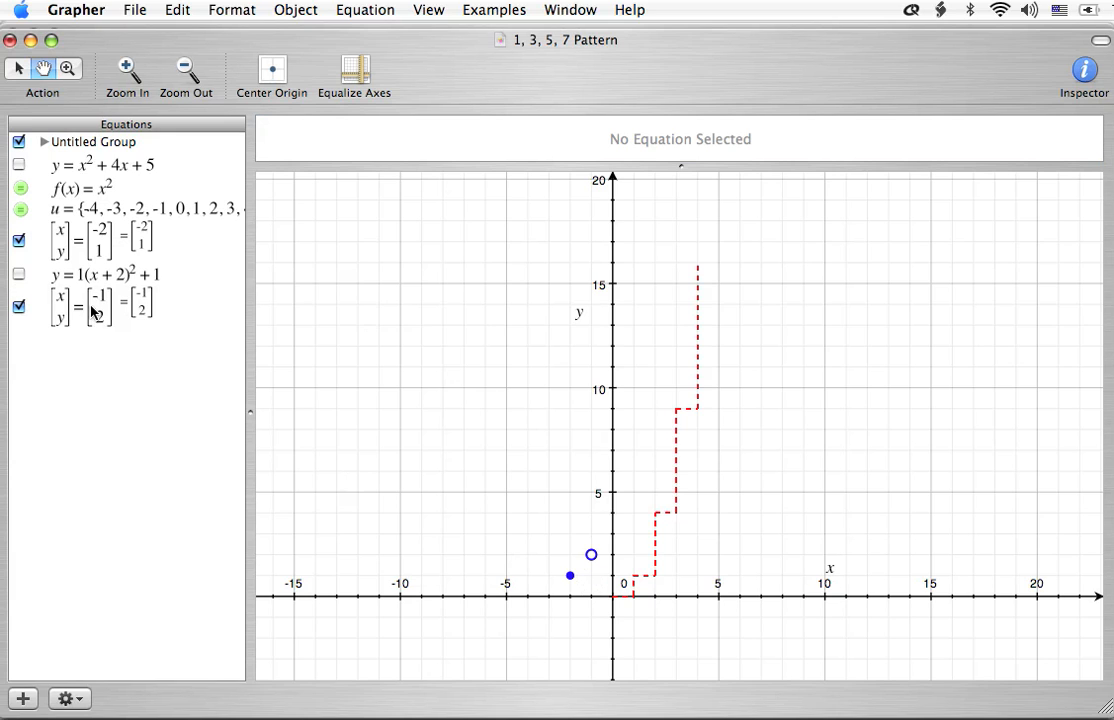
left_click(100, 305)
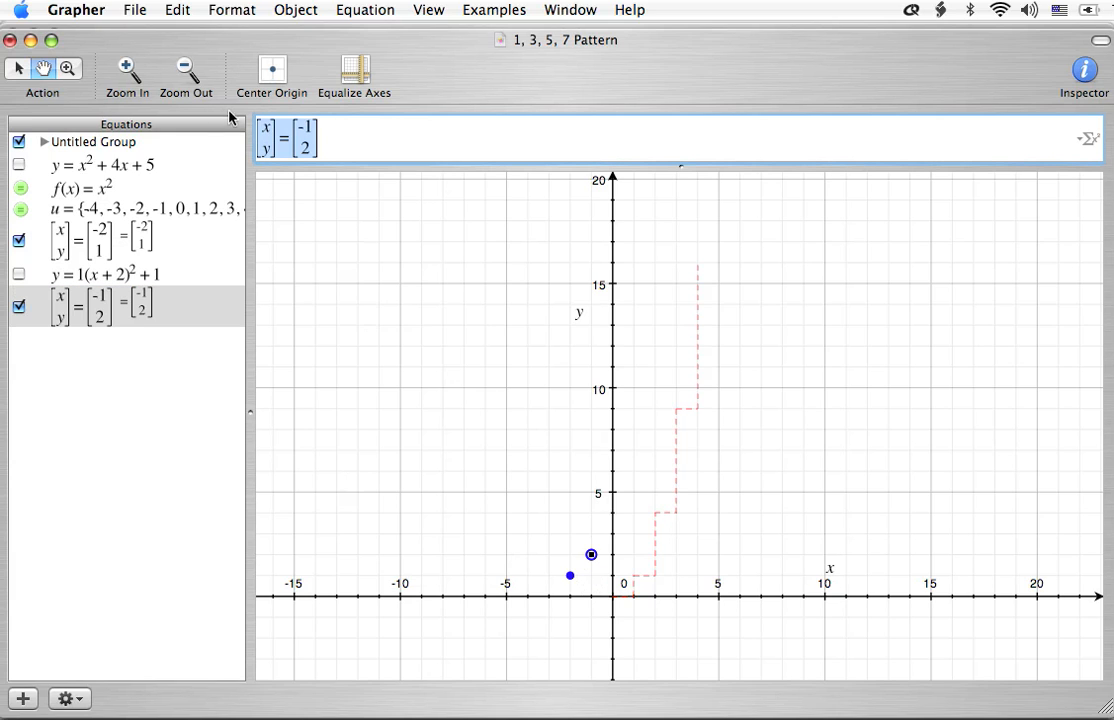
Step: Copy the previous point into a new equation set to (0, 5), then add a blank equation
left_click(22, 698)
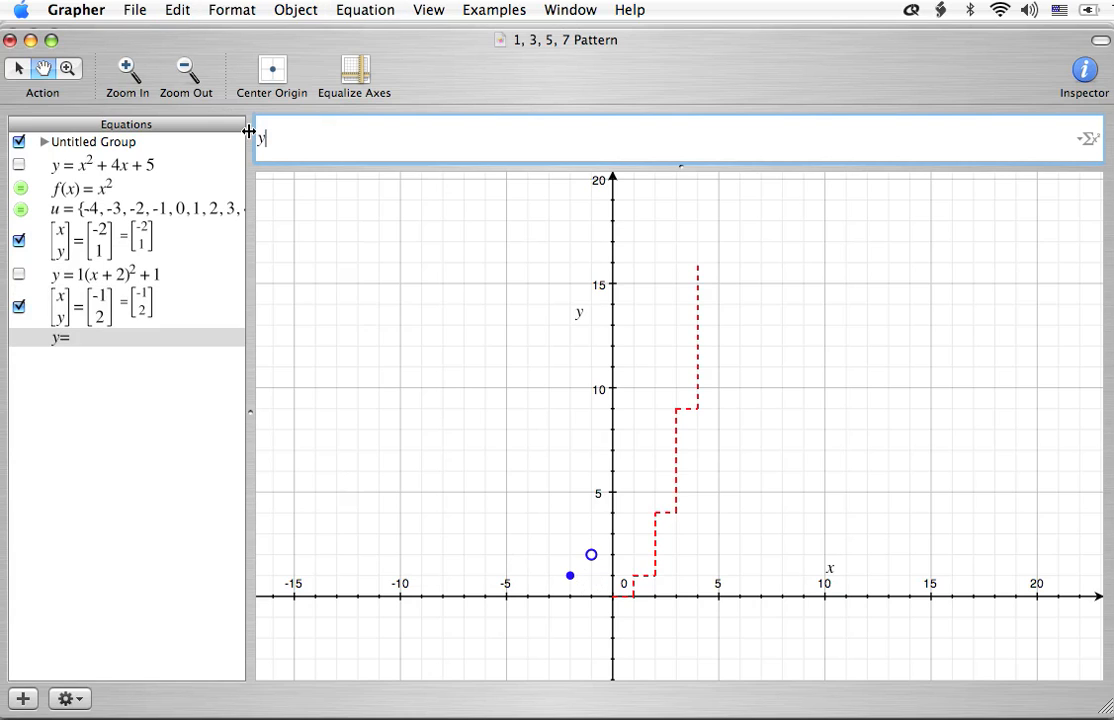
key("backspace")
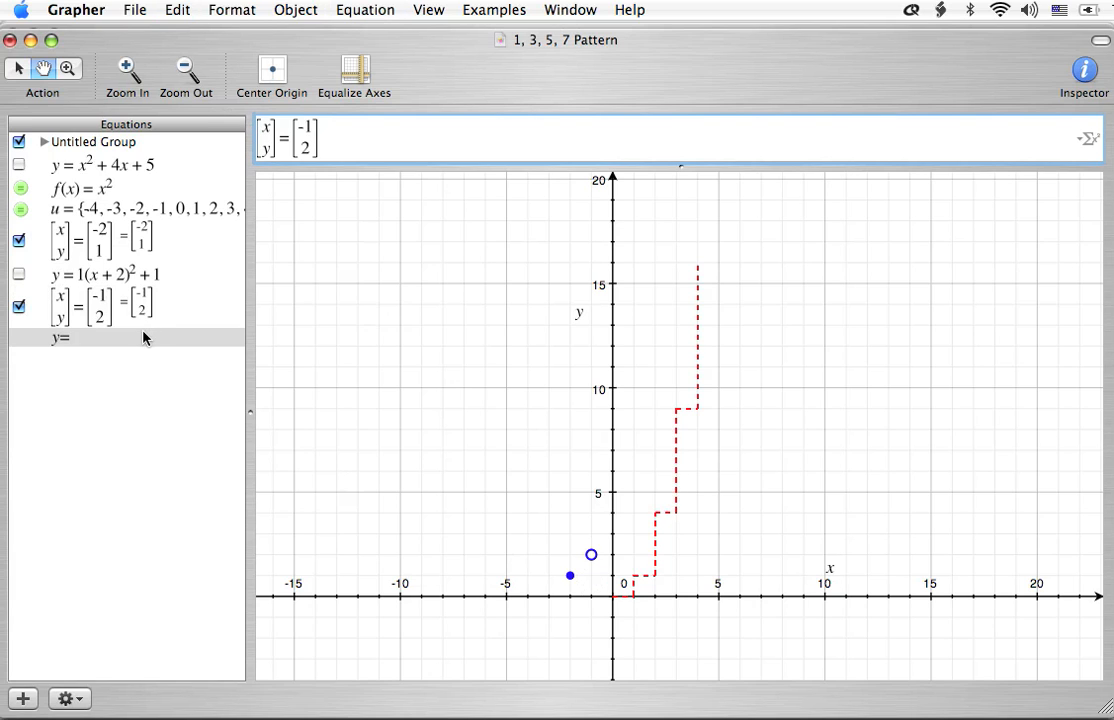
mouse_move(600, 590)
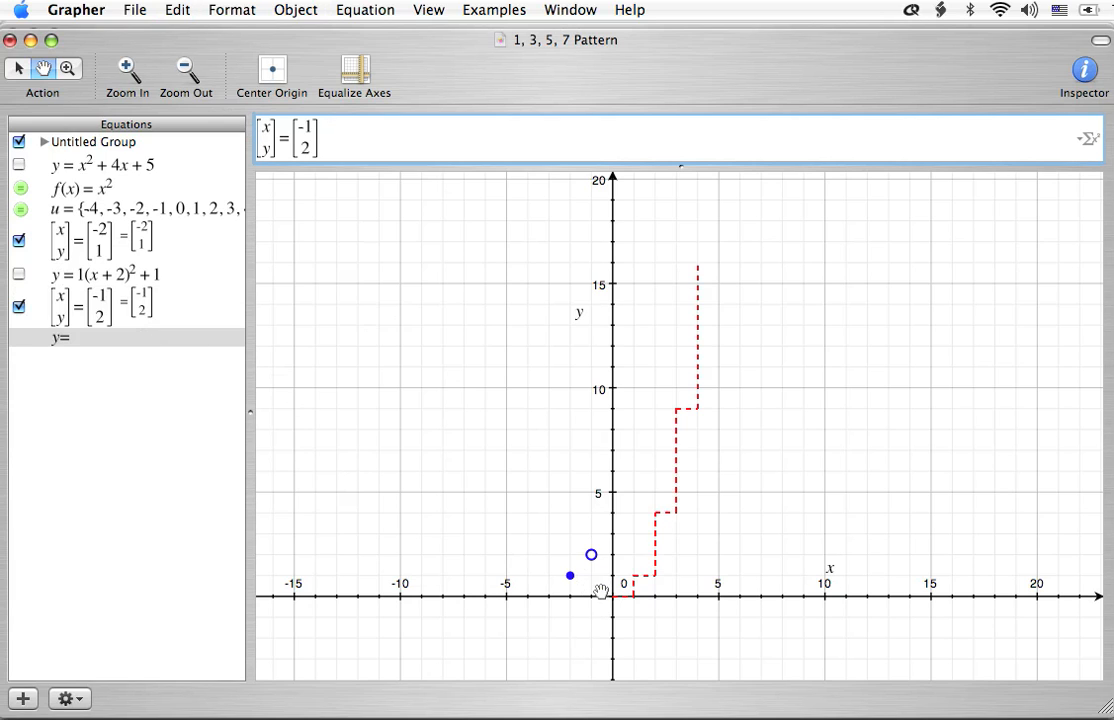
mouse_move(615, 558)
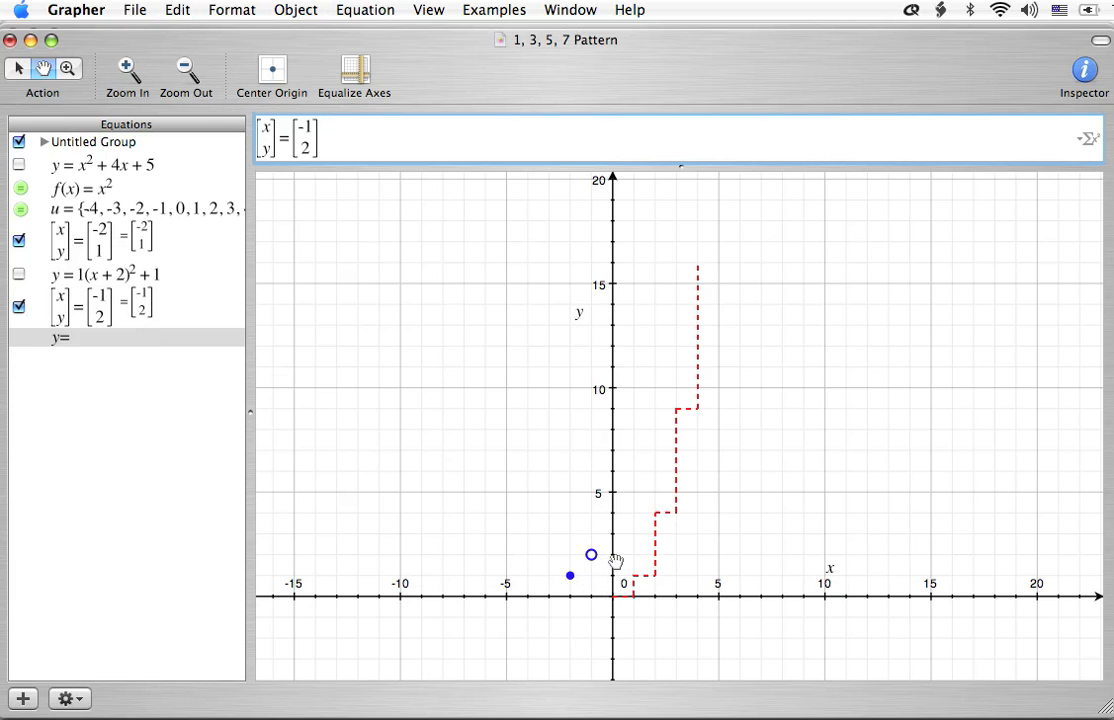
mouse_move(409, 296)
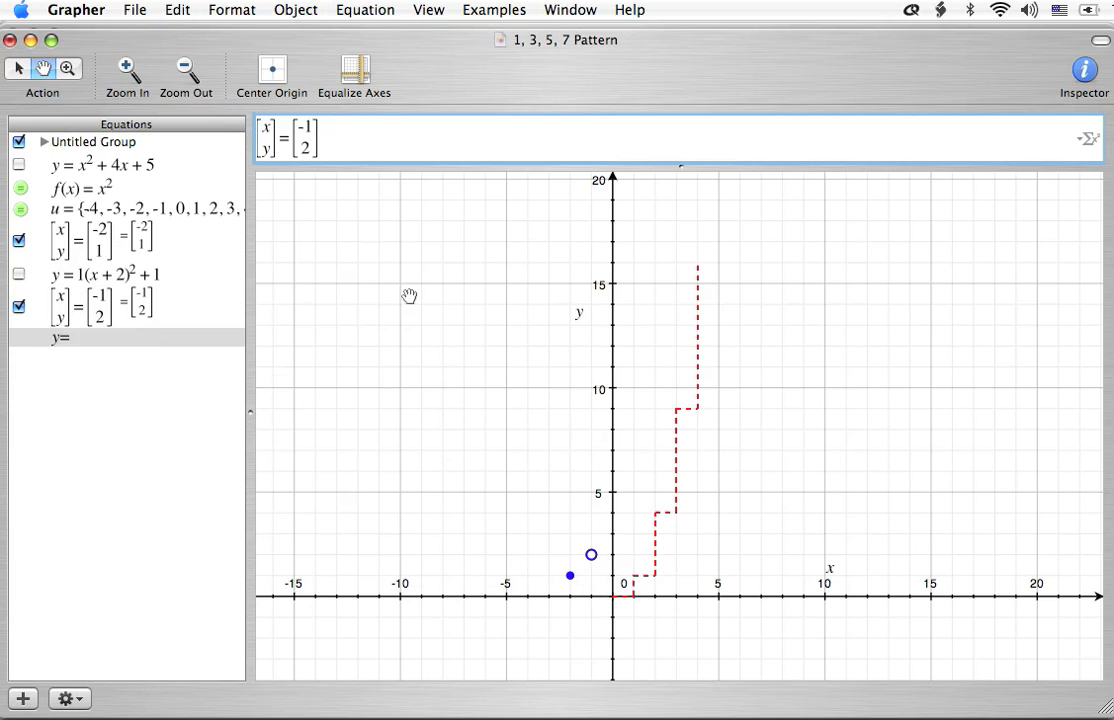
mouse_move(361, 209)
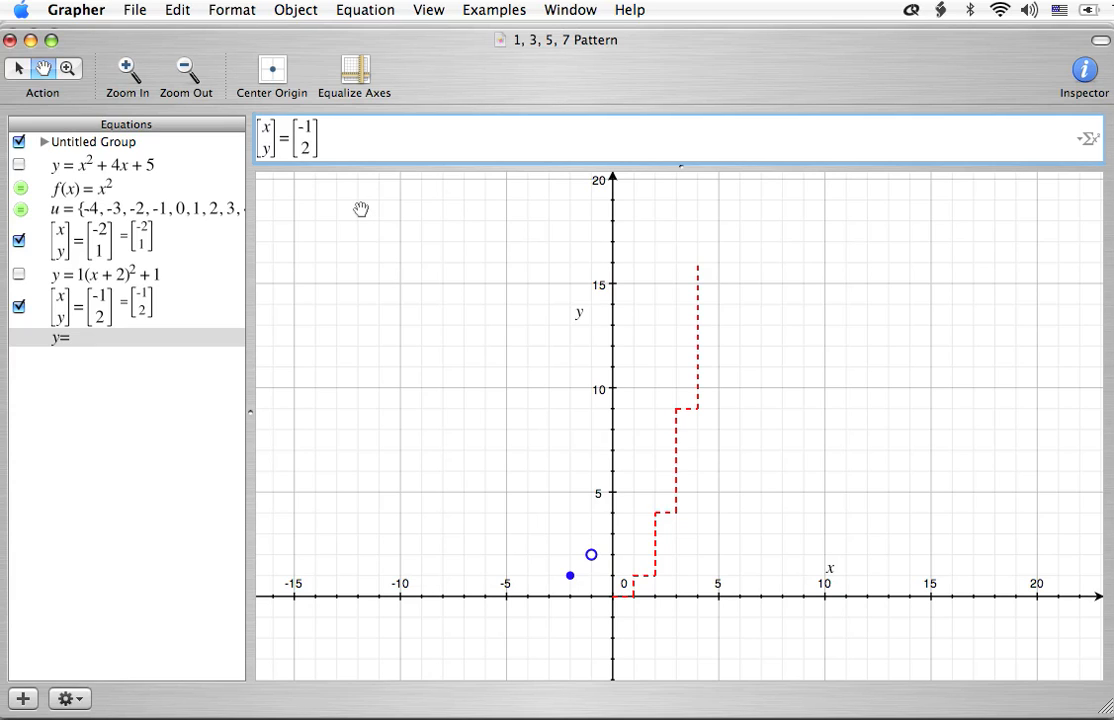
type("0")
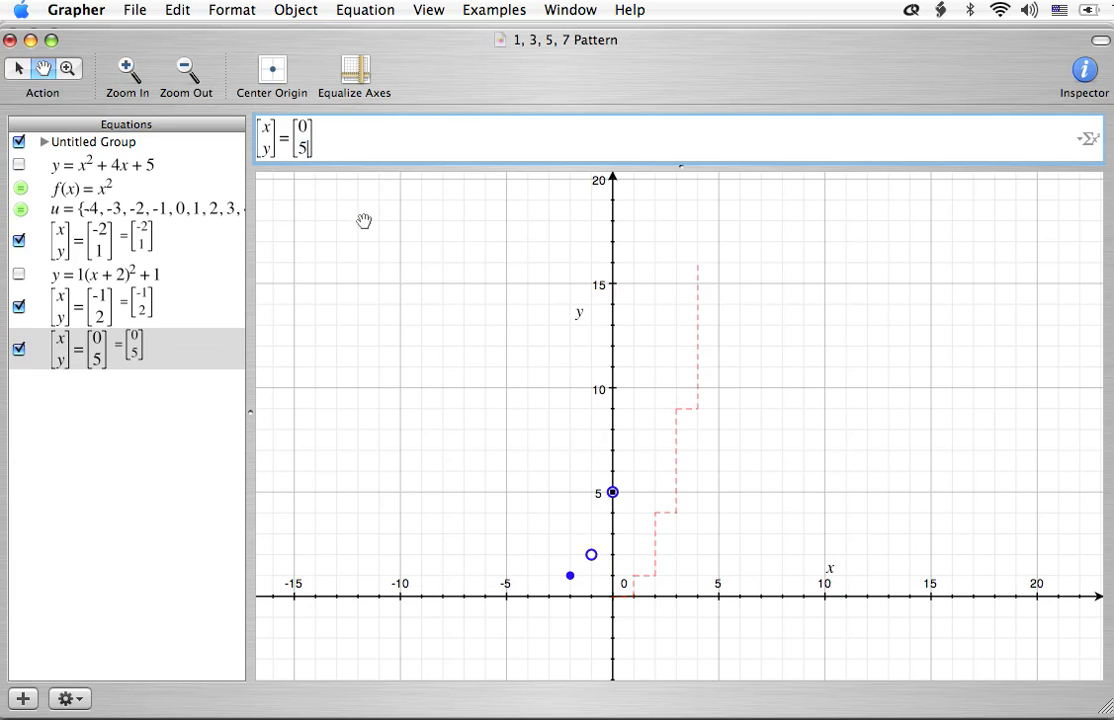
mouse_move(95, 372)
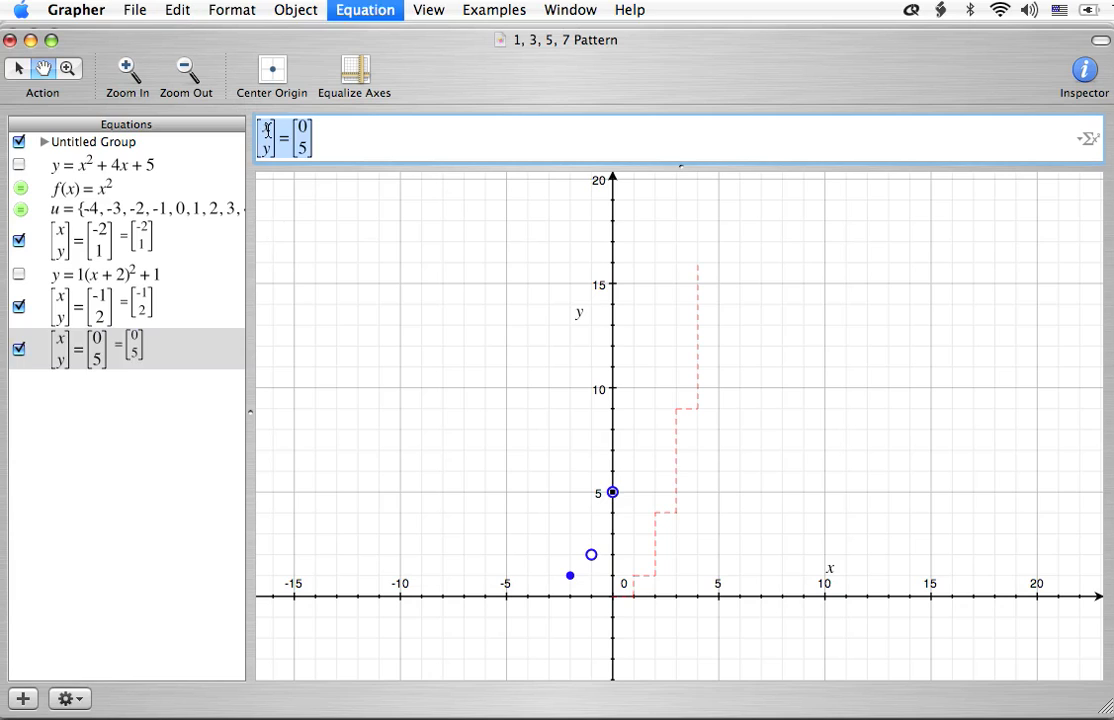
left_click(22, 698)
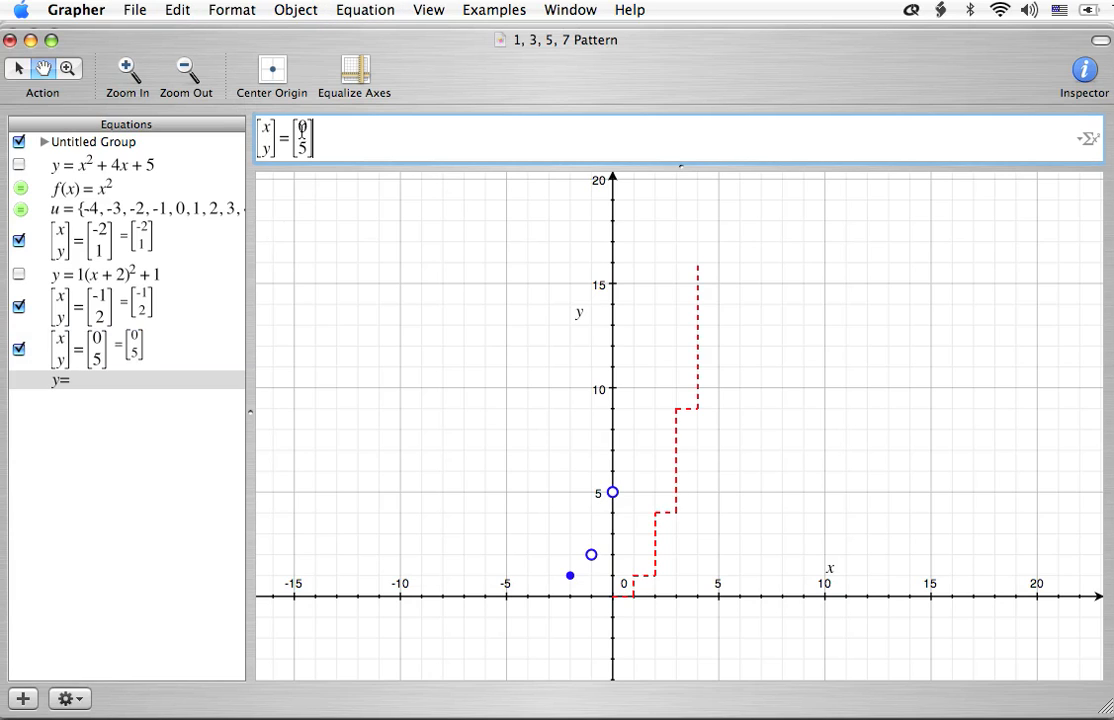
Step: Enter the points (1, 10) and (2, 17) as two point equations
type("1")
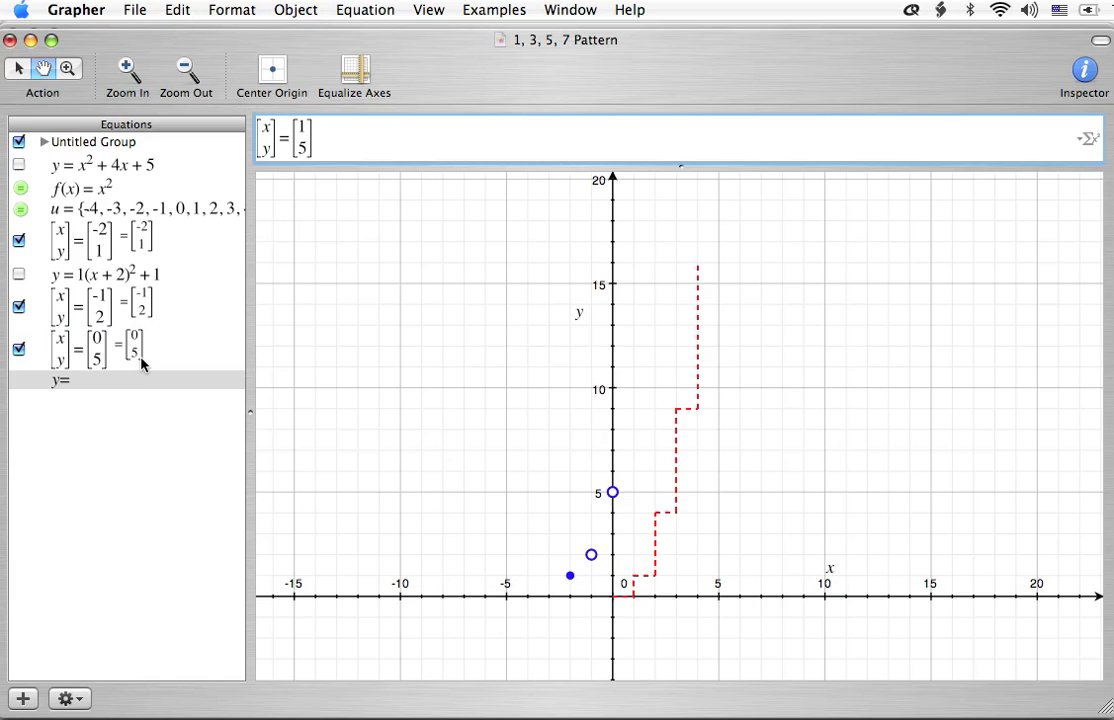
type("0")
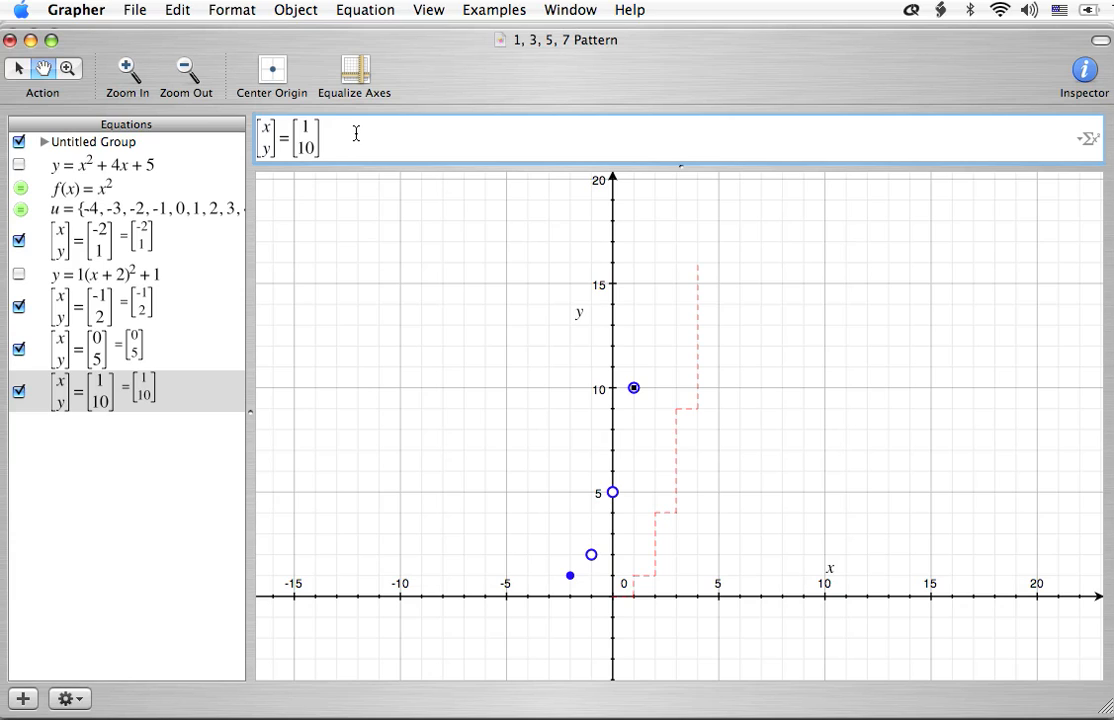
left_click(22, 698)
type("2")
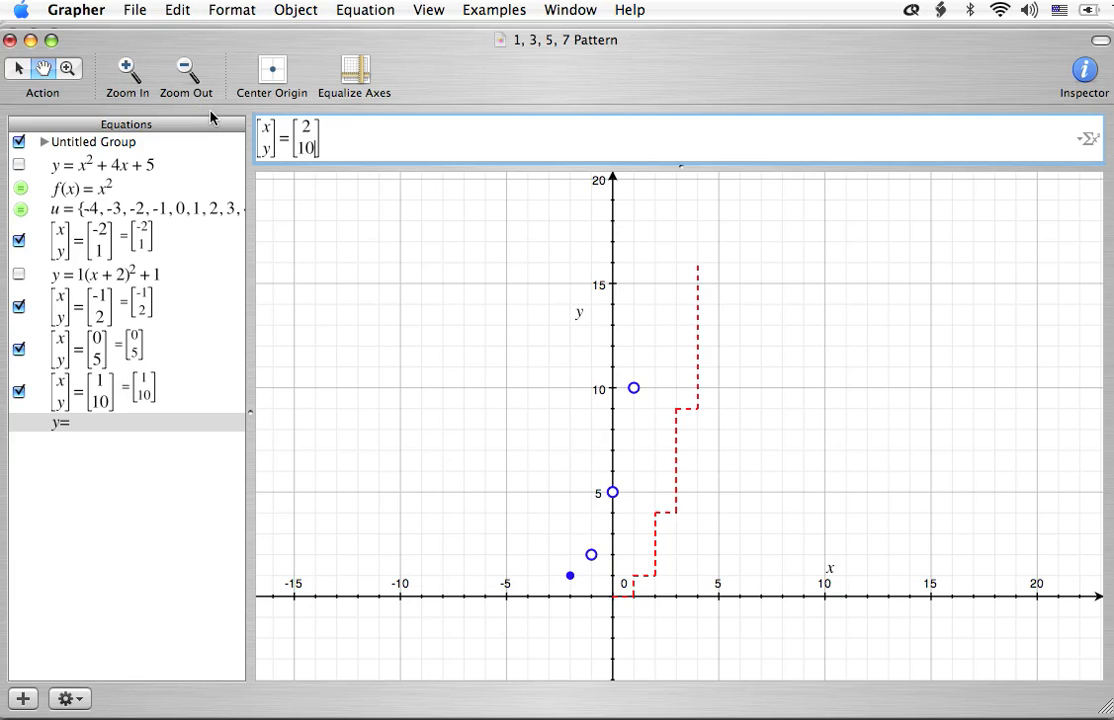
mouse_move(149, 283)
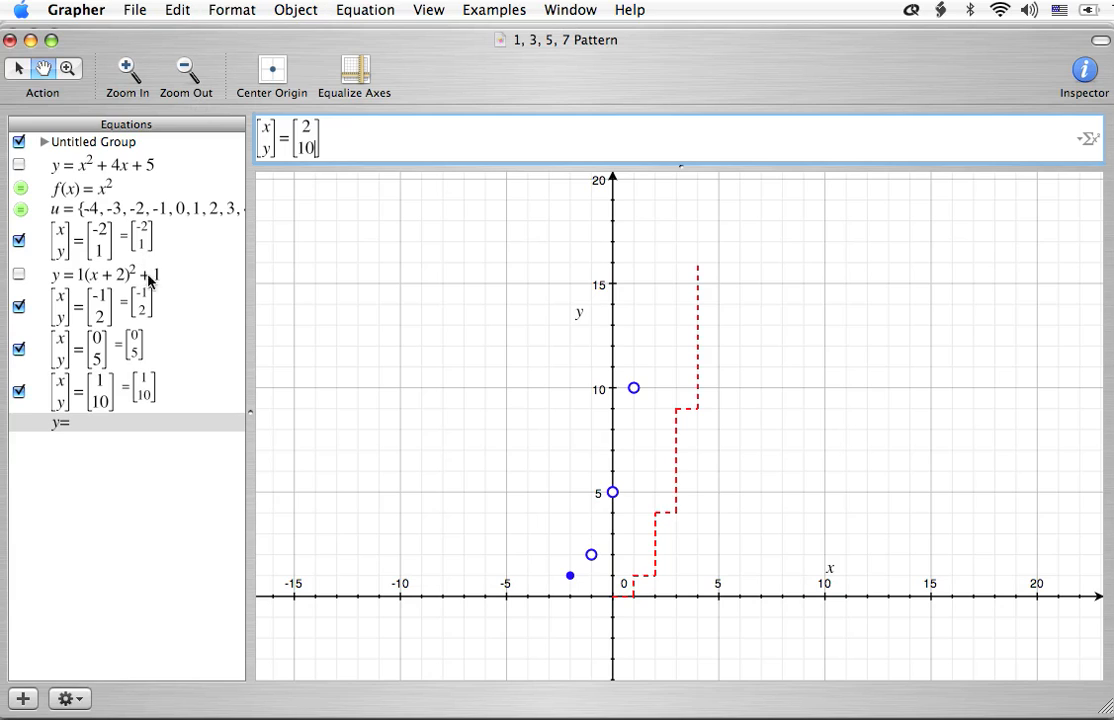
mouse_move(147, 397)
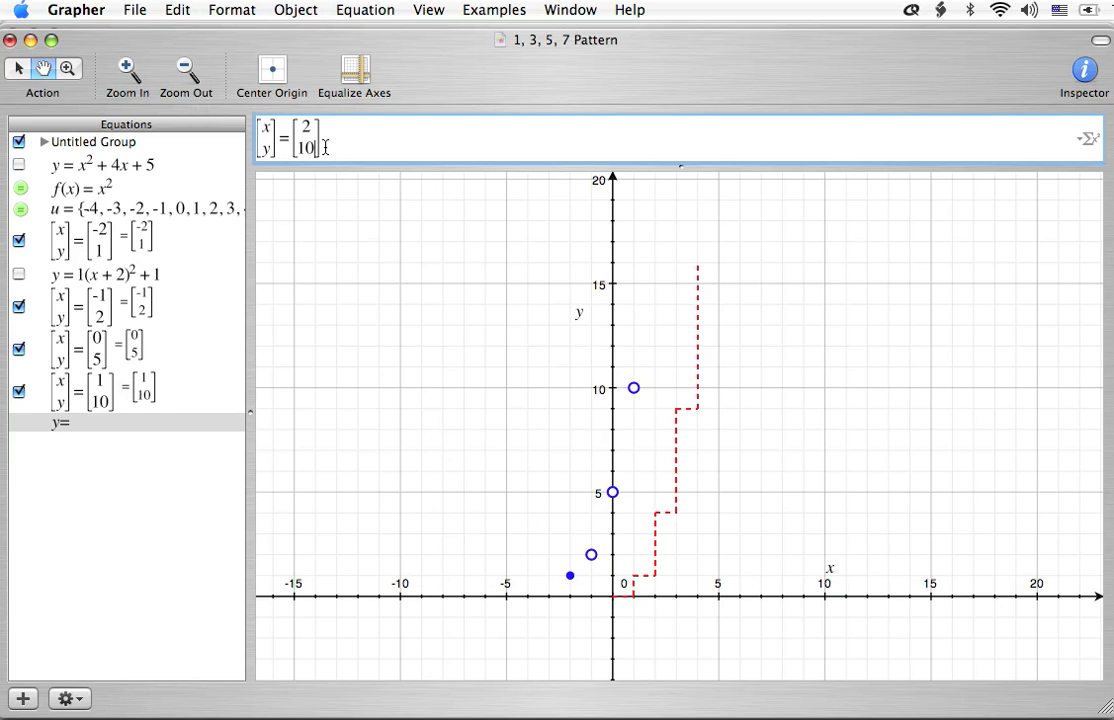
type("17")
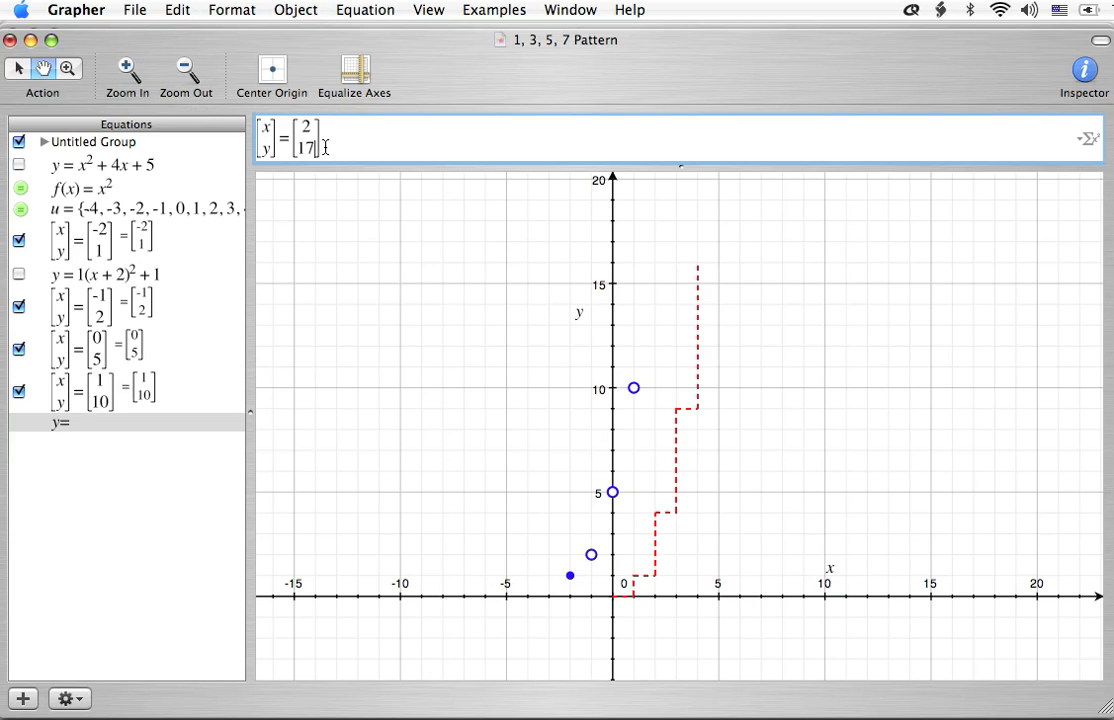
key("Return")
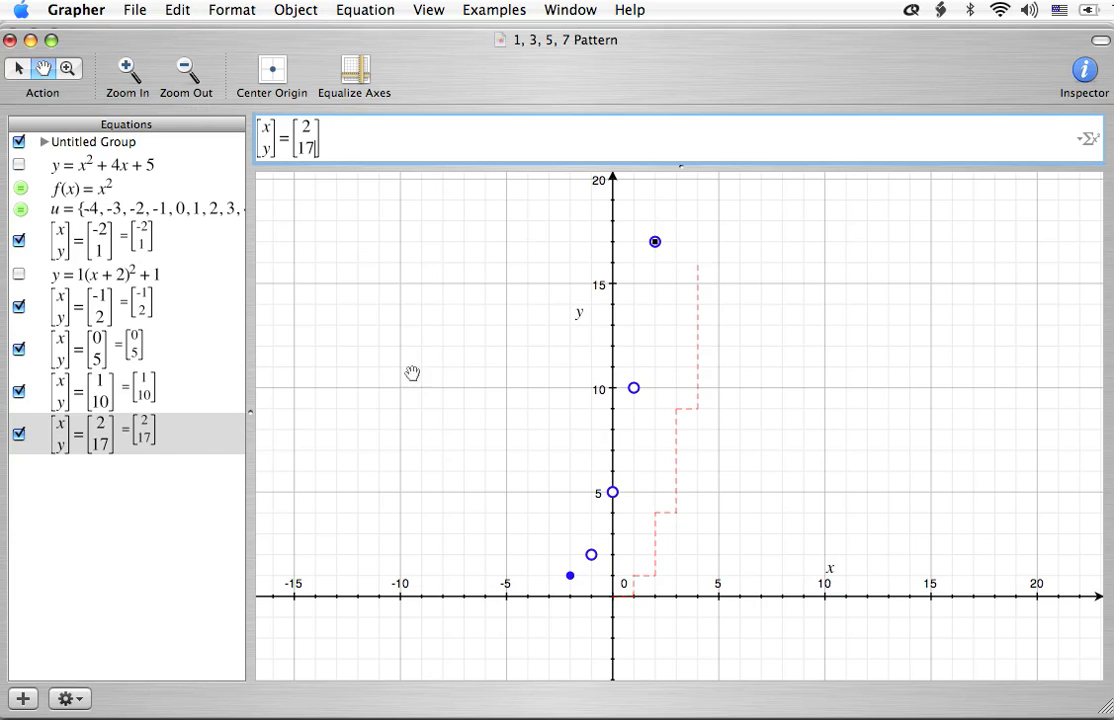
mouse_move(314, 395)
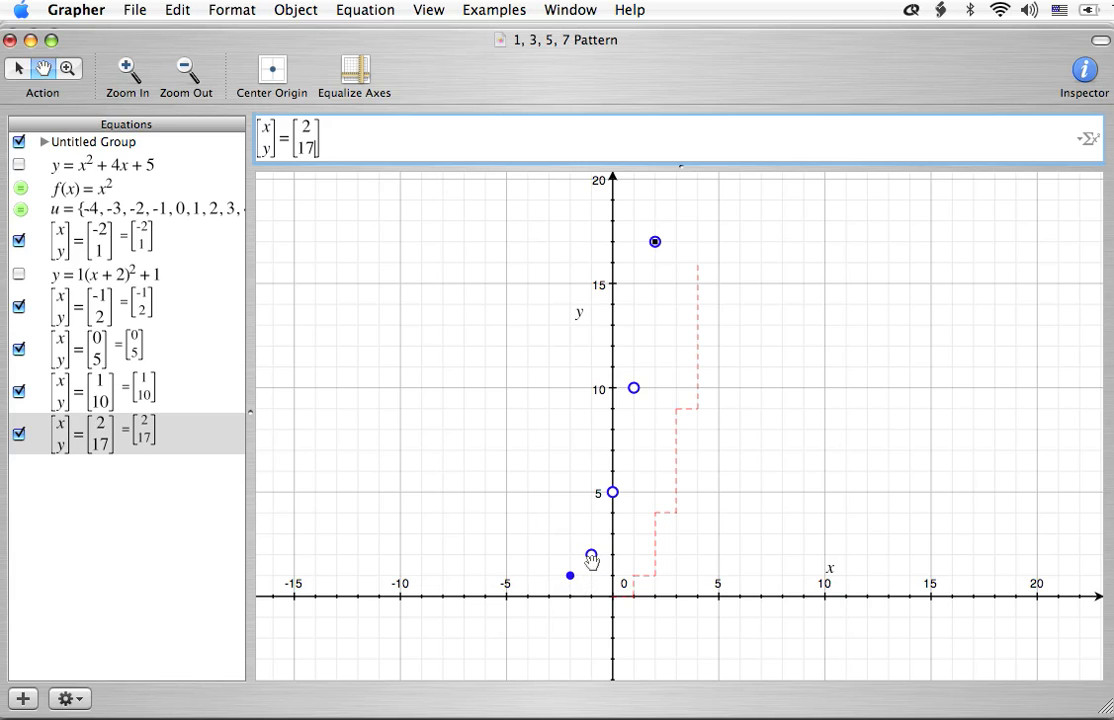
mouse_move(550, 564)
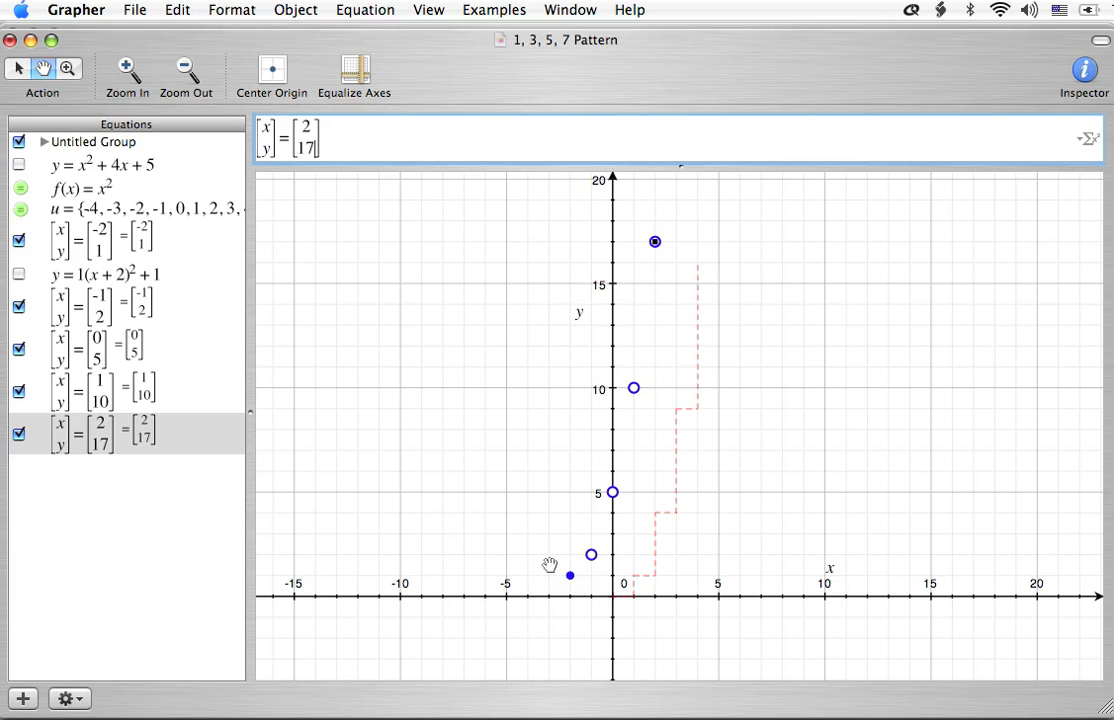
mouse_move(324, 503)
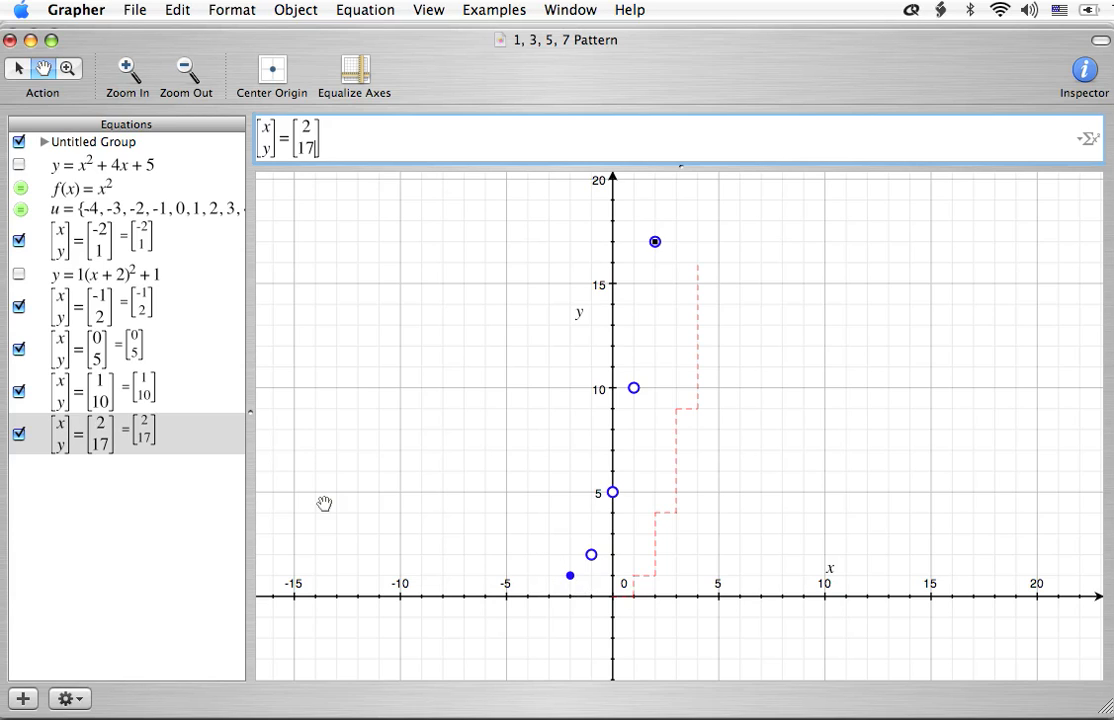
mouse_move(269, 477)
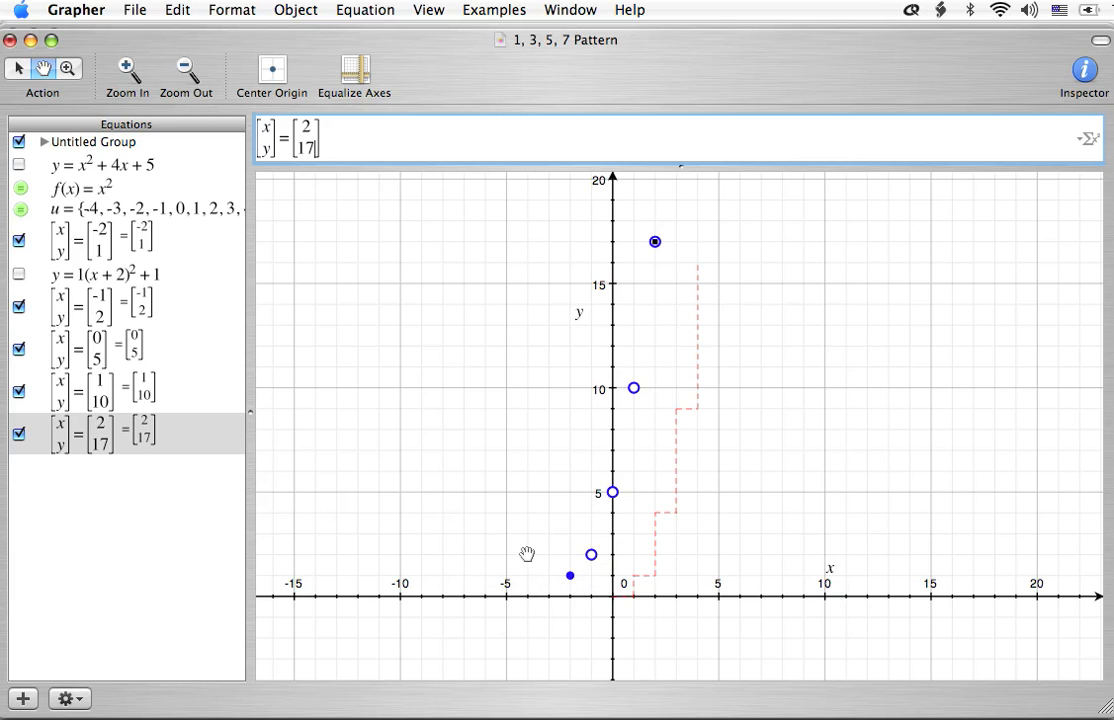
mouse_move(509, 490)
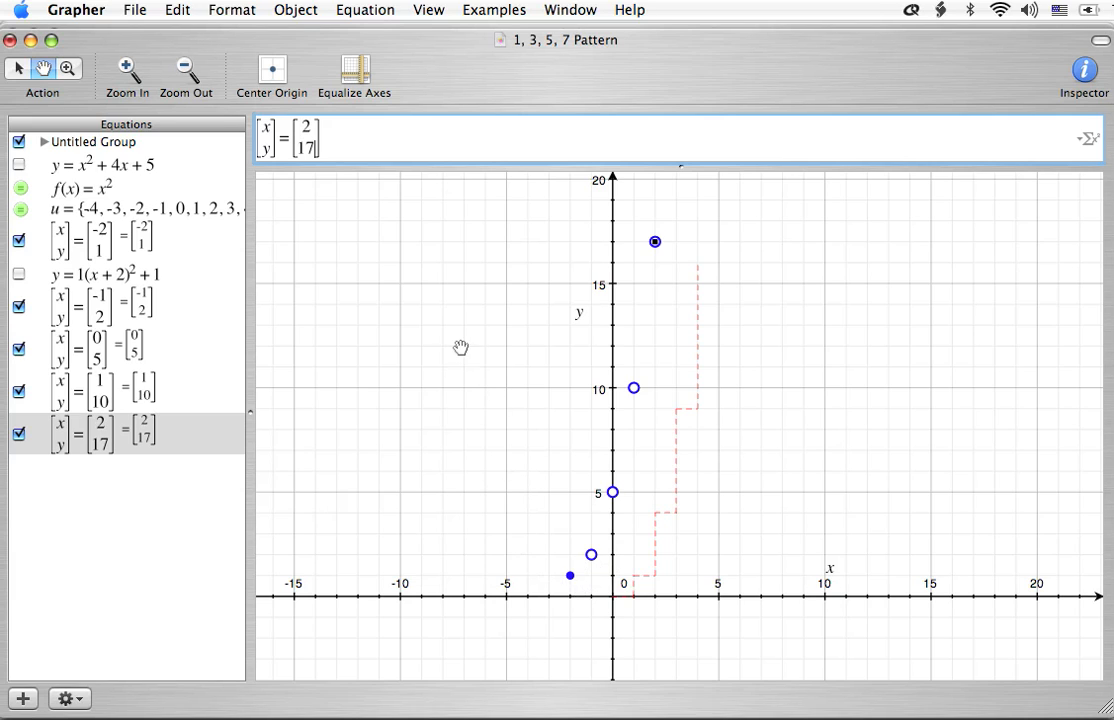
mouse_move(583, 570)
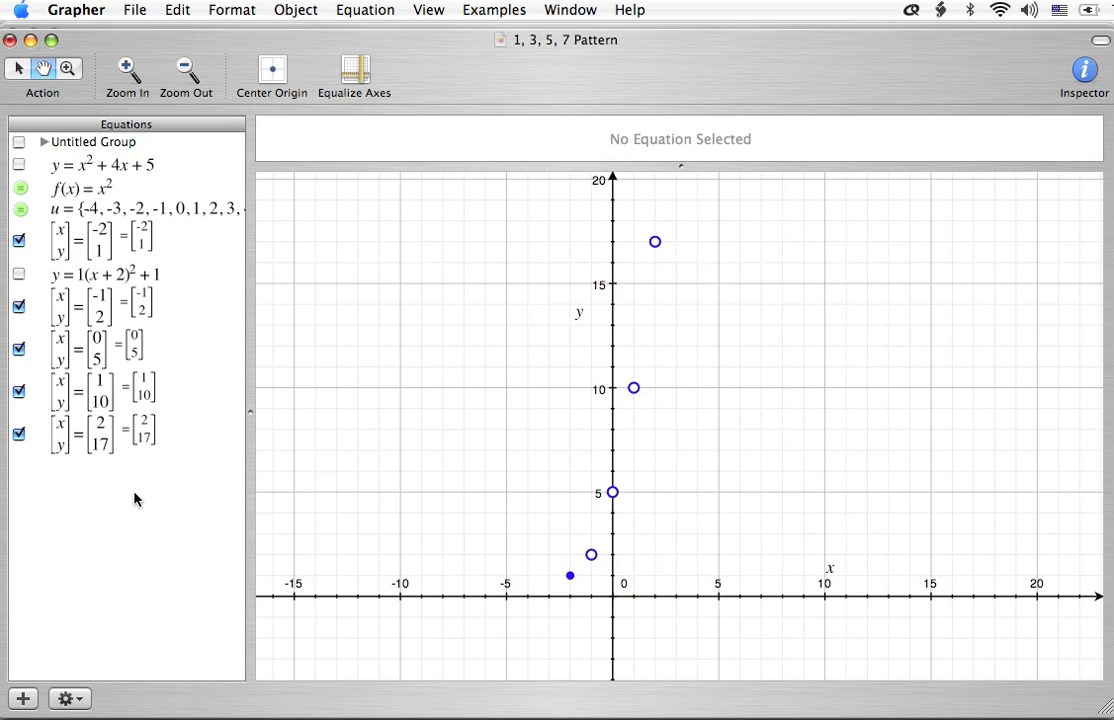
mouse_move(129, 416)
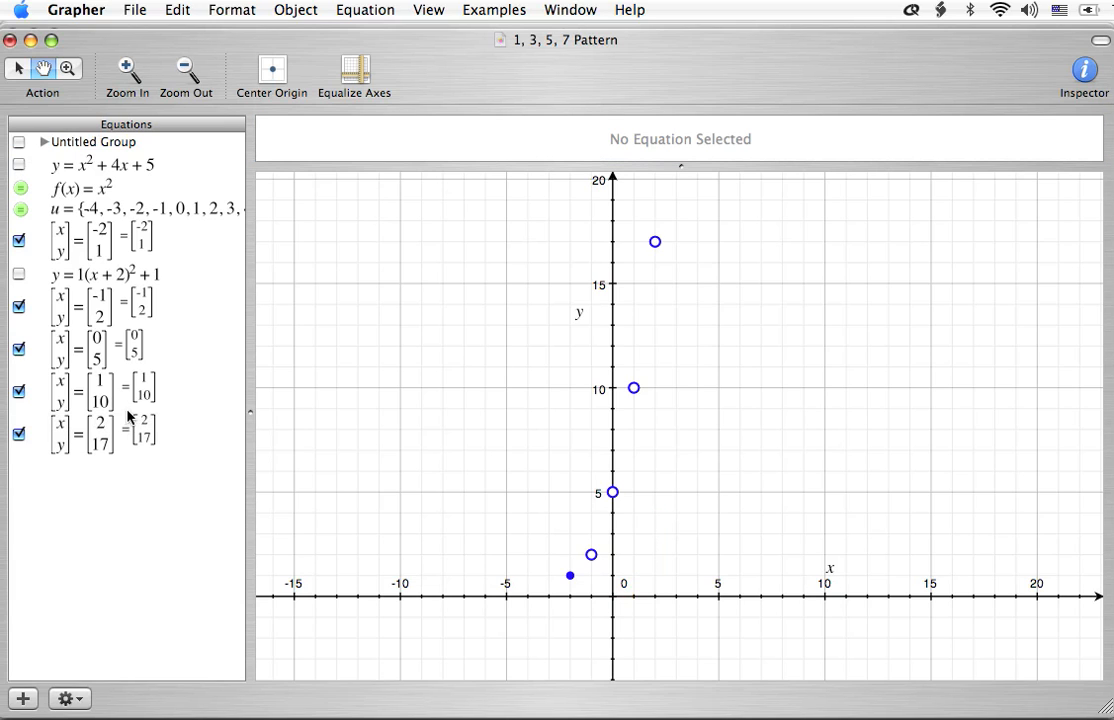
Step: Select the four pattern points, mark them as small circles, and close the Inspector
left_click(90, 432)
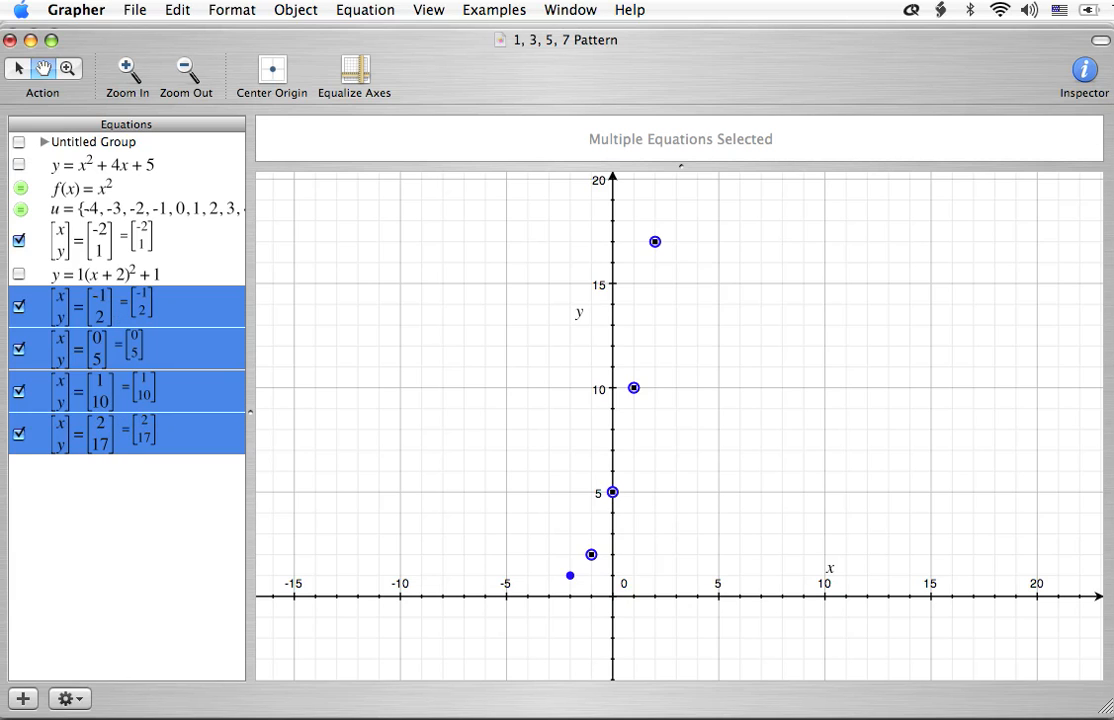
left_click(1083, 70)
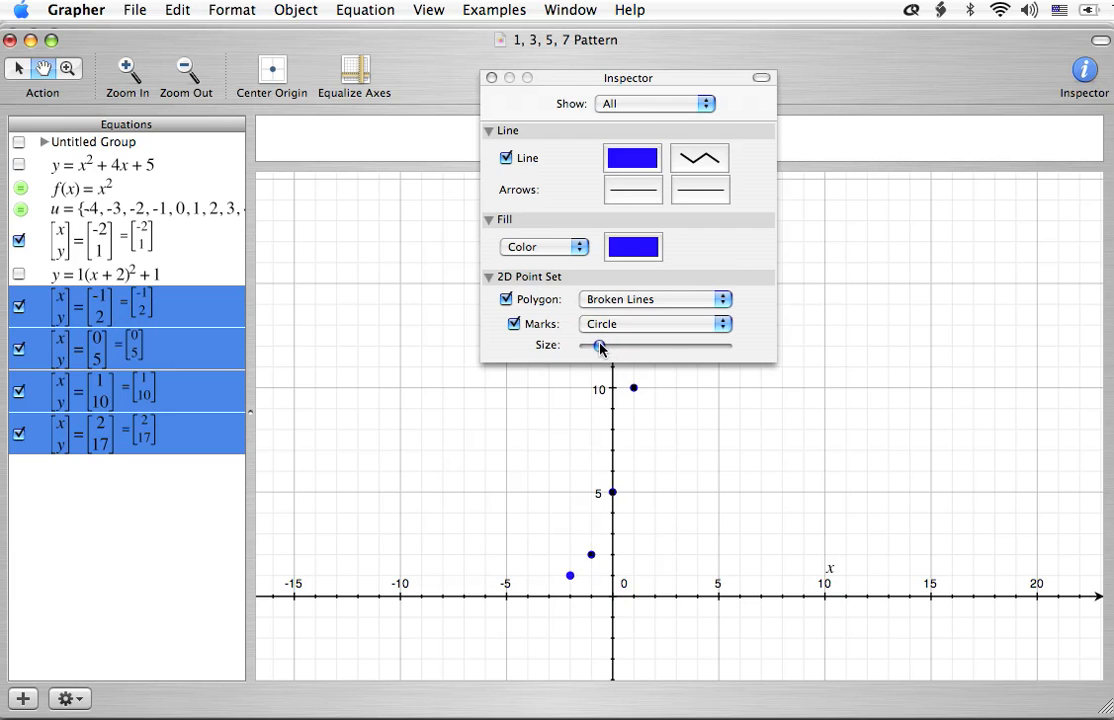
left_click(491, 78)
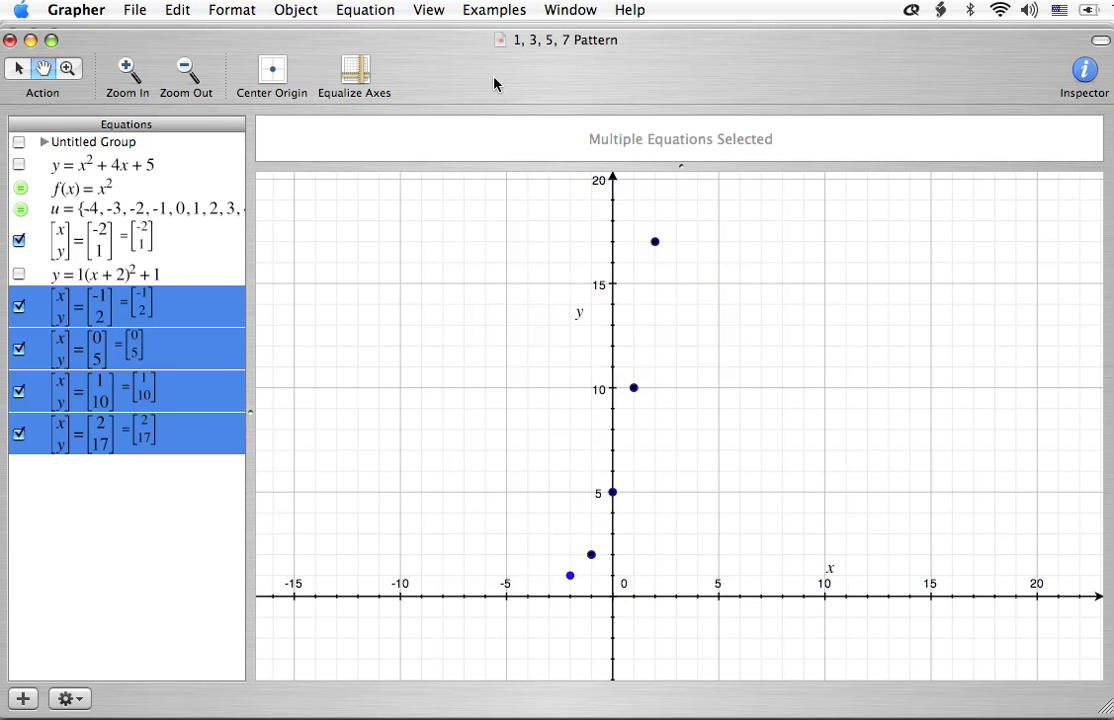
left_click(167, 527)
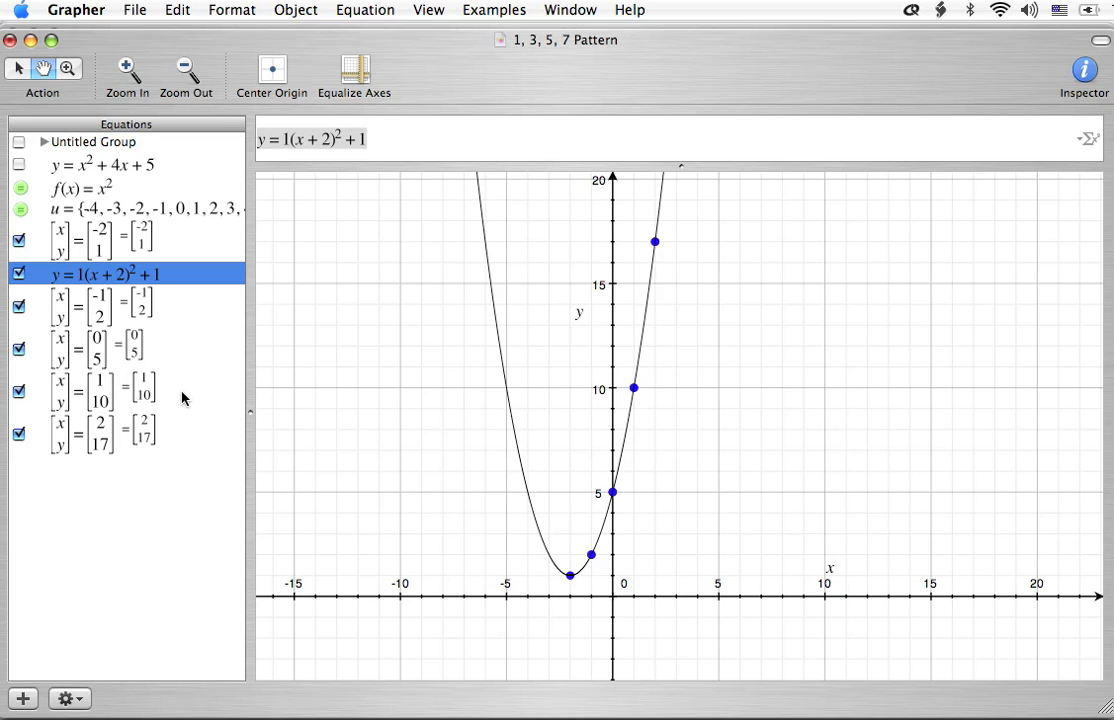
mouse_move(422, 508)
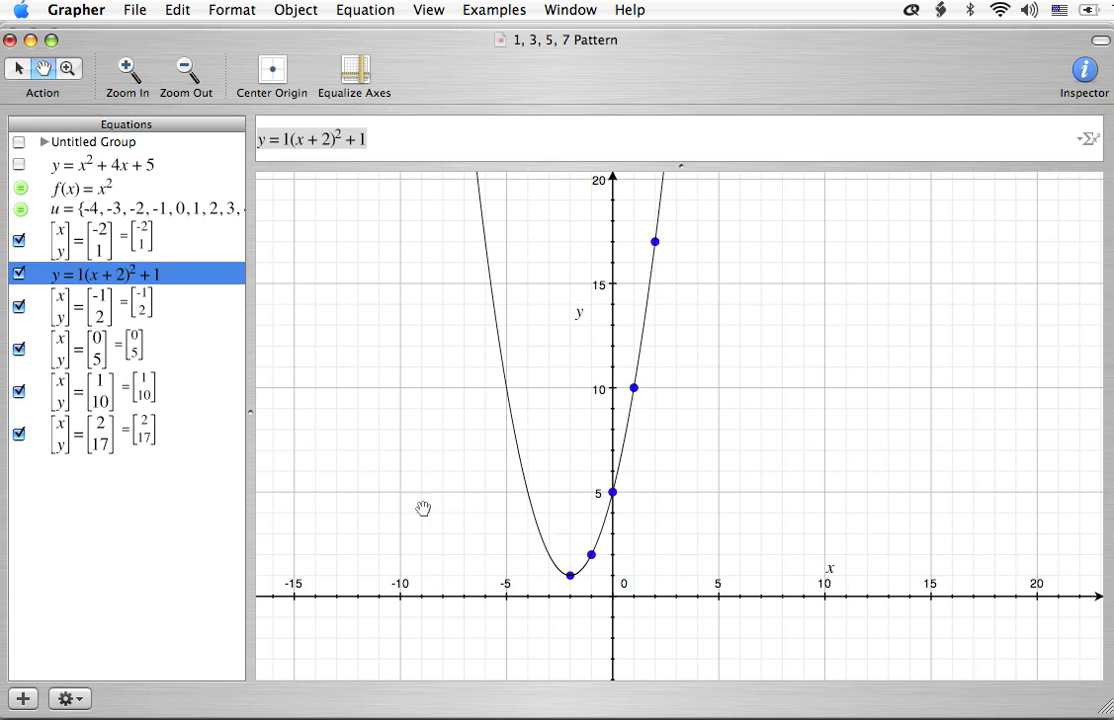
mouse_move(468, 172)
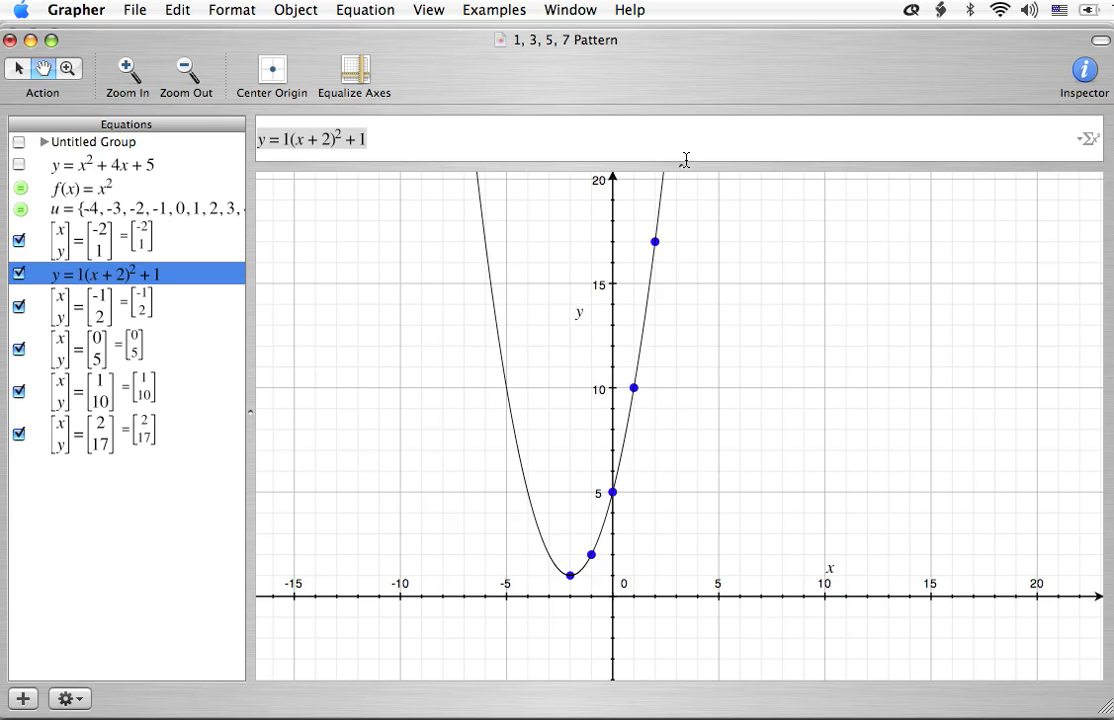
mouse_move(128, 182)
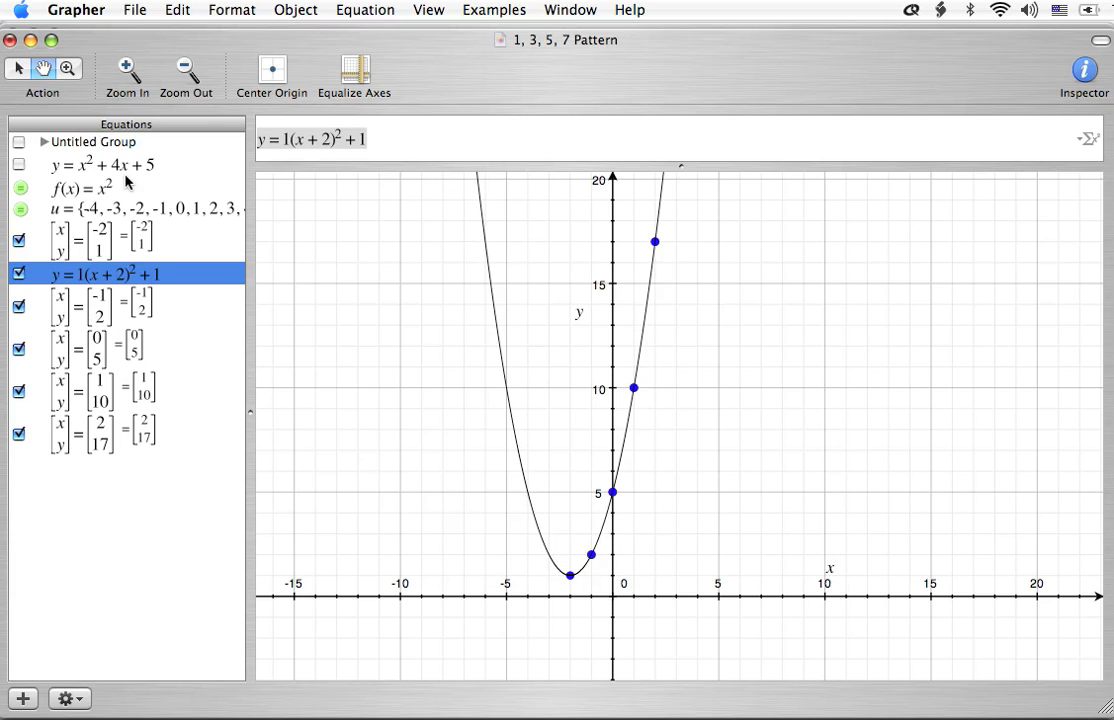
mouse_move(141, 343)
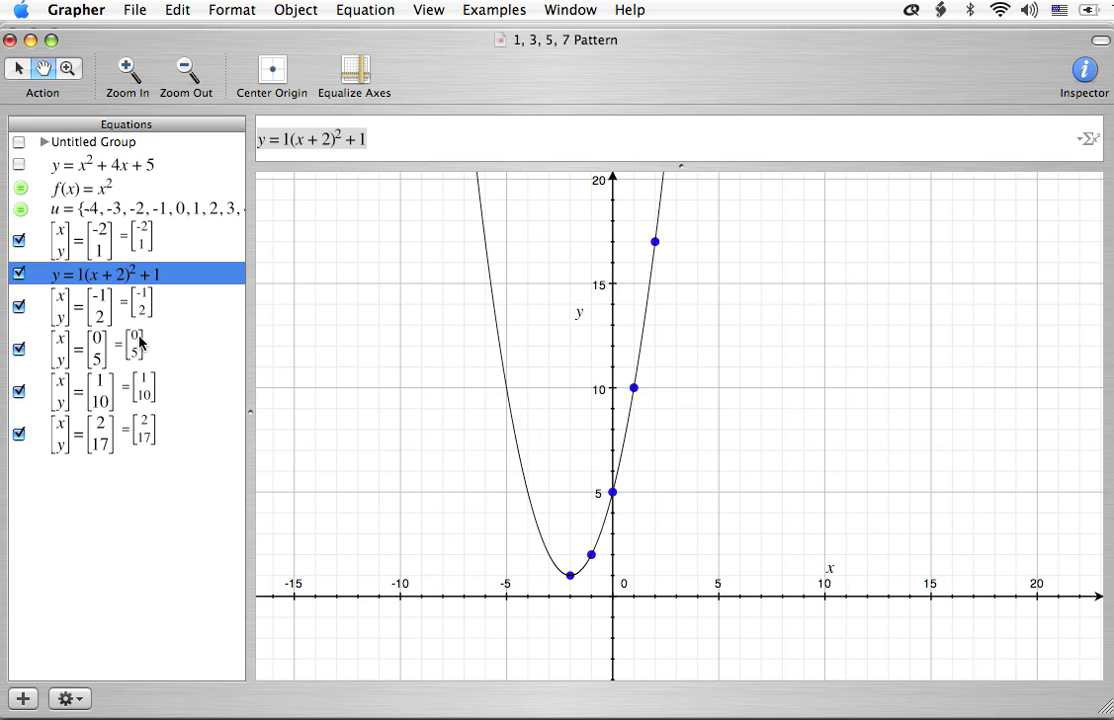
mouse_move(197, 325)
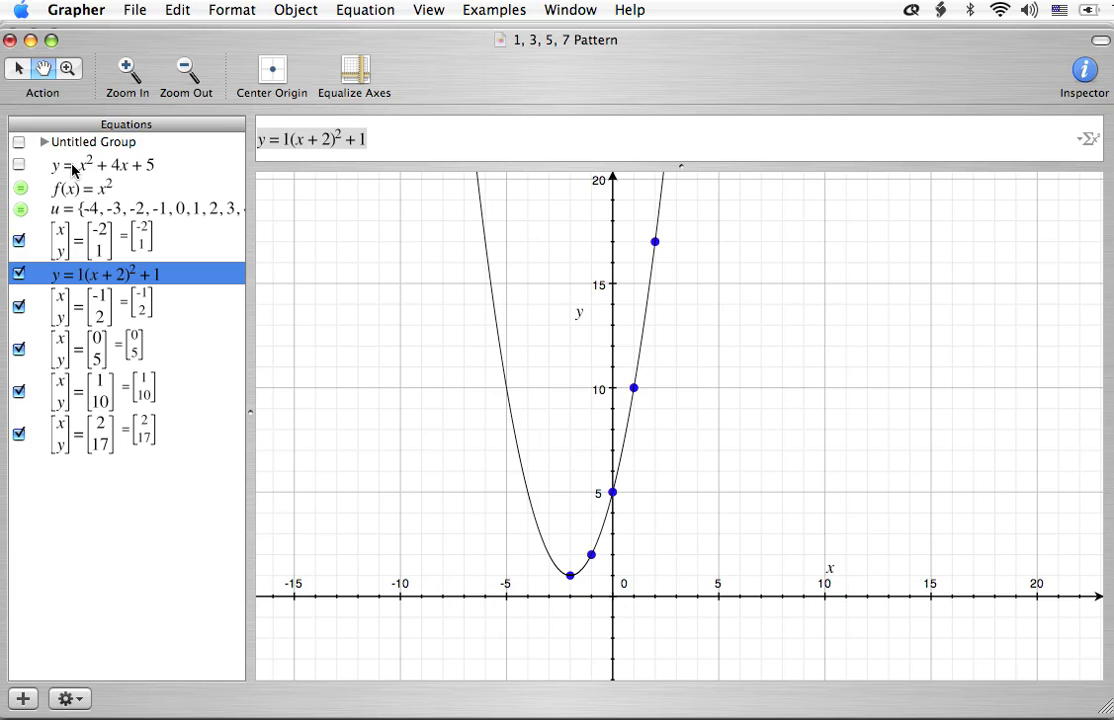
Step: Select the y = 1(x + 2)² + 1 equation in the Equations list
left_click(100, 165)
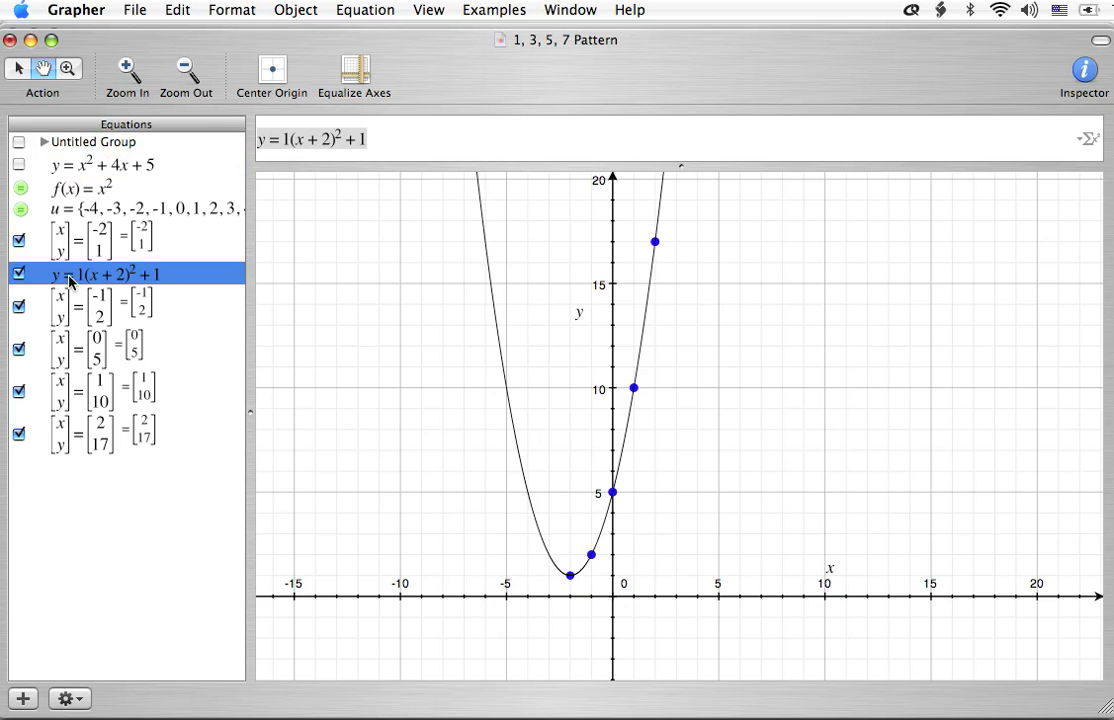
Step: Turn on the graph of y = x² + 4x + 5
left_click(1083, 71)
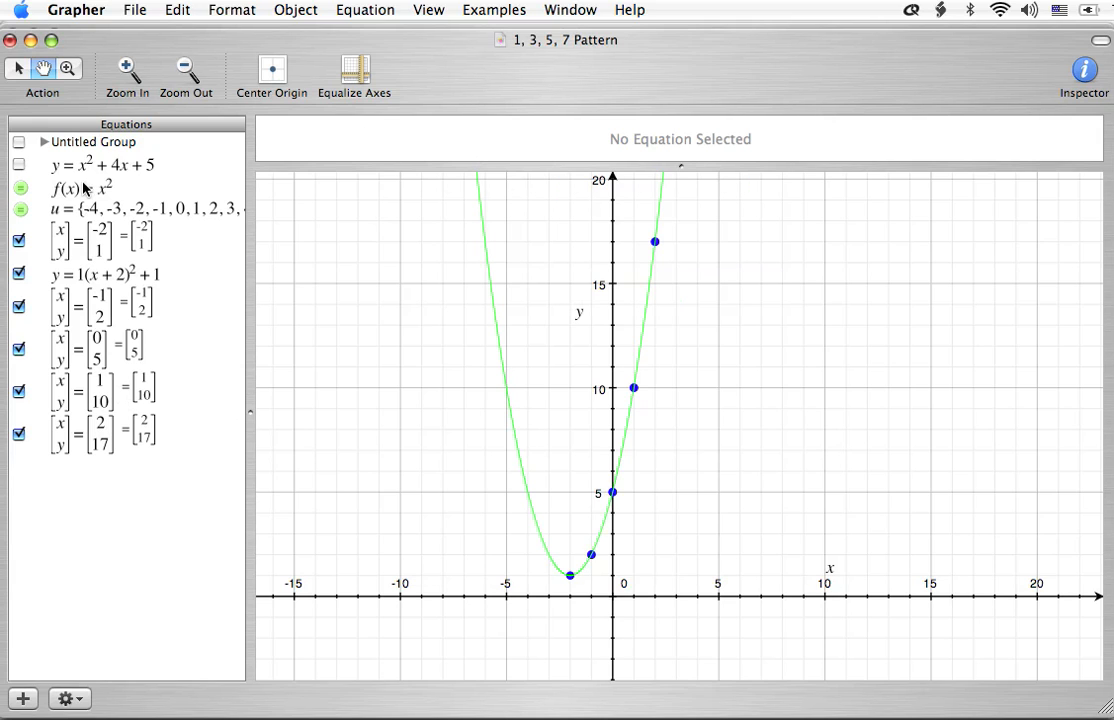
left_click(100, 165)
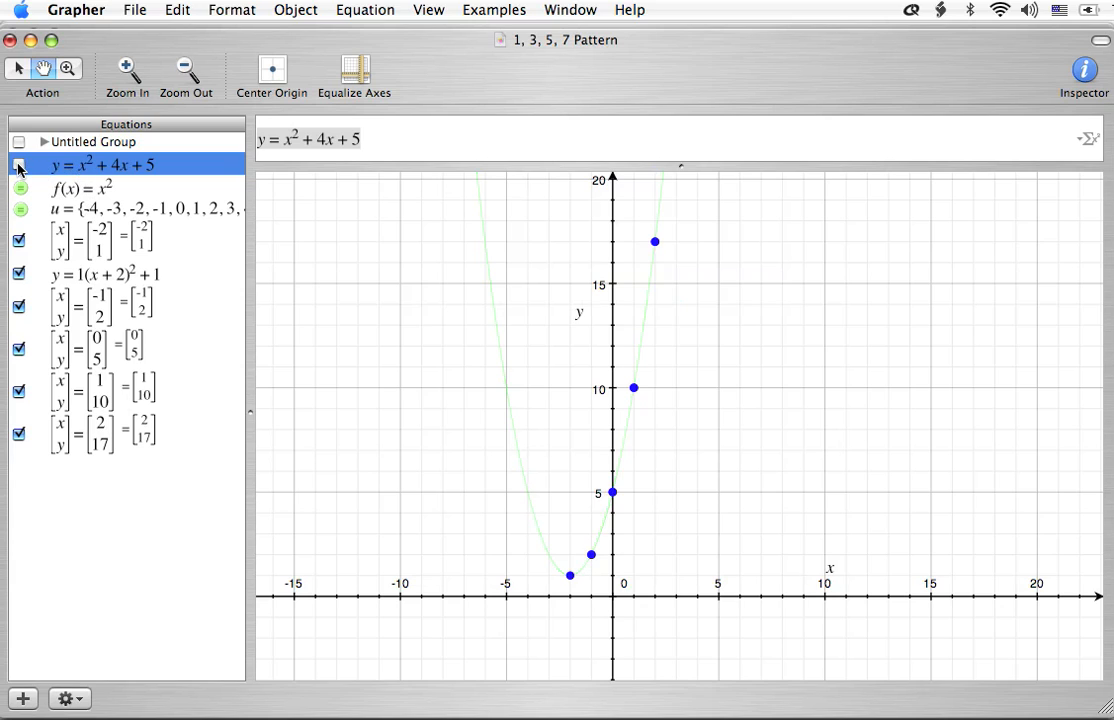
left_click(19, 164)
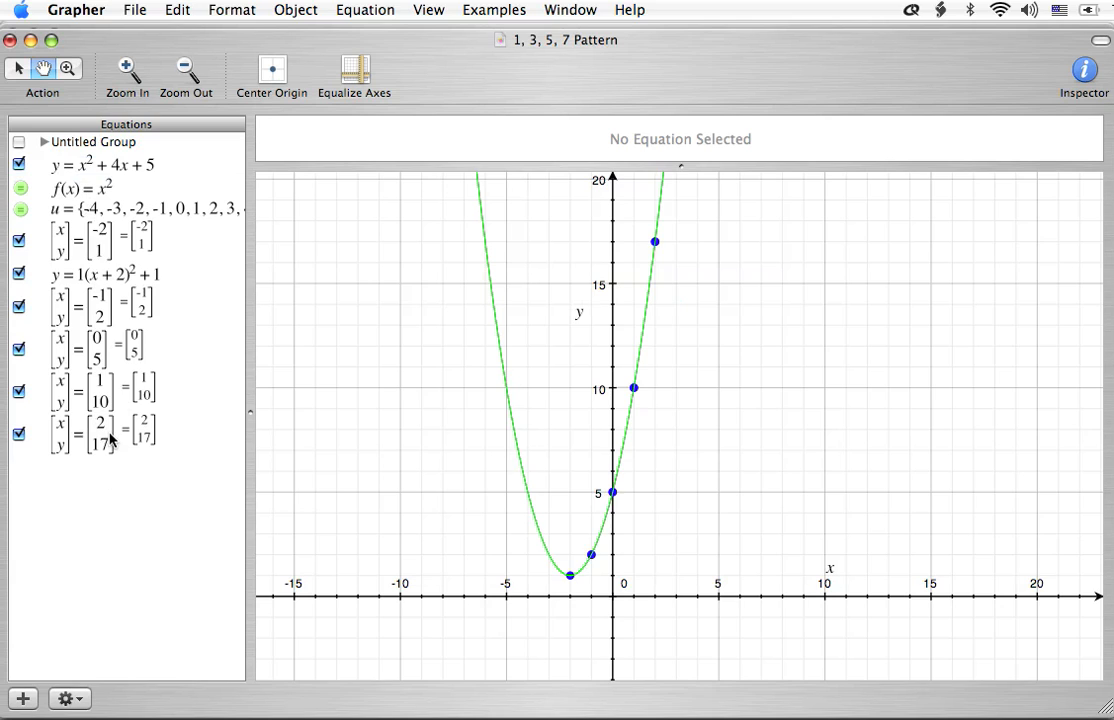
Step: Hide the graph of y = 1(x + 2)² + 1, leaving y = x² + 4x + 5 plotted
left_click(103, 165)
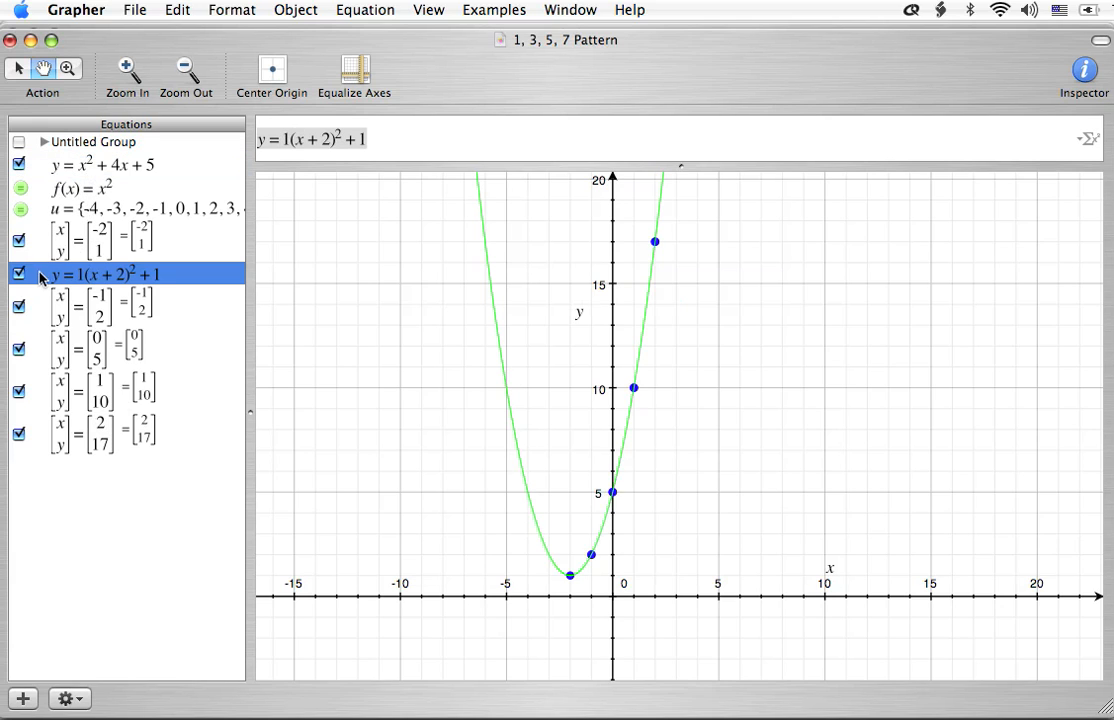
left_click(18, 273)
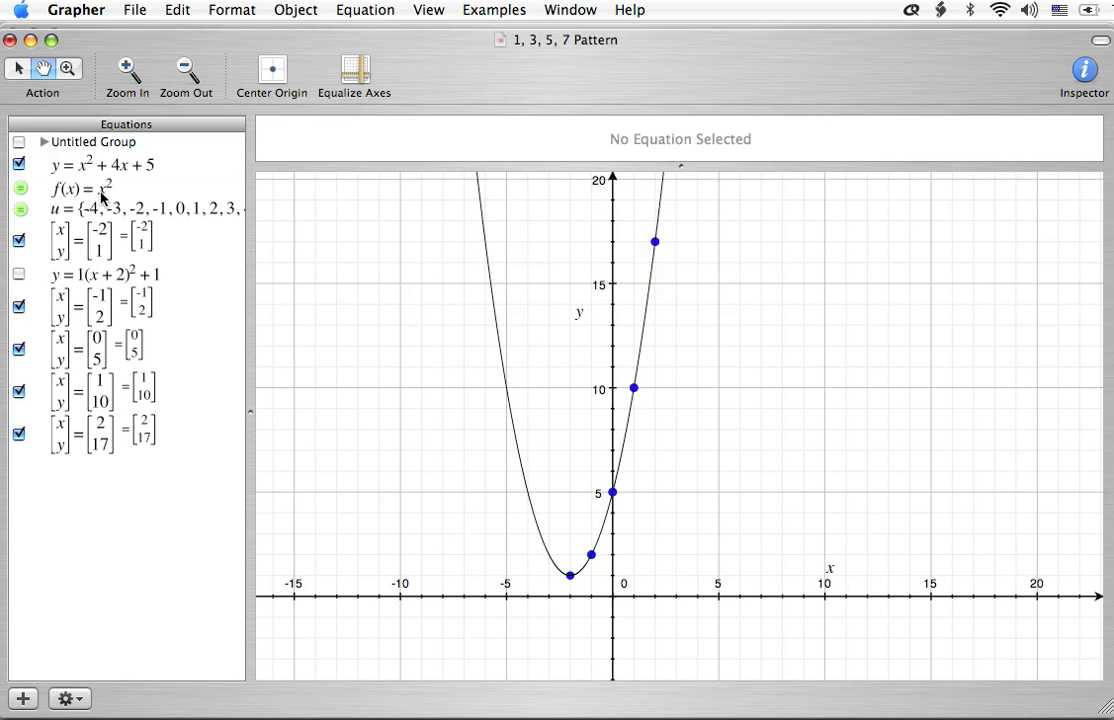
left_click(100, 165)
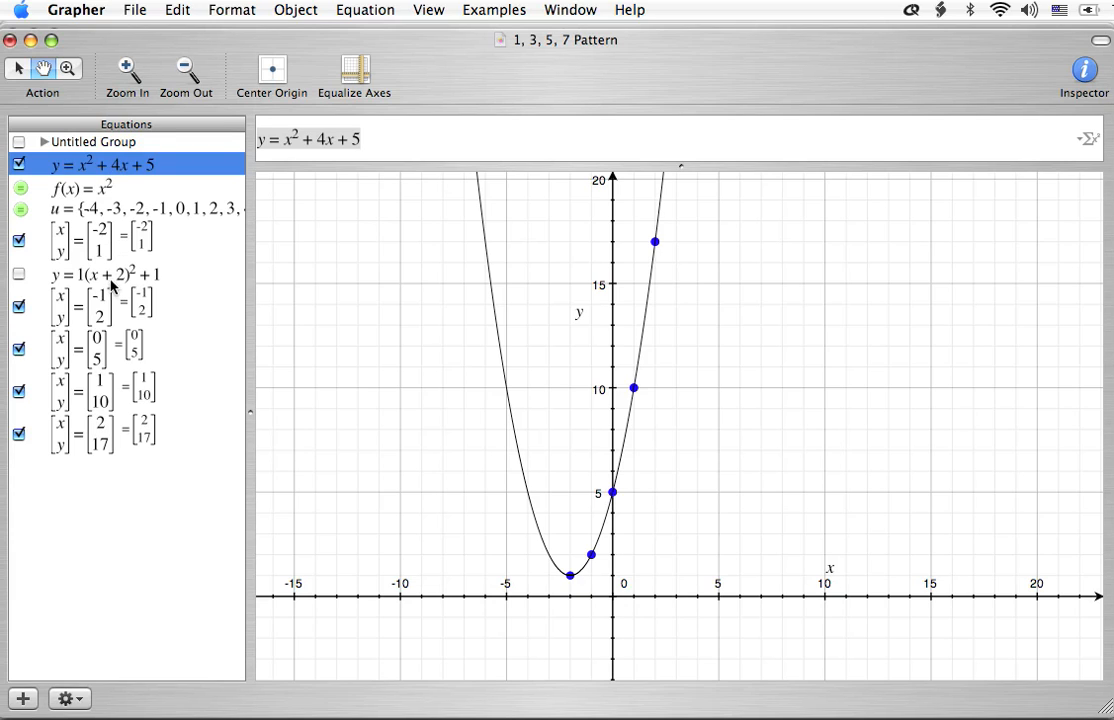
left_click(100, 274)
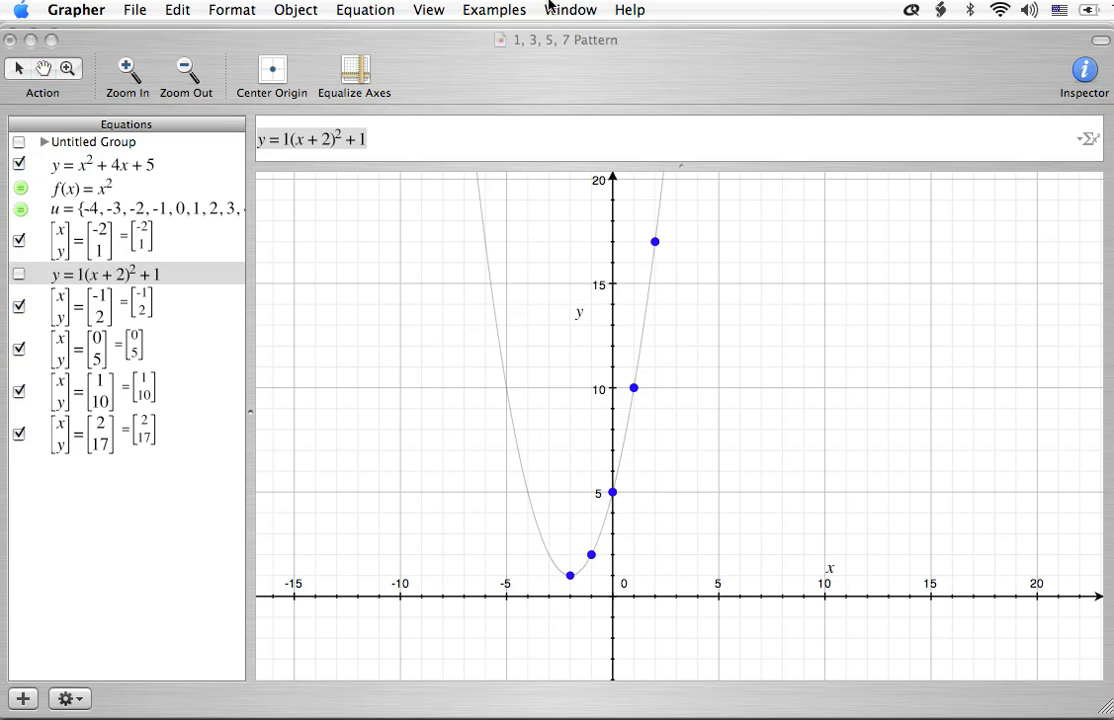
Step: Bring the Untitled Grapher document to the front from the Window menu
left_click(105, 274)
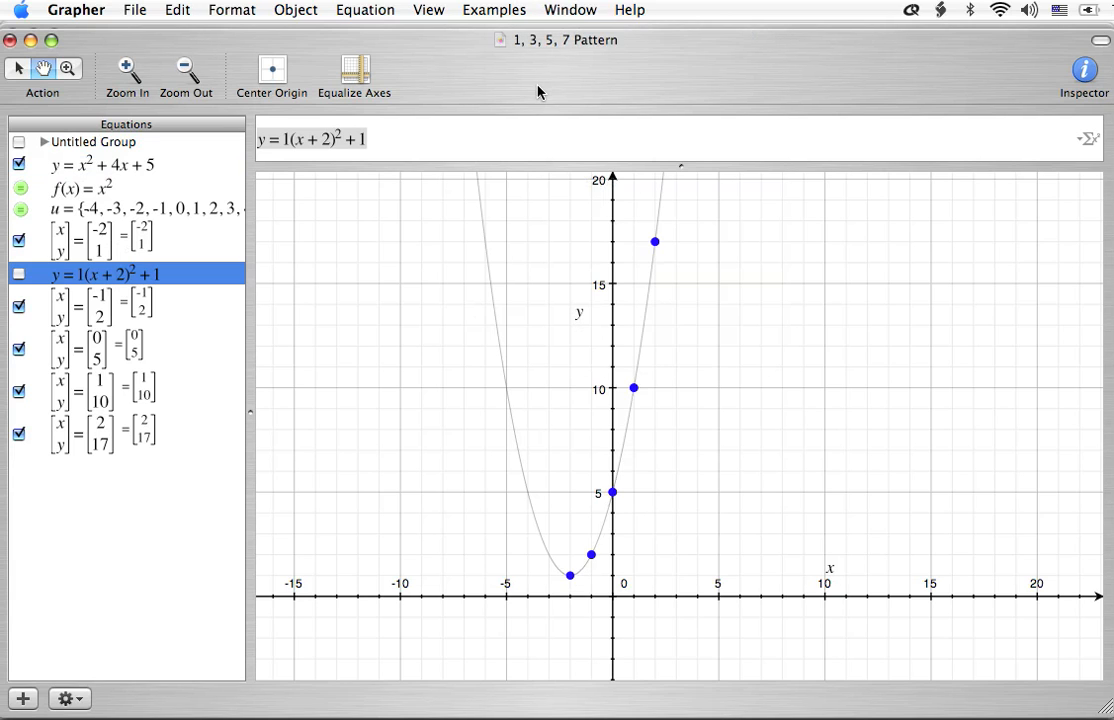
left_click(569, 10)
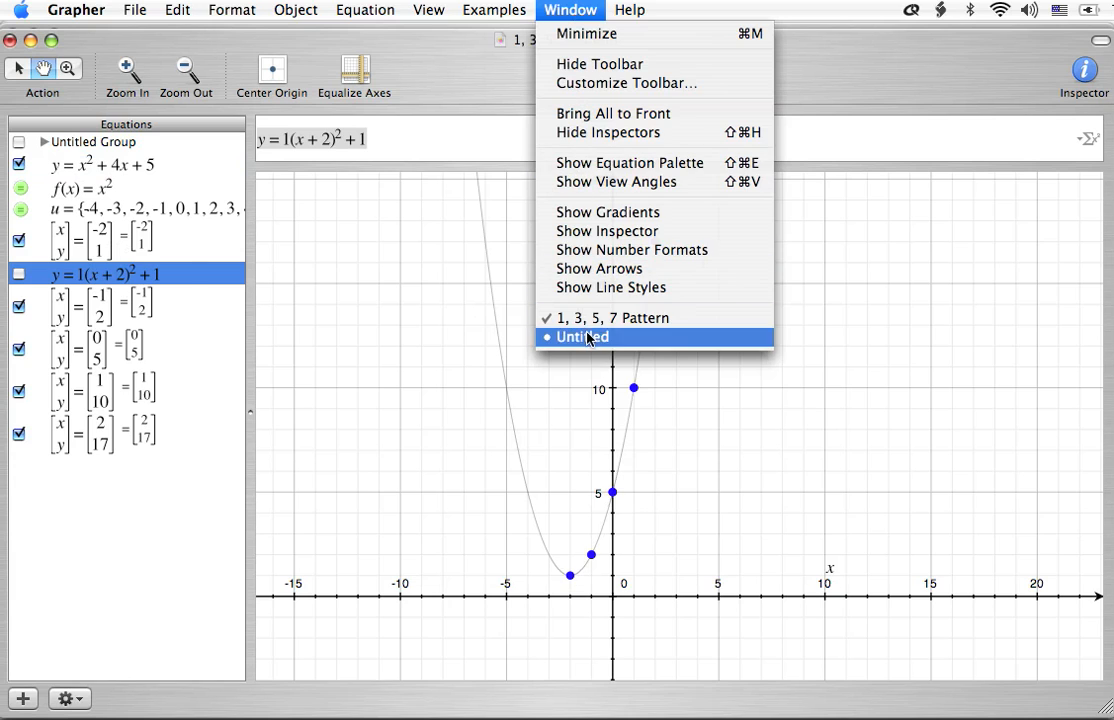
left_click(581, 337)
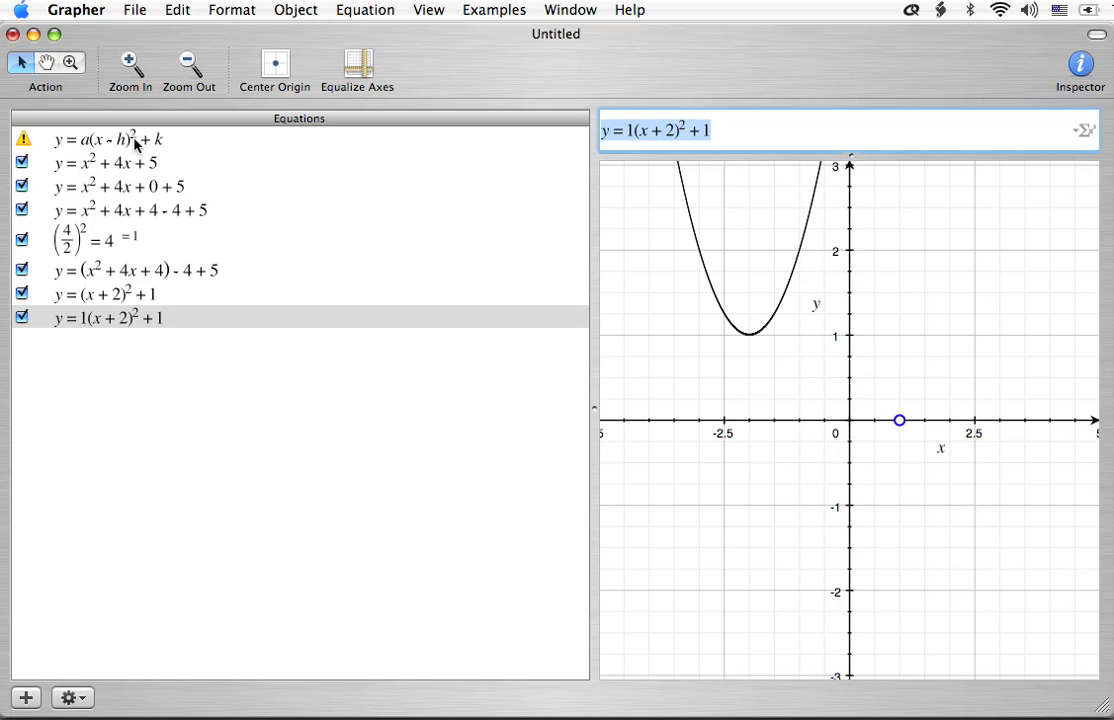
mouse_move(120, 182)
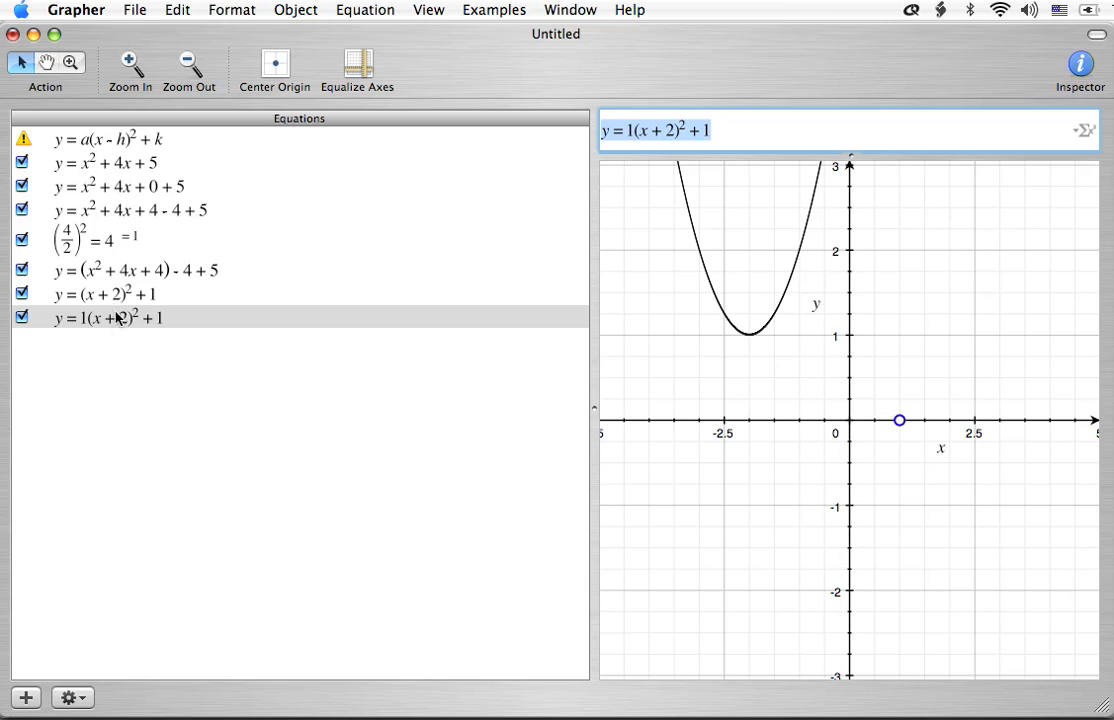
mouse_move(118, 358)
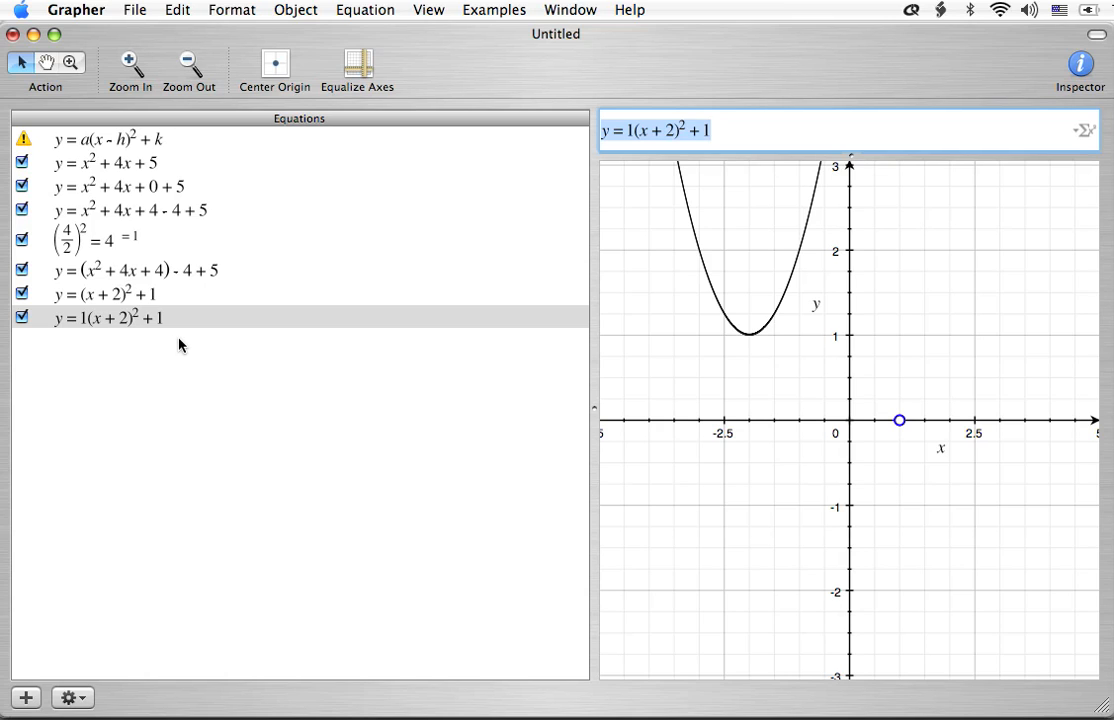
mouse_move(182, 319)
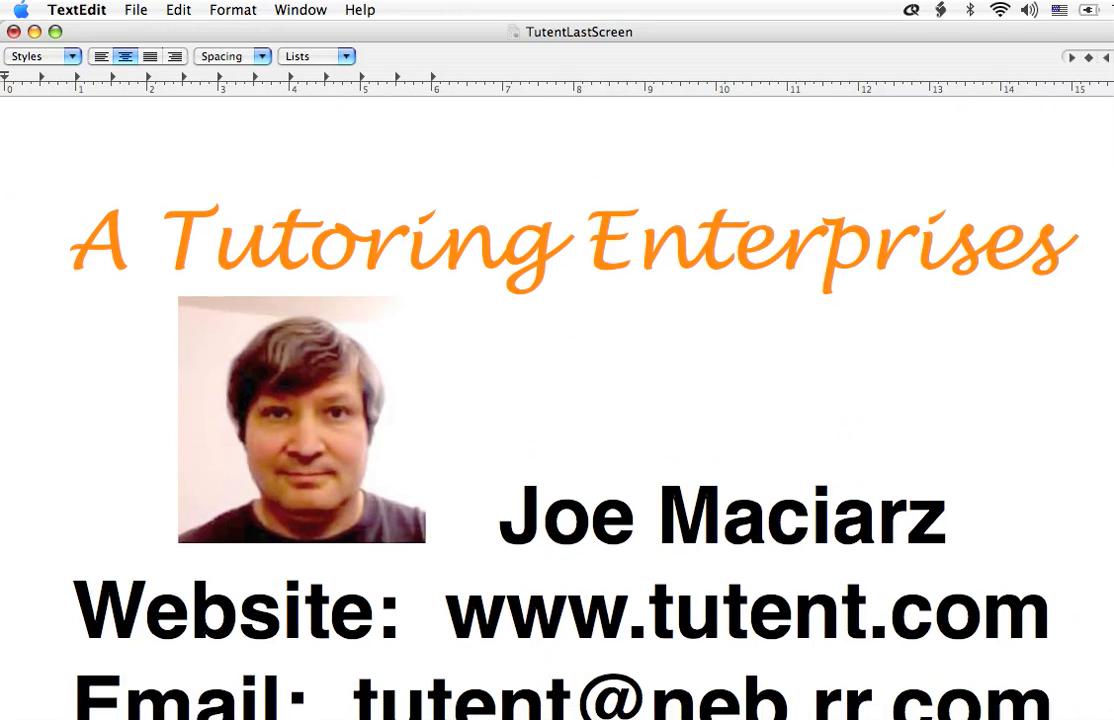
Step: Scroll through the TutentLastScreen card to the business name, website and call-in number
scroll("down", 3)
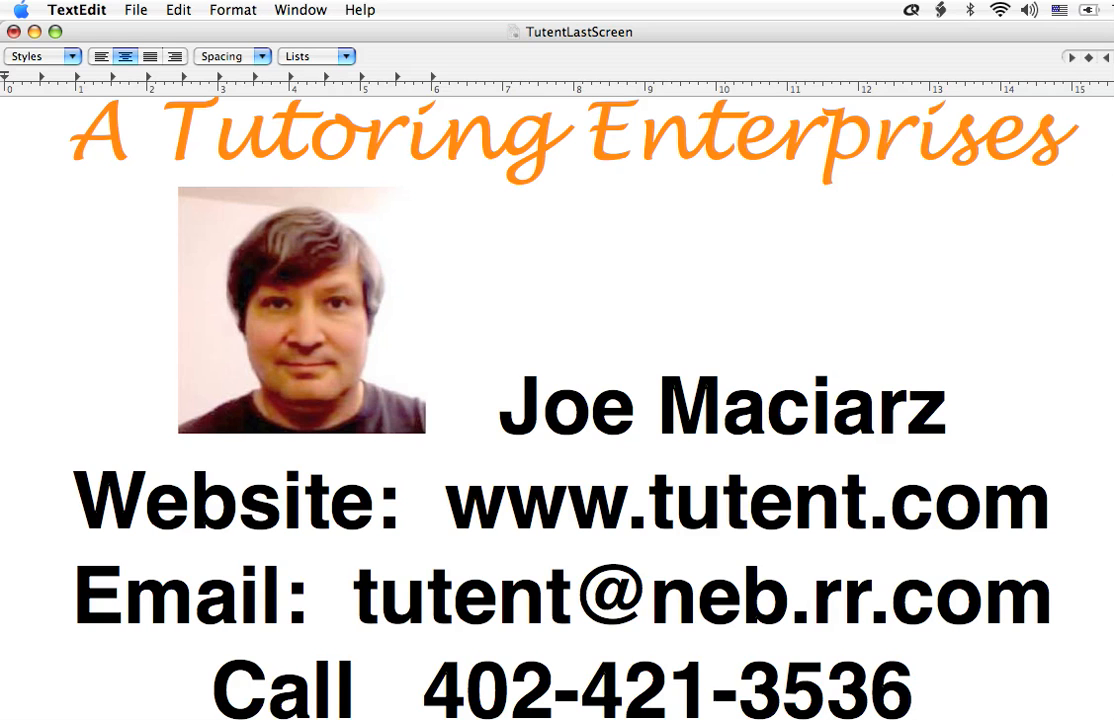
scroll("down", 3)
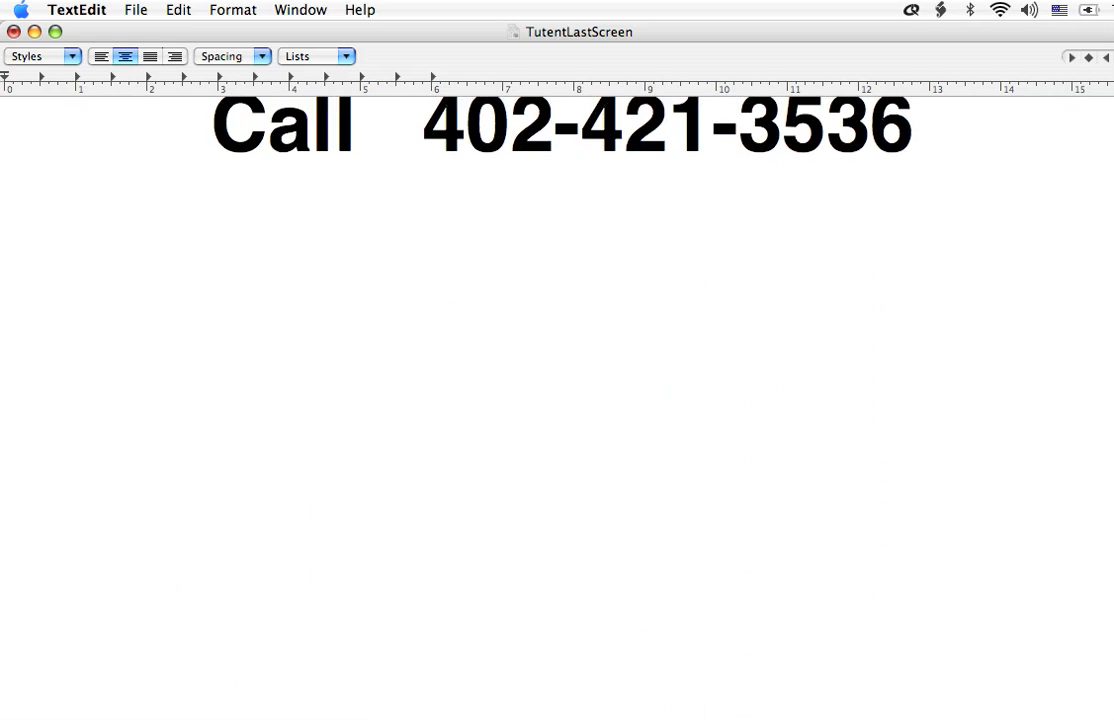